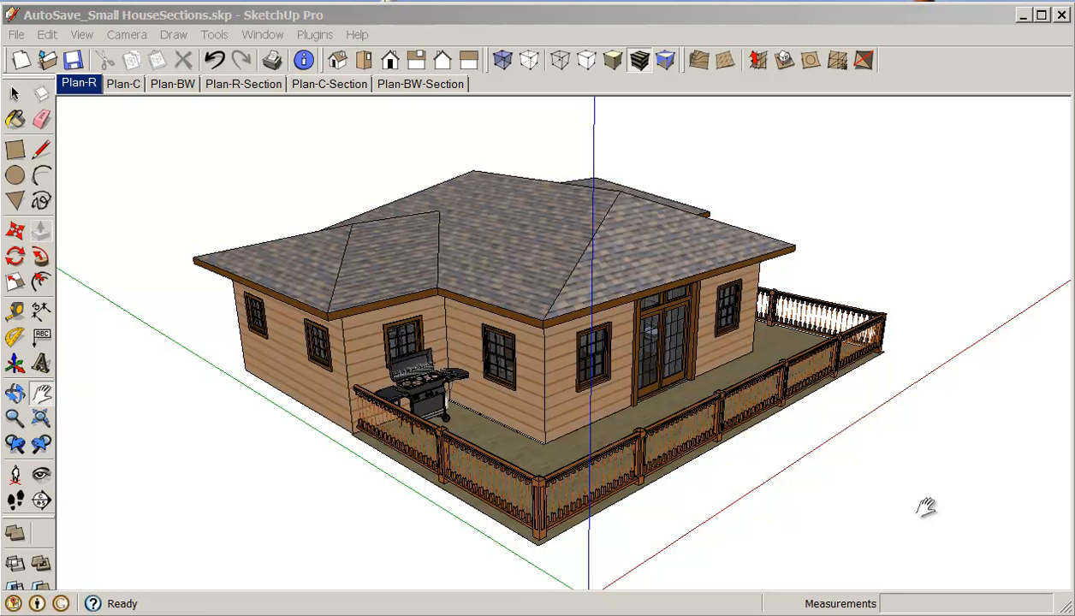
{"action": "mouse_move", "coordinate": [914, 514]}
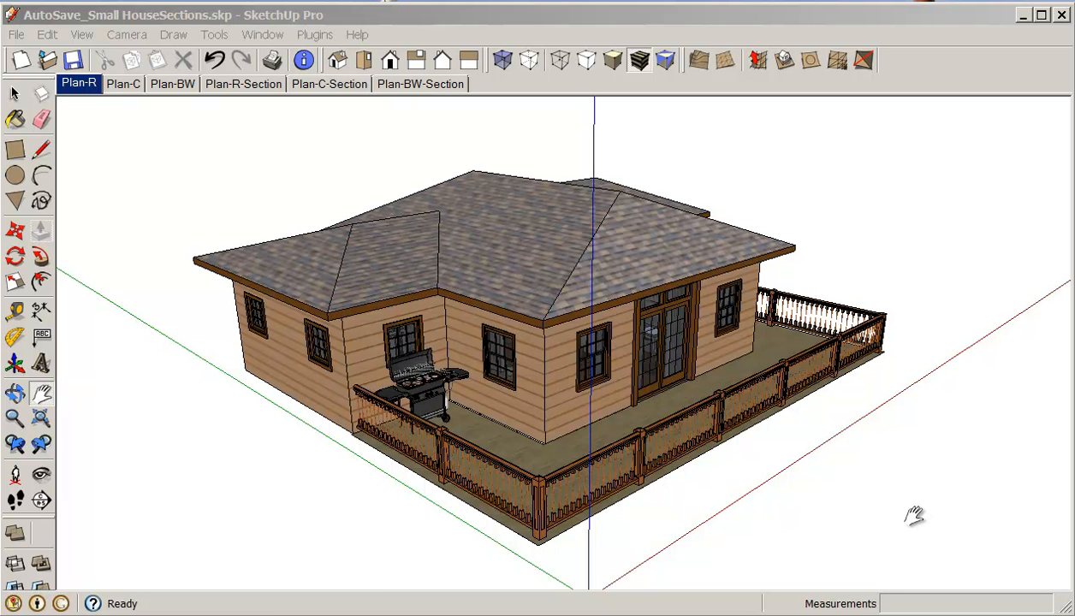
{"action": "mouse_move", "coordinate": [881, 486]}
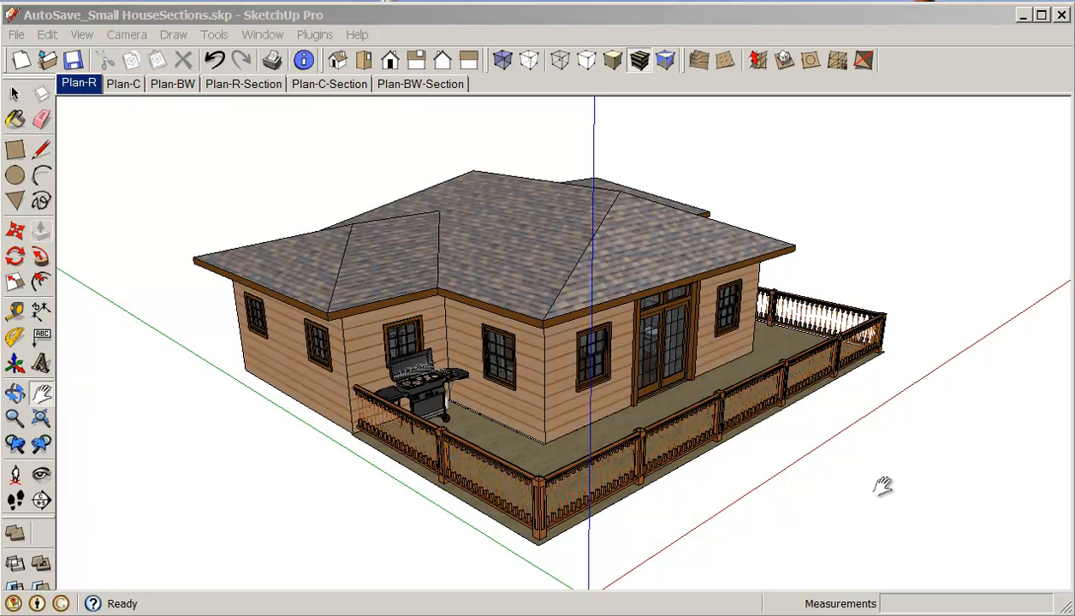
{"action": "mouse_move", "coordinate": [882, 486]}
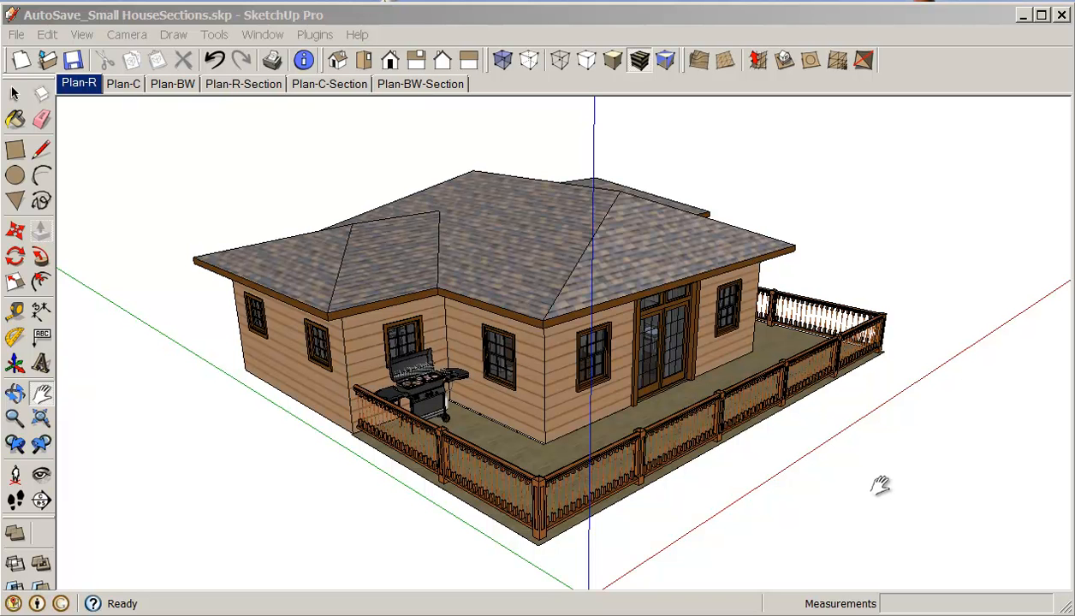
{"action": "mouse_move", "coordinate": [873, 483]}
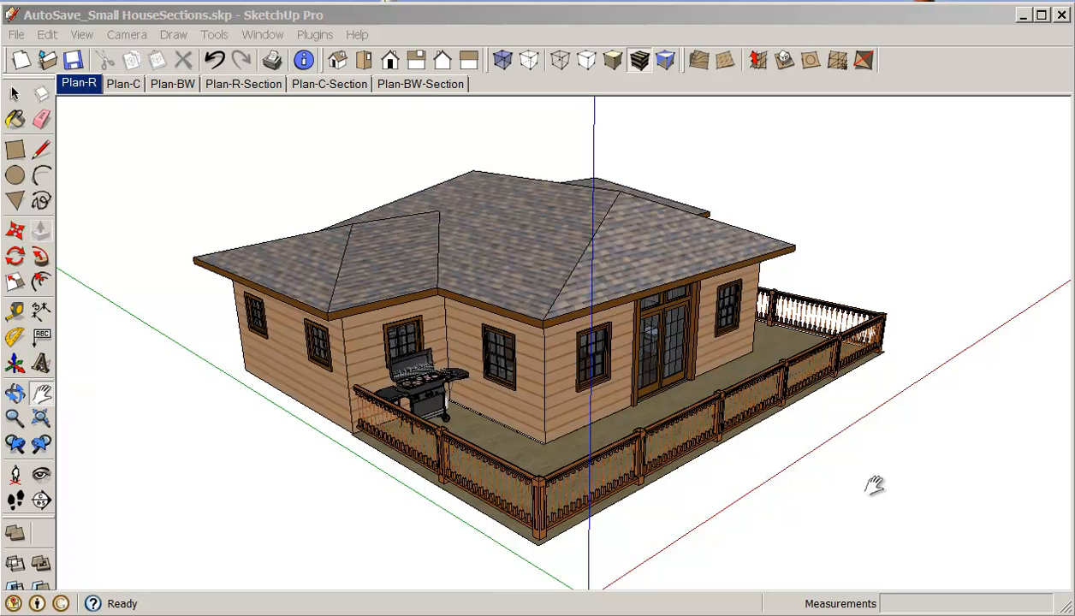
{"action": "mouse_move", "coordinate": [438, 462]}
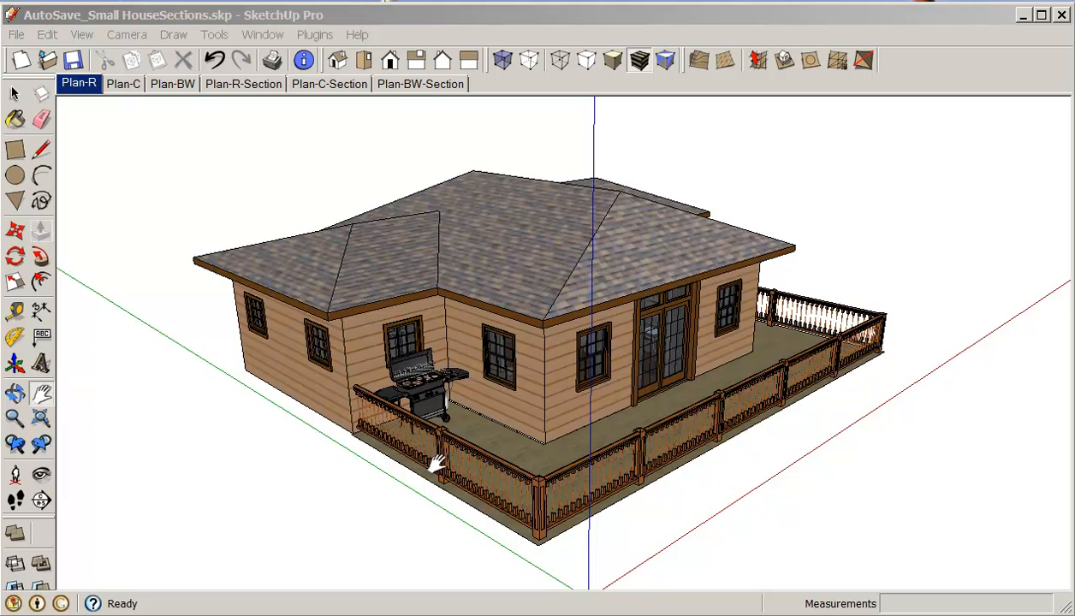
Orbit the house model until the hipped roof is viewed from above
{"action": "left_click_drag", "start_coordinate": [437, 463], "coordinate": [667, 527]}
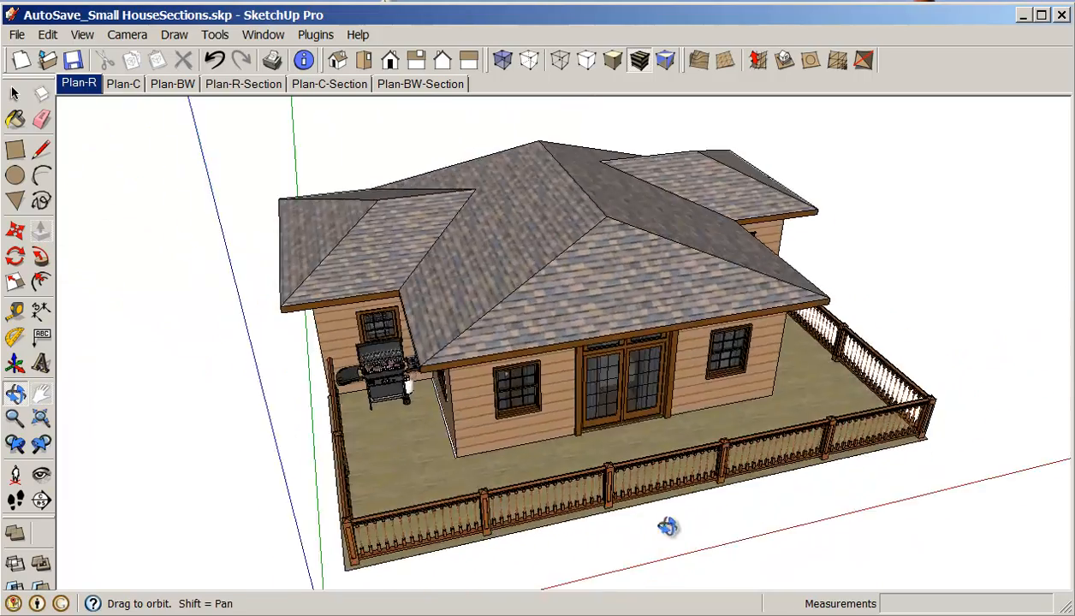
{"action": "left_click_drag", "start_coordinate": [667, 527], "coordinate": [722, 510]}
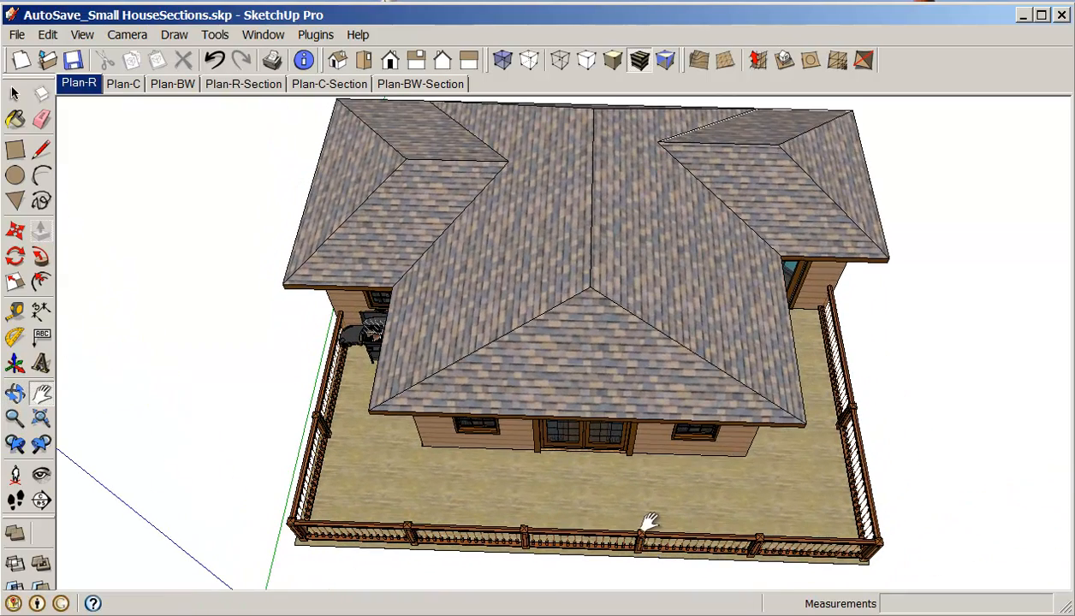
{"action": "mouse_move", "coordinate": [825, 599]}
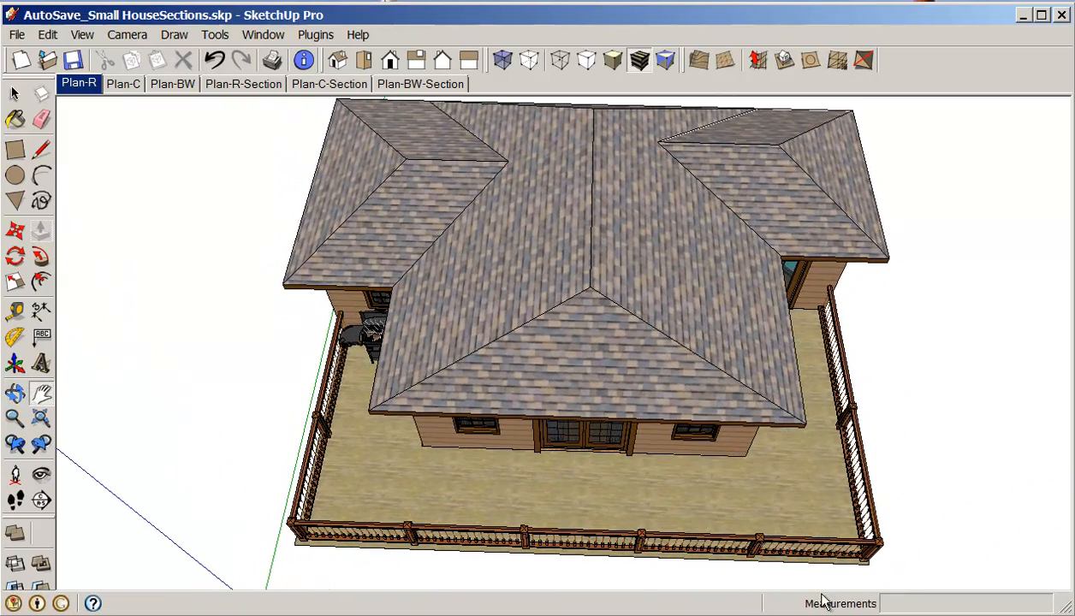
{"action": "left_click", "coordinate": [264, 34]}
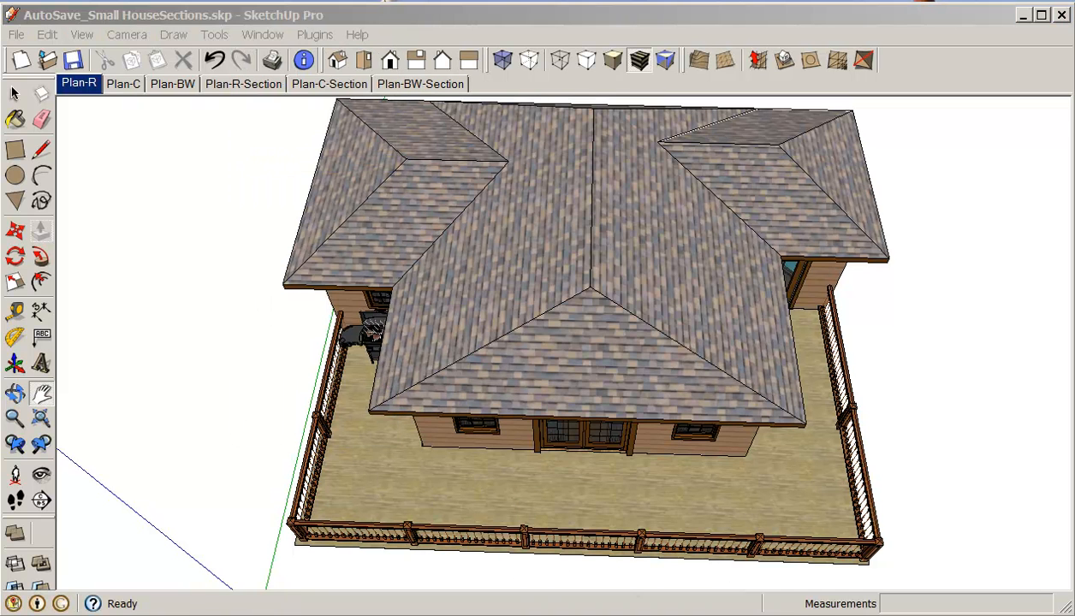
{"action": "left_click", "coordinate": [262, 34]}
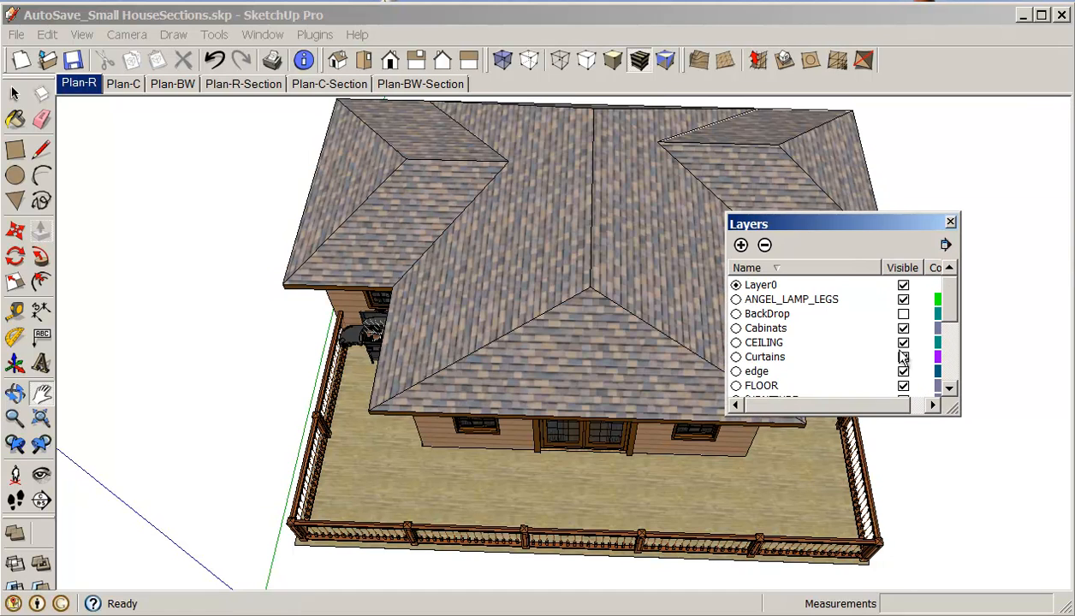
{"action": "left_click", "coordinate": [904, 343]}
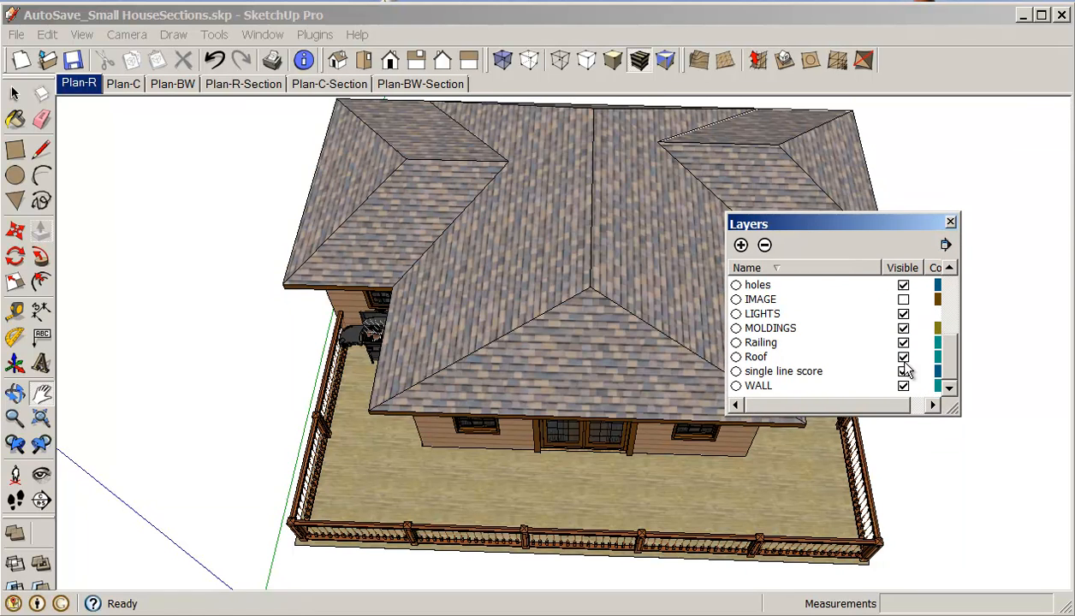
{"action": "left_click", "coordinate": [904, 358]}
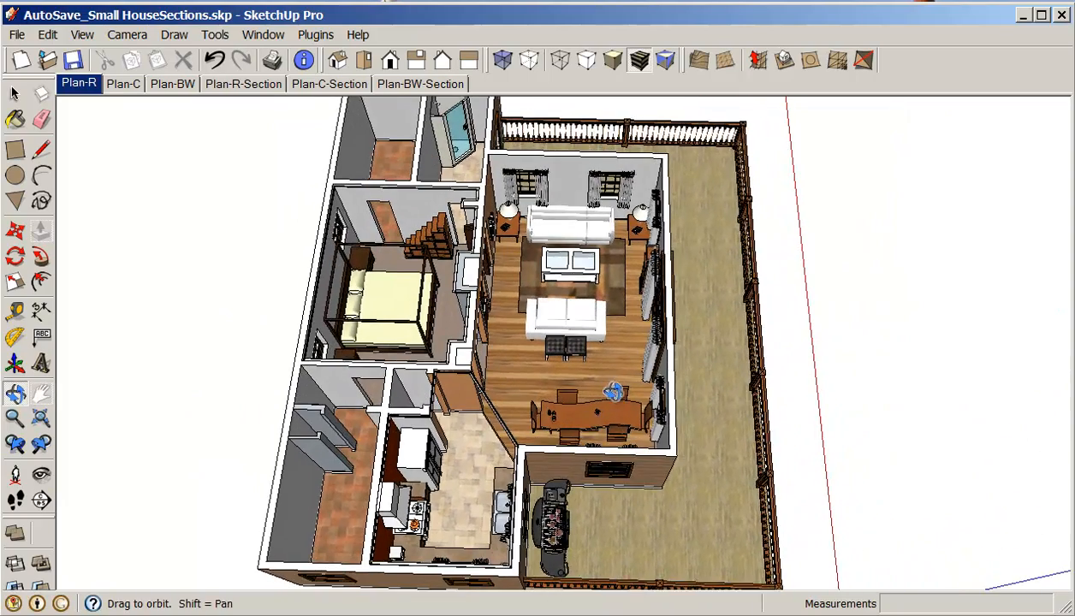
{"action": "left_click_drag", "start_coordinate": [613, 390], "coordinate": [599, 368]}
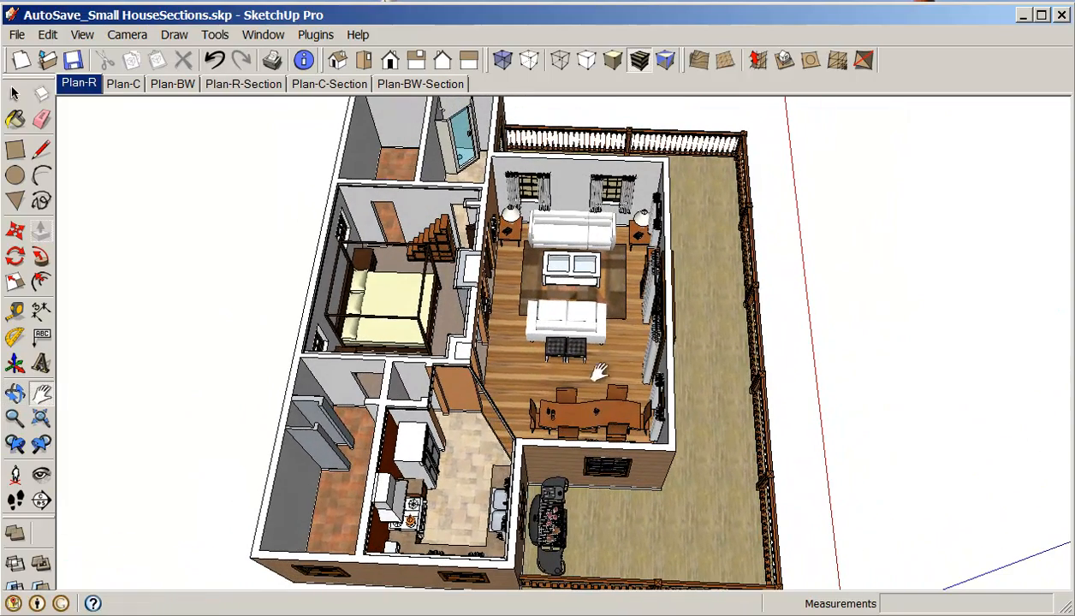
{"action": "mouse_move", "coordinate": [591, 230]}
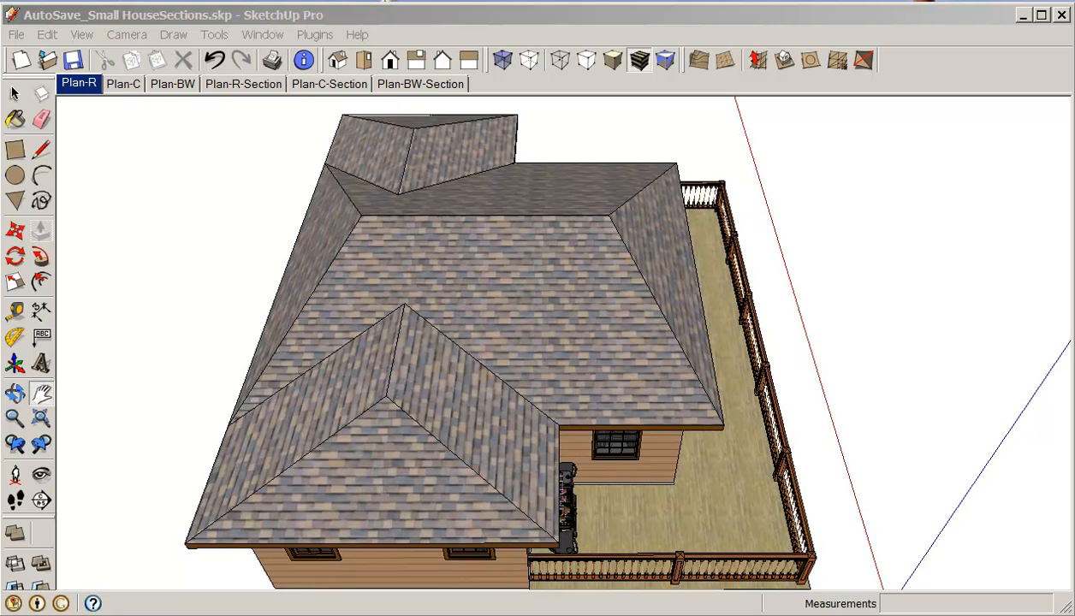
{"action": "mouse_move", "coordinate": [709, 454]}
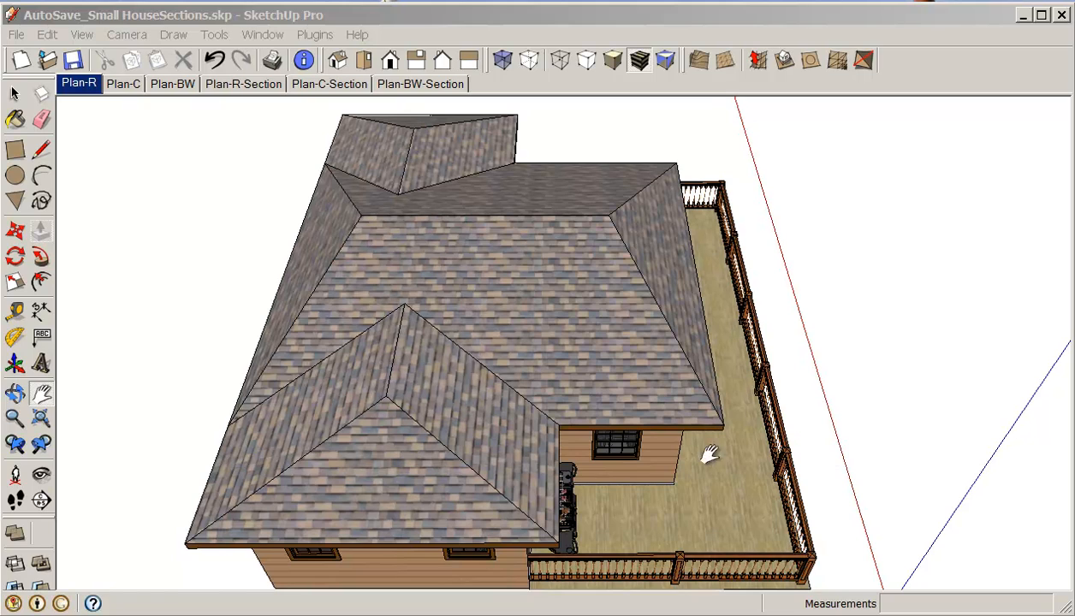
Orbit to the side of the house and place a vertical section plane against its wall
{"action": "left_click_drag", "start_coordinate": [709, 454], "coordinate": [630, 378]}
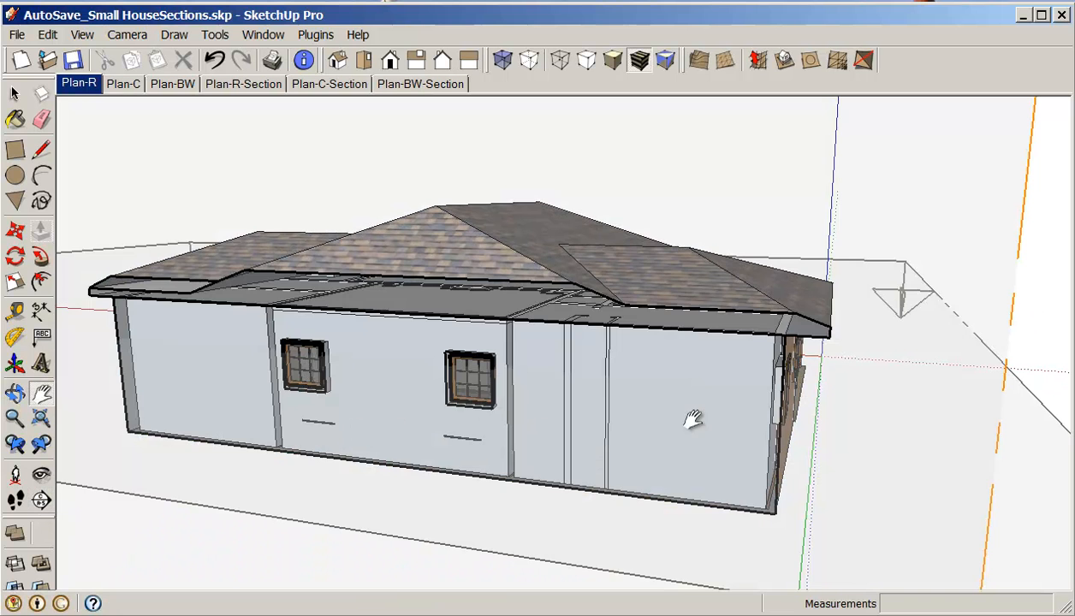
{"action": "scroll", "scroll_direction": "down", "scroll_amount": 3}
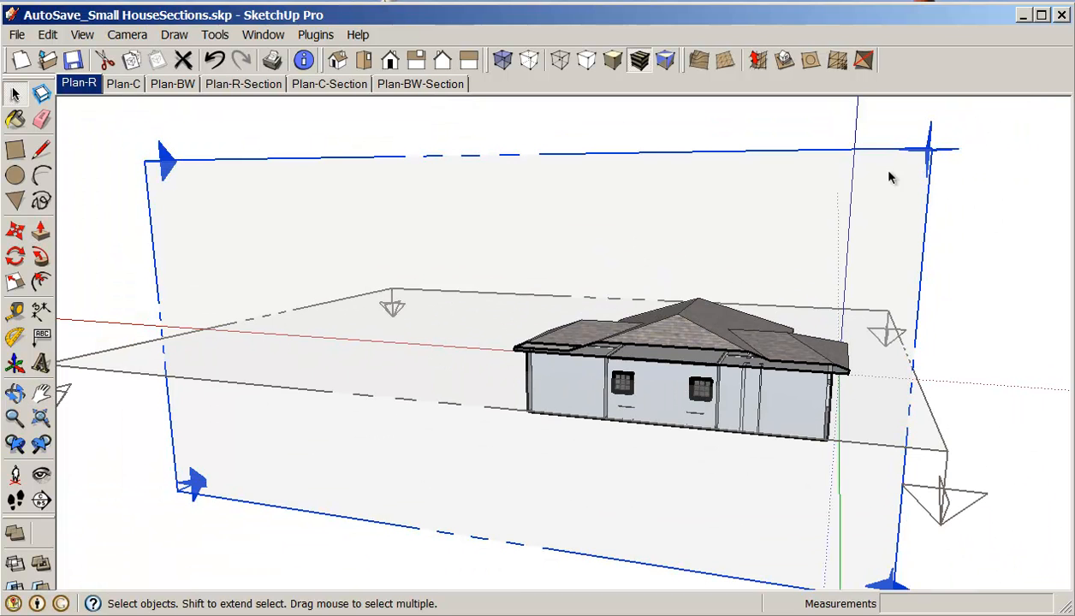
{"action": "left_click", "coordinate": [15, 229]}
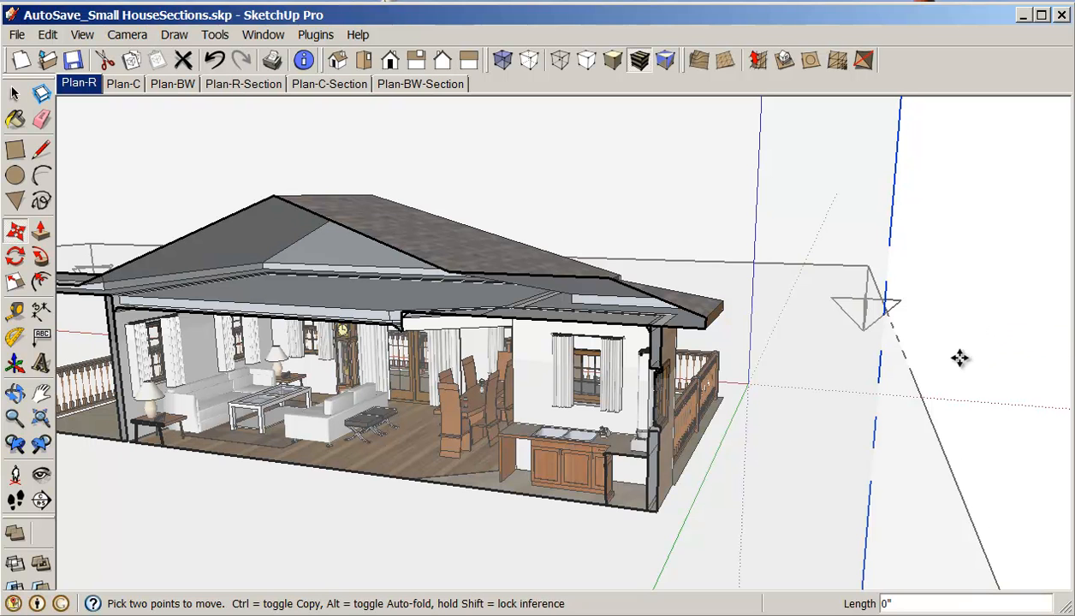
{"action": "mouse_move", "coordinate": [791, 459]}
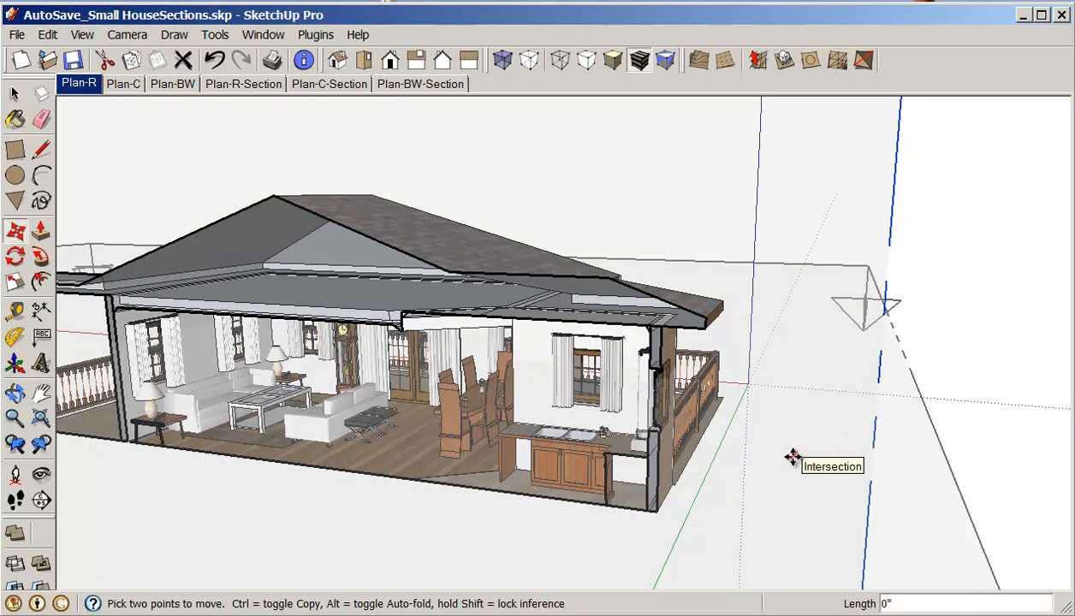
{"action": "mouse_move", "coordinate": [790, 462]}
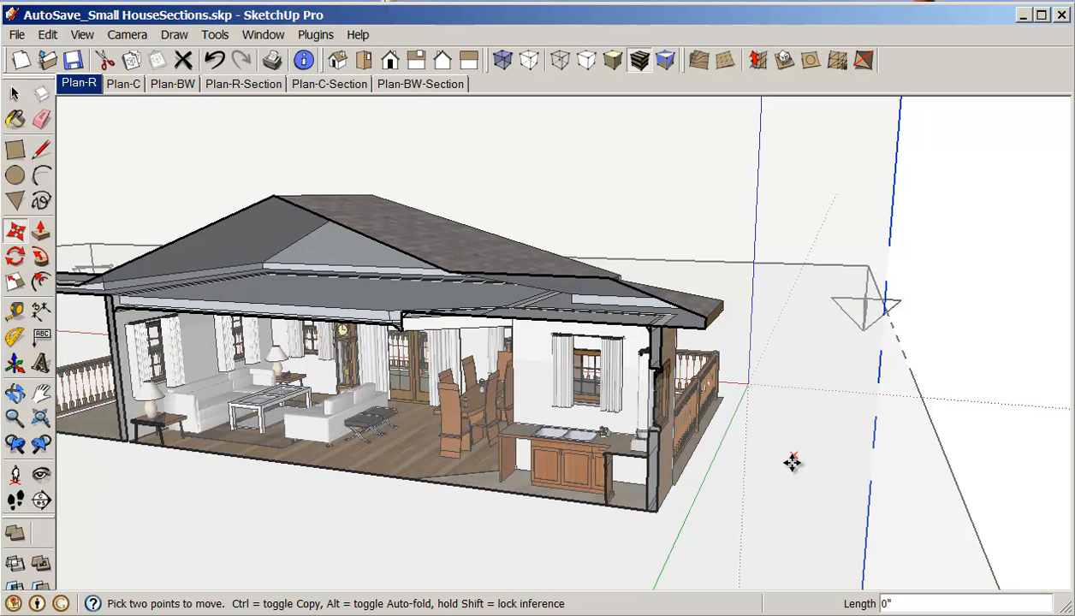
{"action": "mouse_move", "coordinate": [860, 387]}
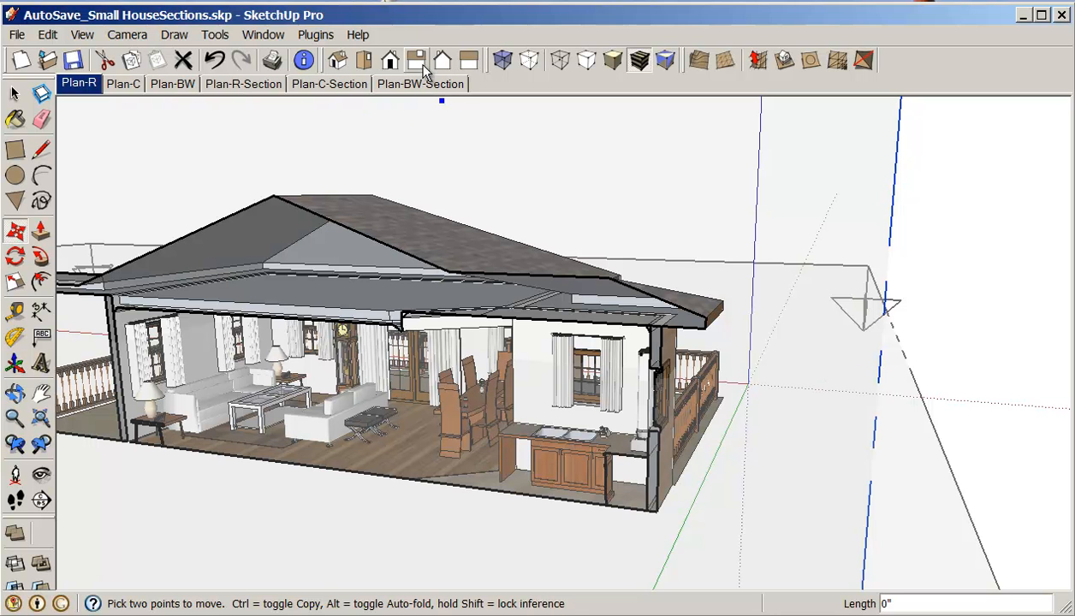
{"action": "mouse_move", "coordinate": [444, 60]}
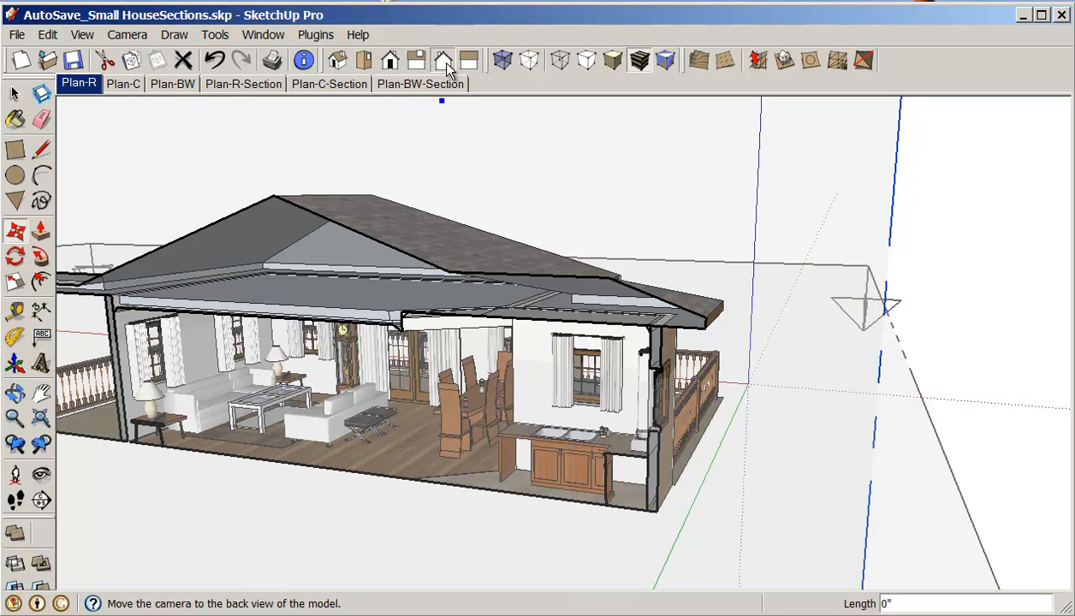
Switch to the Back standard view in Parallel Projection for a flat section elevation
{"action": "left_click", "coordinate": [442, 60]}
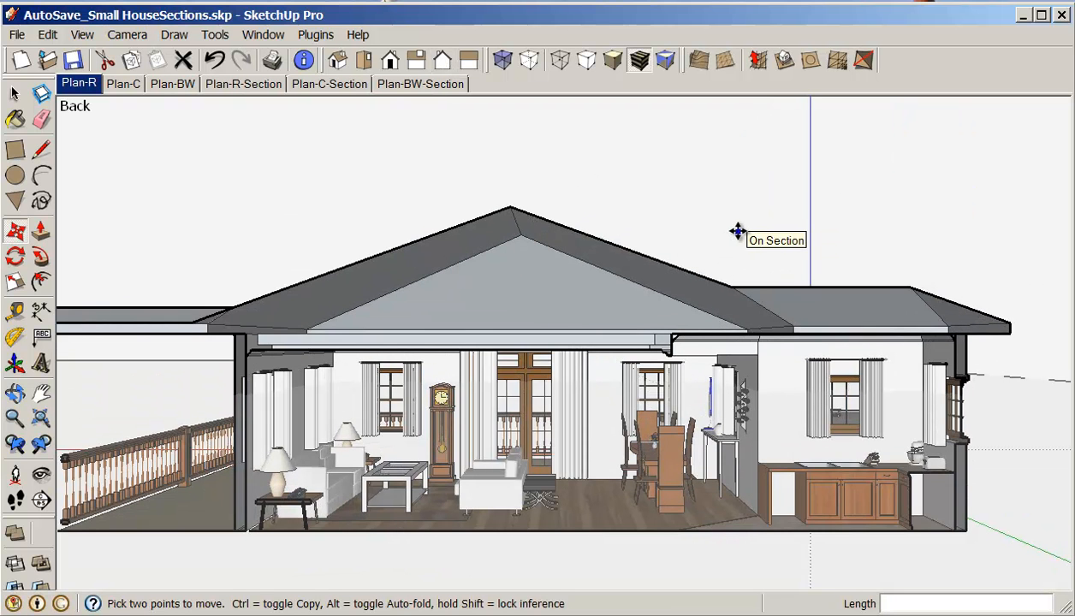
{"action": "left_click", "coordinate": [127, 34]}
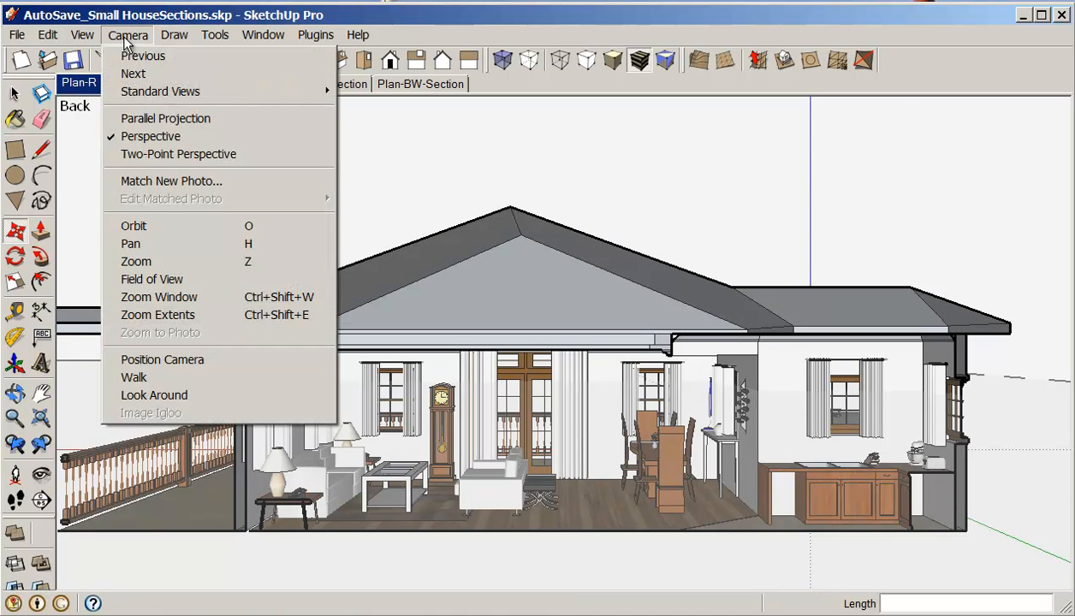
{"action": "mouse_move", "coordinate": [165, 118]}
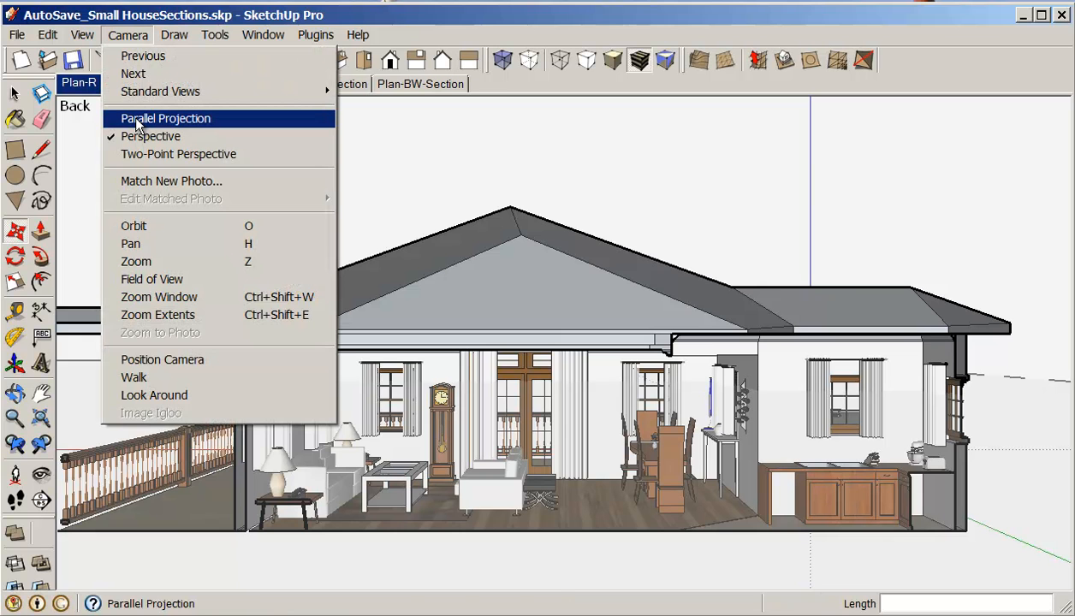
{"action": "left_click", "coordinate": [165, 118]}
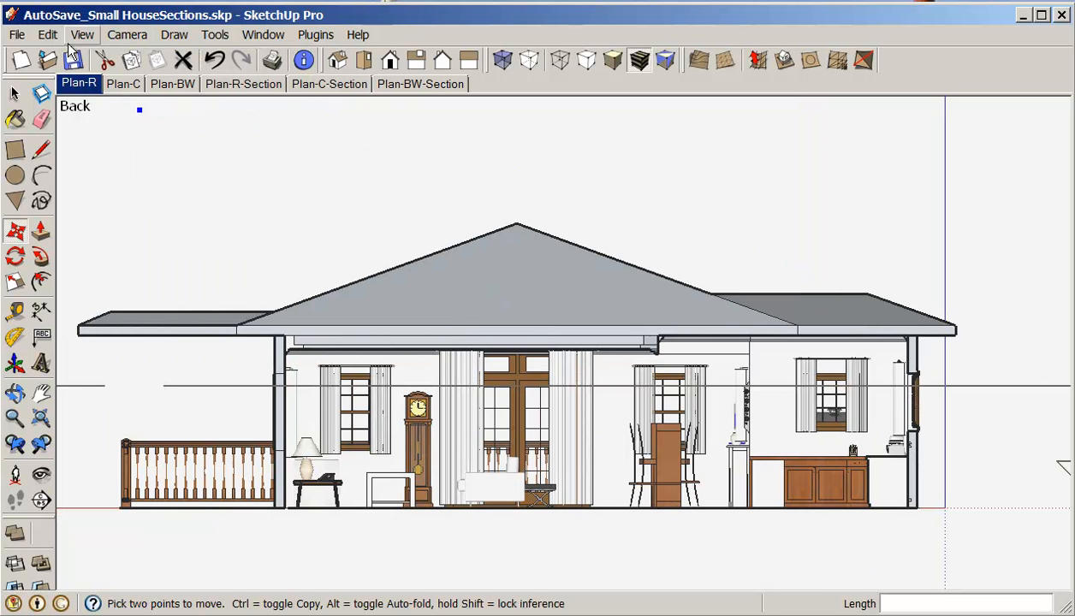
Pan and zoom the back section elevation so the living-room interior fills the window
{"action": "left_click", "coordinate": [82, 35]}
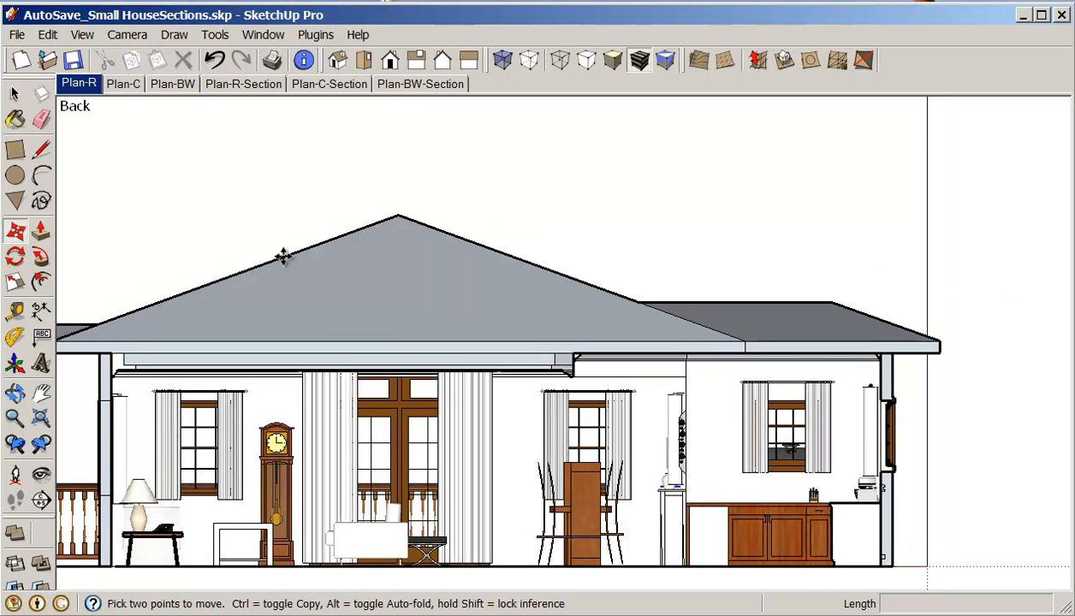
{"action": "left_click", "coordinate": [41, 394]}
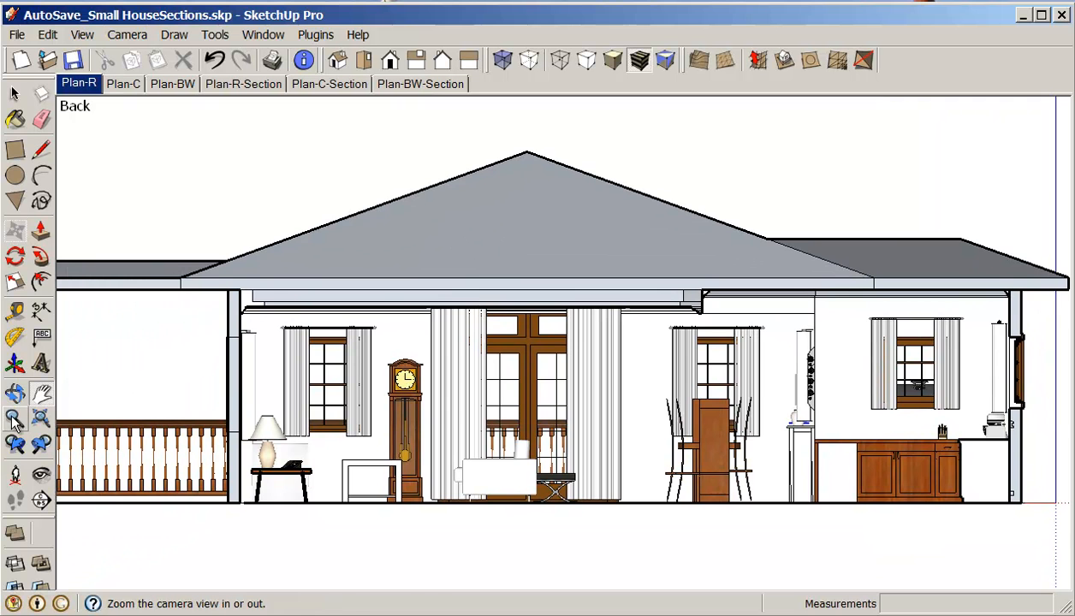
{"action": "left_click", "coordinate": [14, 418]}
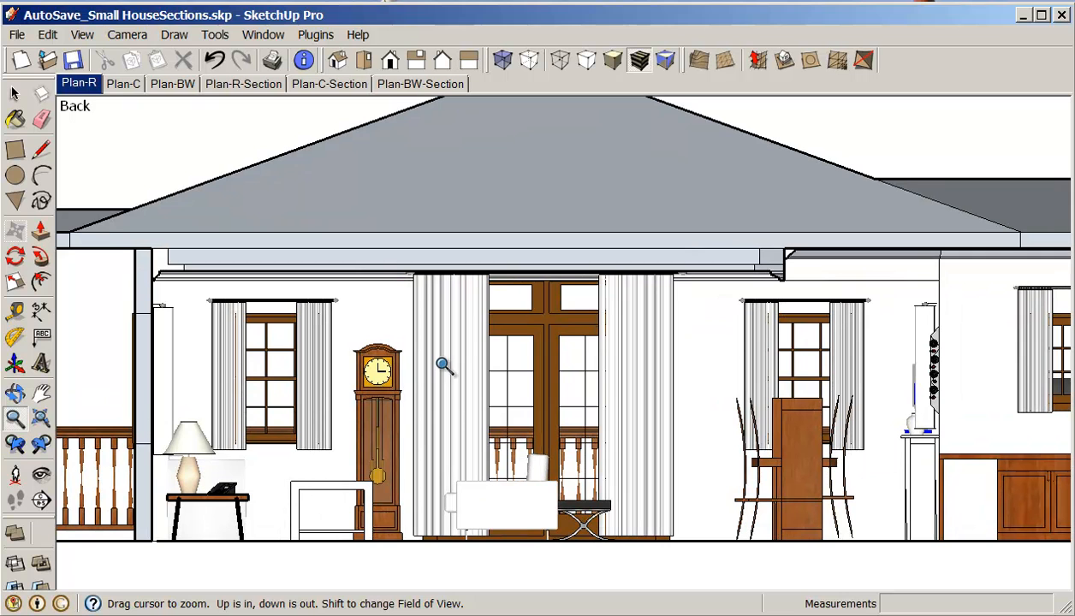
{"action": "mouse_move", "coordinate": [506, 380]}
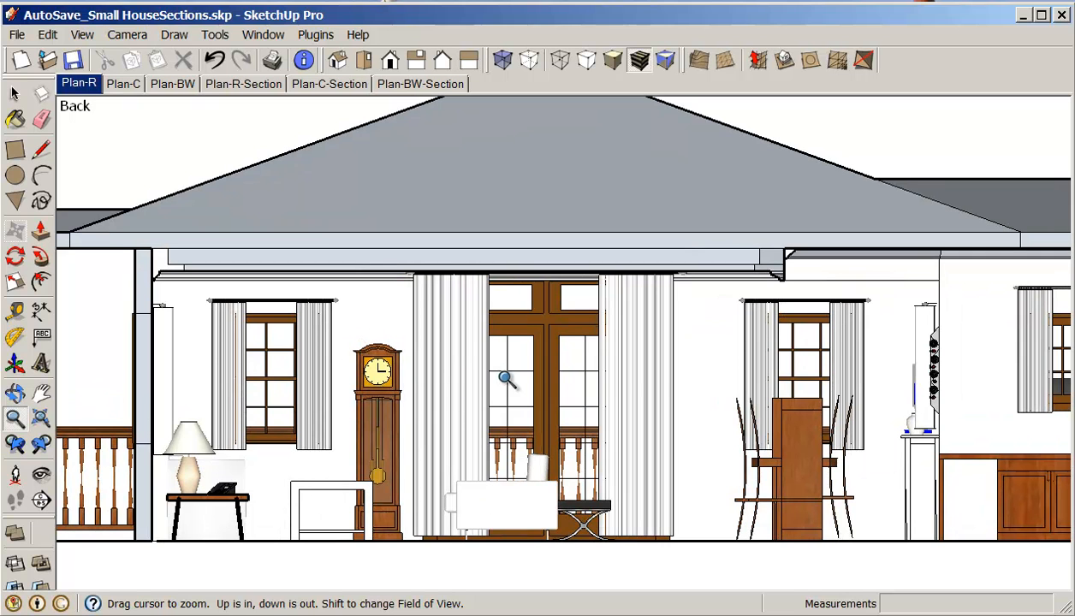
{"action": "mouse_move", "coordinate": [432, 333]}
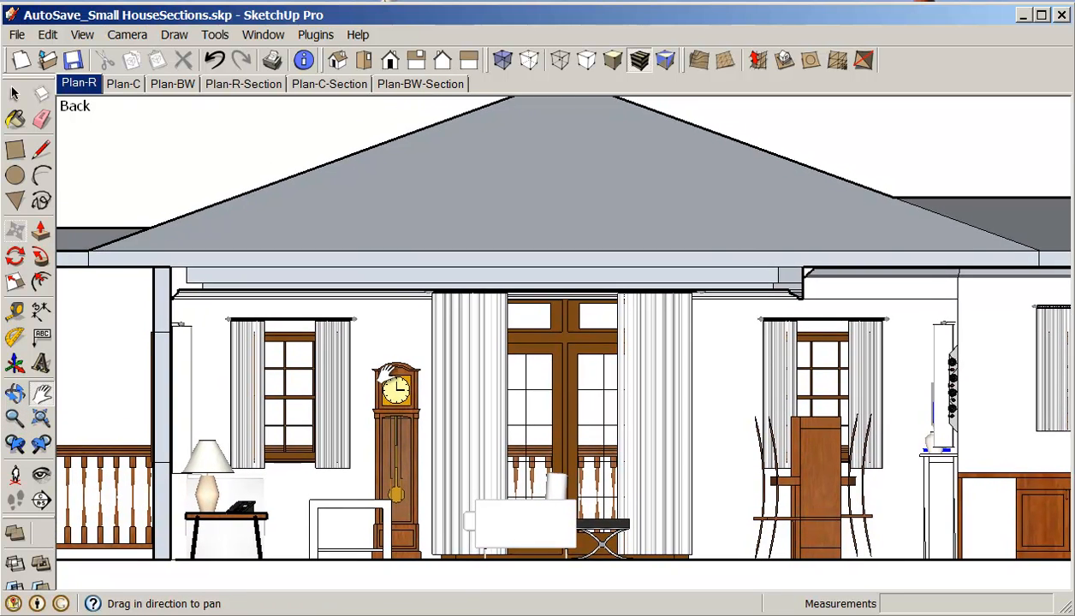
{"action": "mouse_move", "coordinate": [602, 219]}
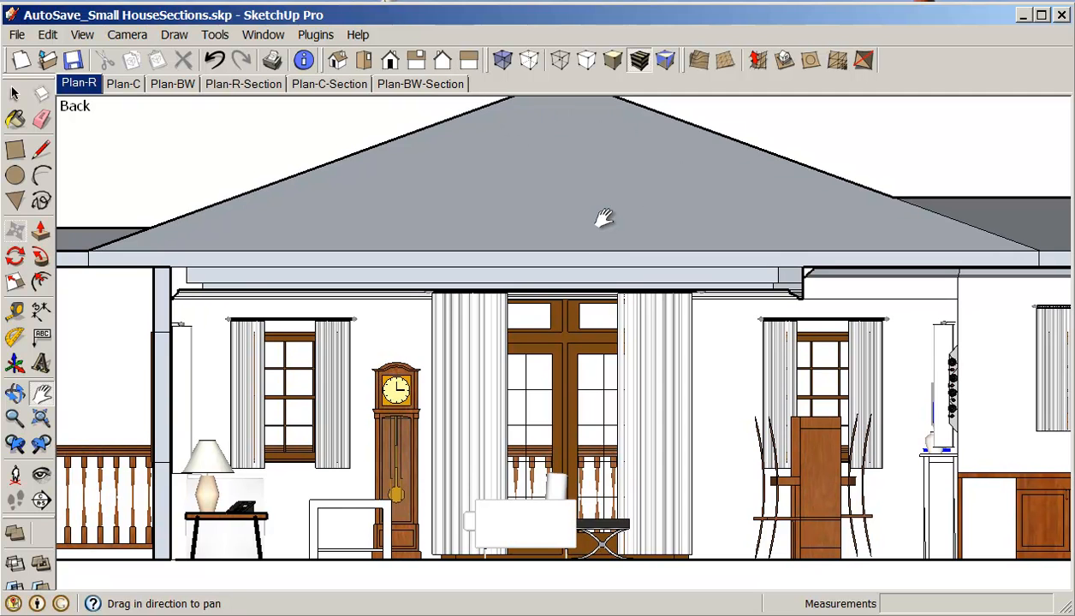
{"action": "mouse_move", "coordinate": [593, 329]}
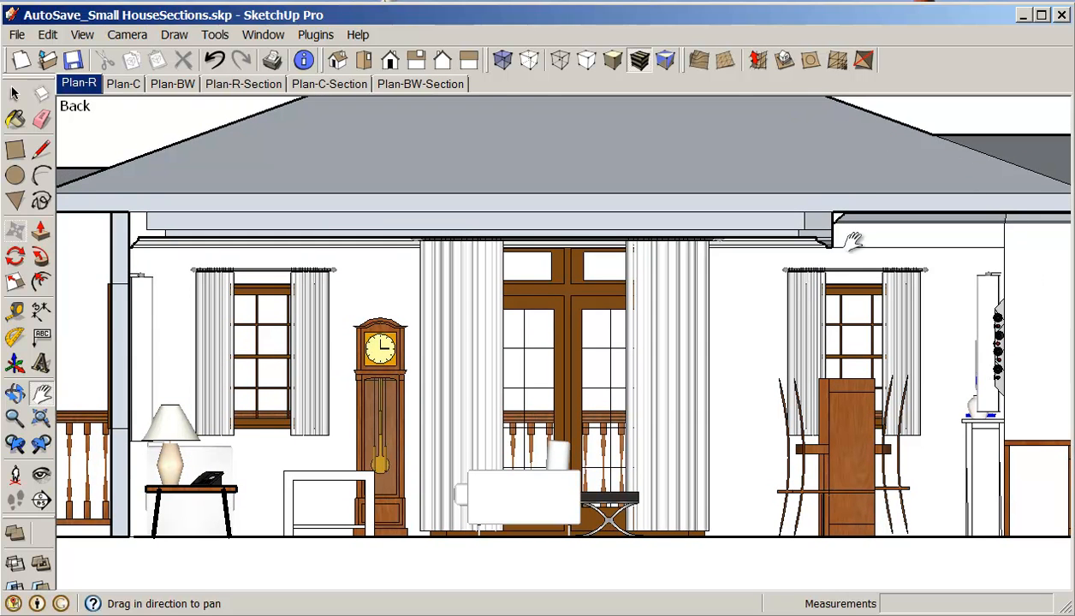
{"action": "mouse_move", "coordinate": [839, 249]}
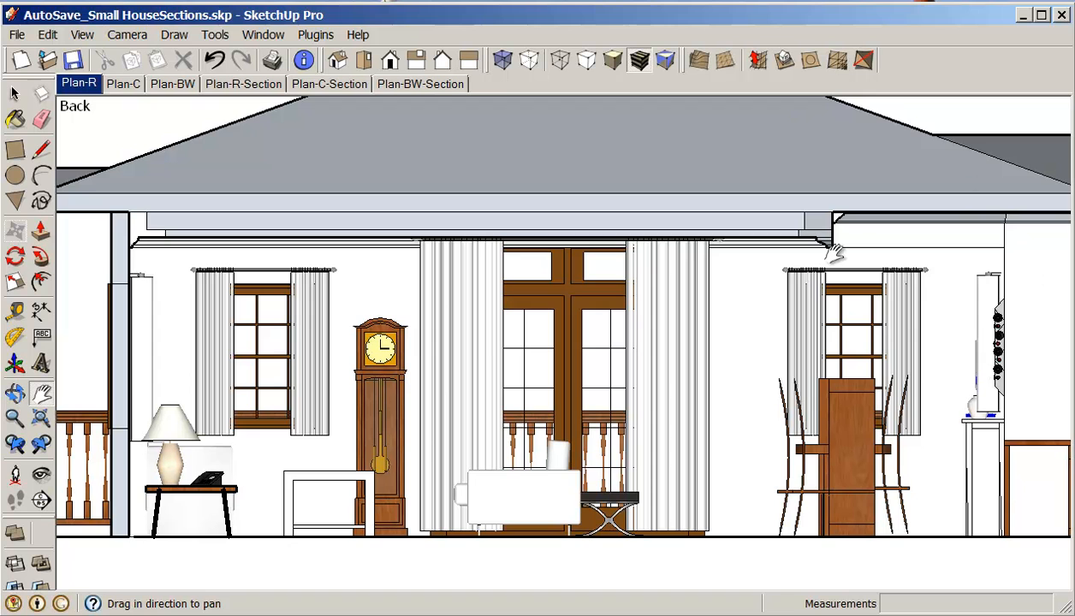
{"action": "mouse_move", "coordinate": [833, 253]}
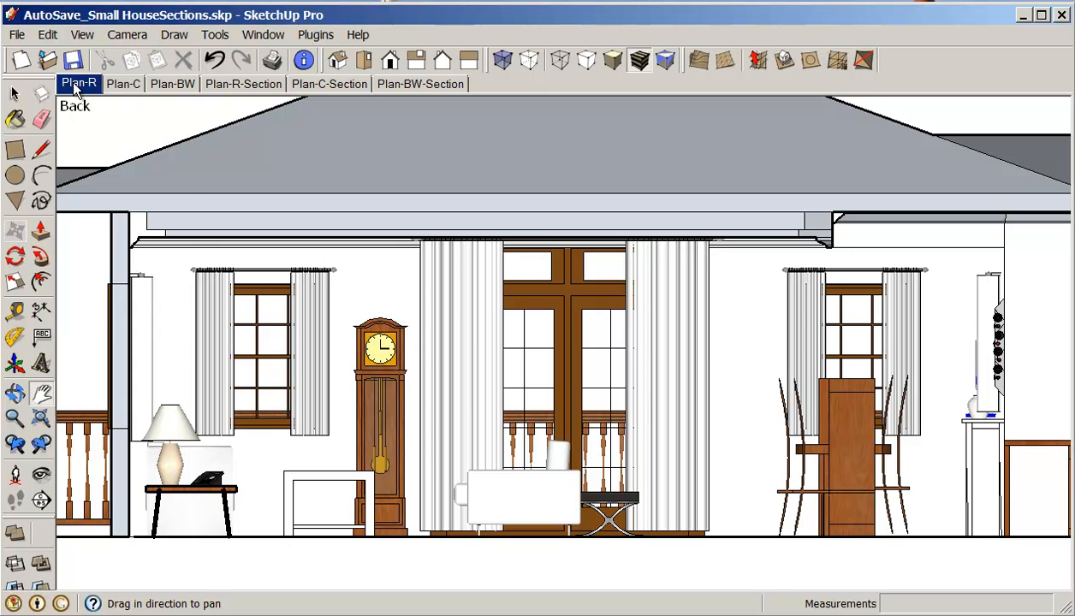
Add Scene 7 from the current view and bring up the Scenes manager
{"action": "right_click", "coordinate": [79, 82]}
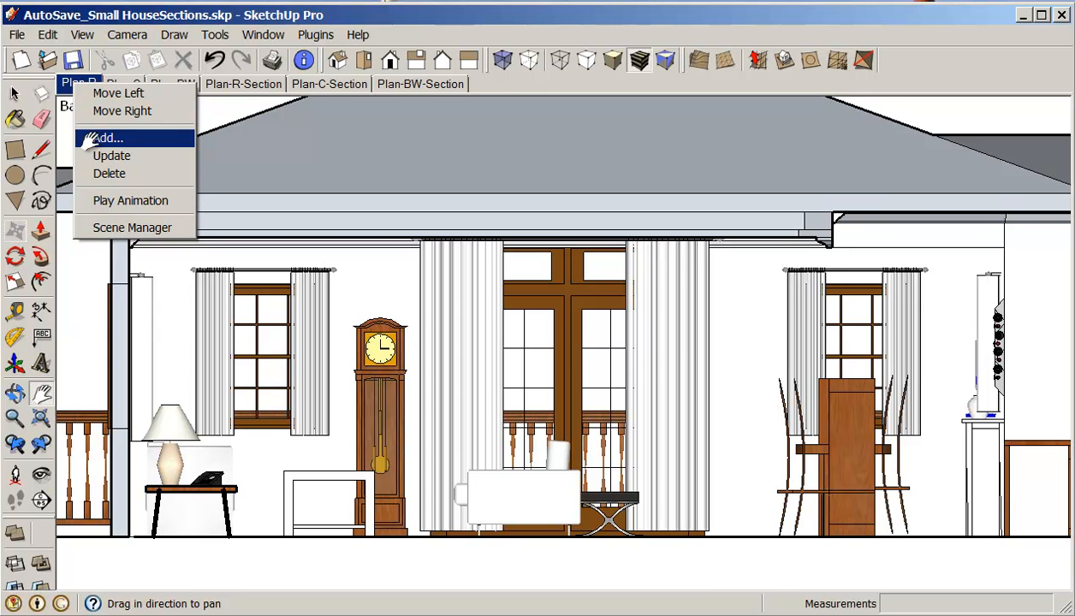
{"action": "left_click", "coordinate": [106, 137]}
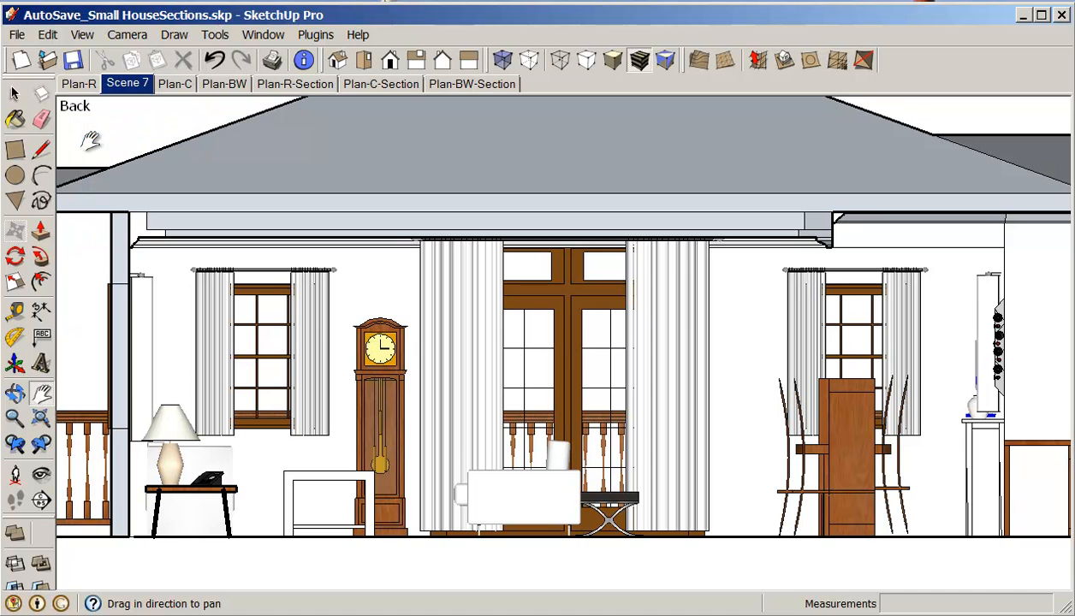
{"action": "mouse_move", "coordinate": [756, 295]}
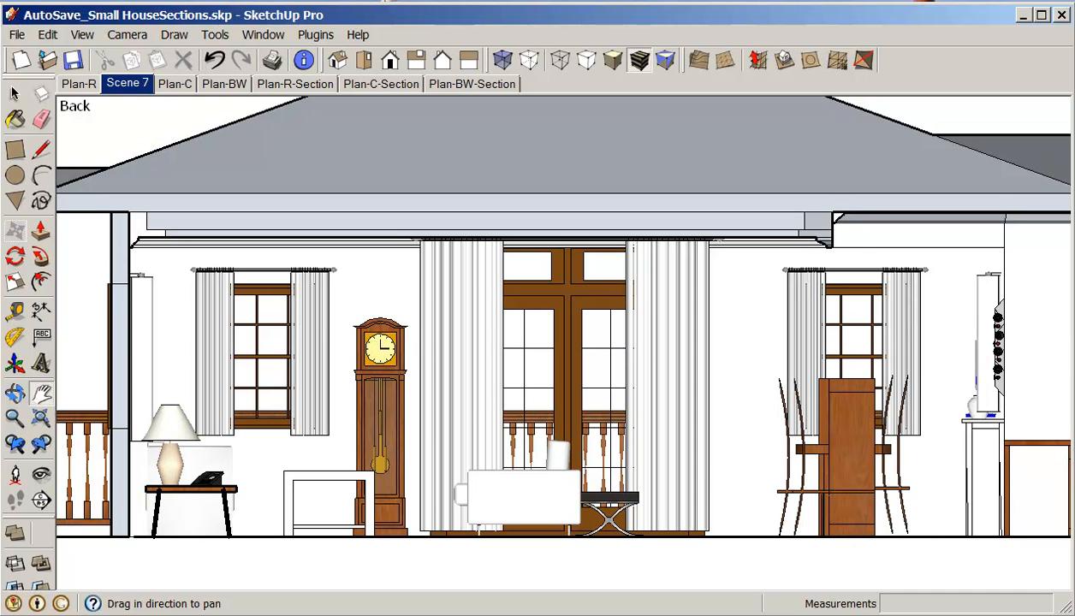
{"action": "mouse_move", "coordinate": [452, 281]}
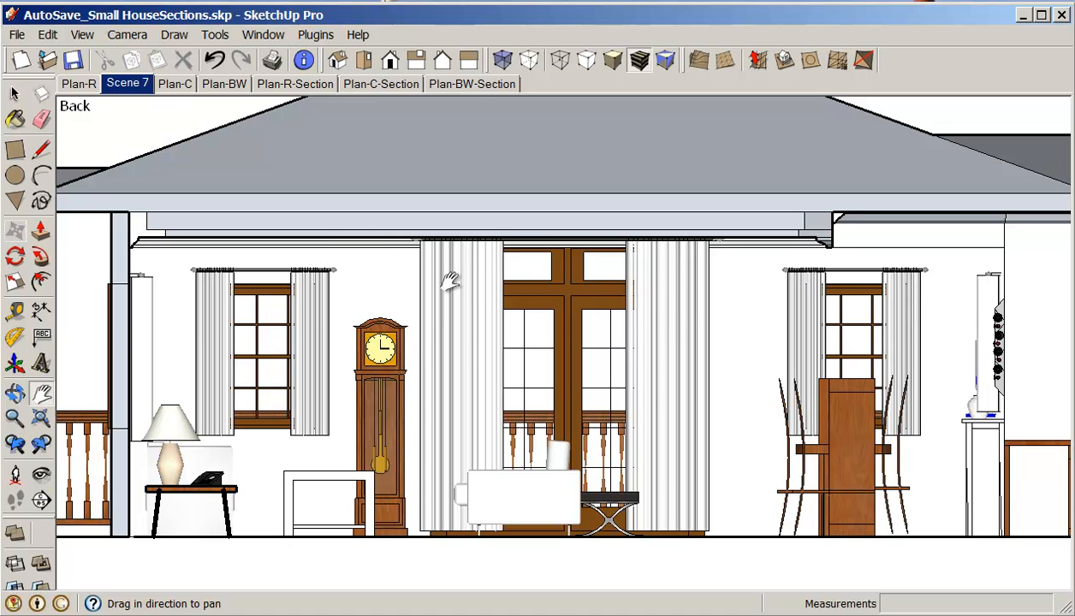
{"action": "mouse_move", "coordinate": [402, 196]}
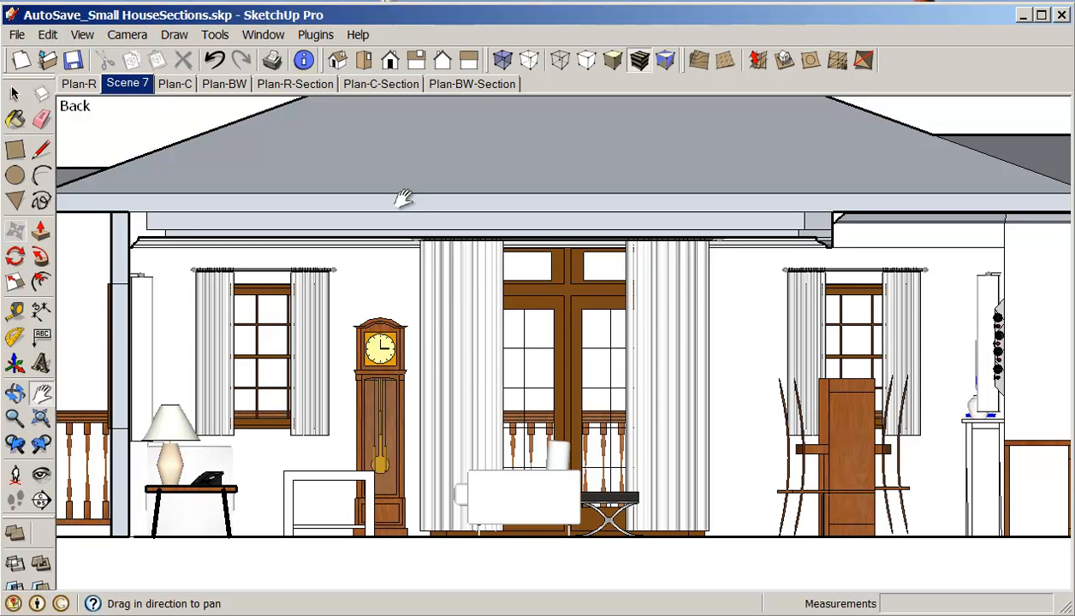
{"action": "mouse_move", "coordinate": [359, 94]}
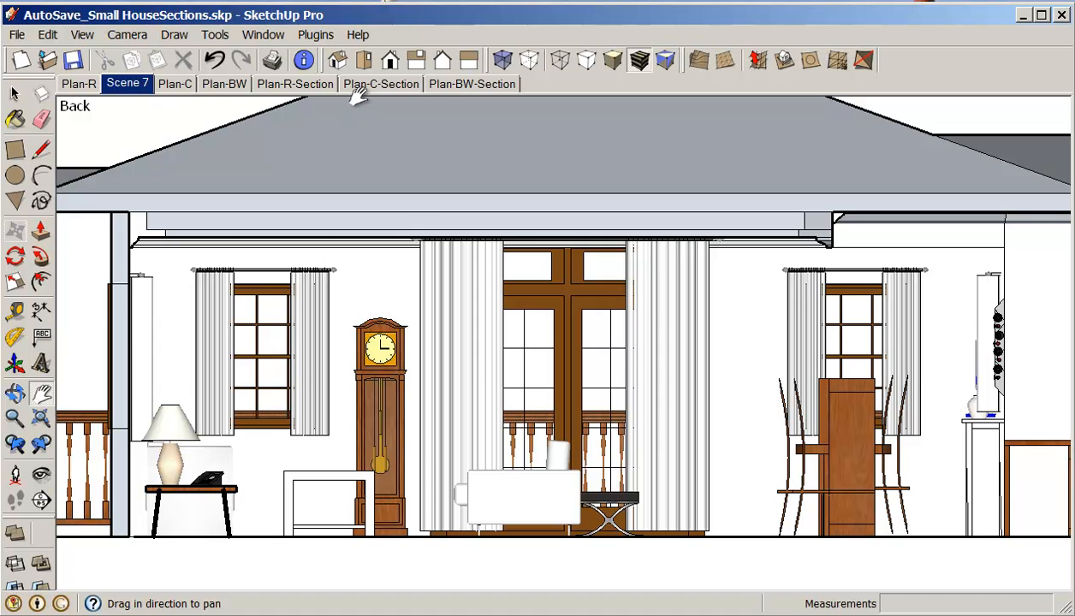
{"action": "mouse_move", "coordinate": [171, 94]}
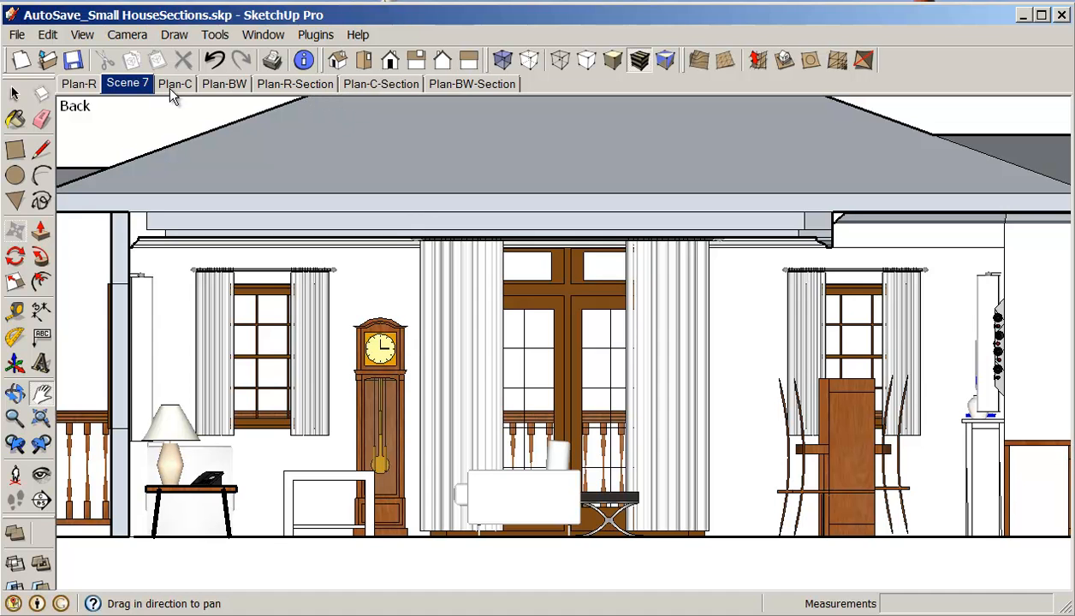
{"action": "left_click", "coordinate": [263, 34]}
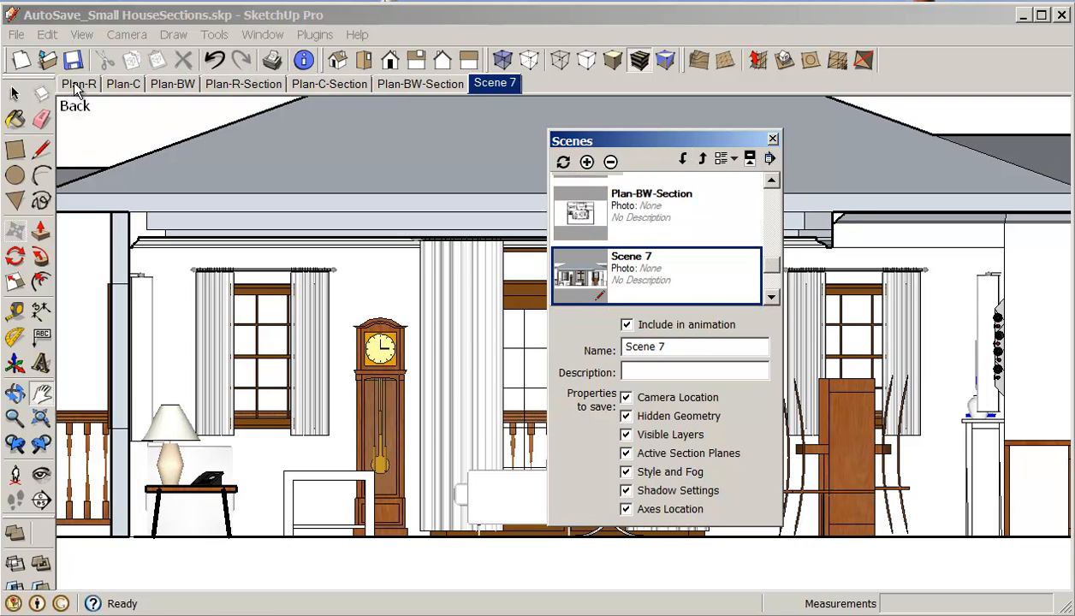
{"action": "mouse_move", "coordinate": [318, 93]}
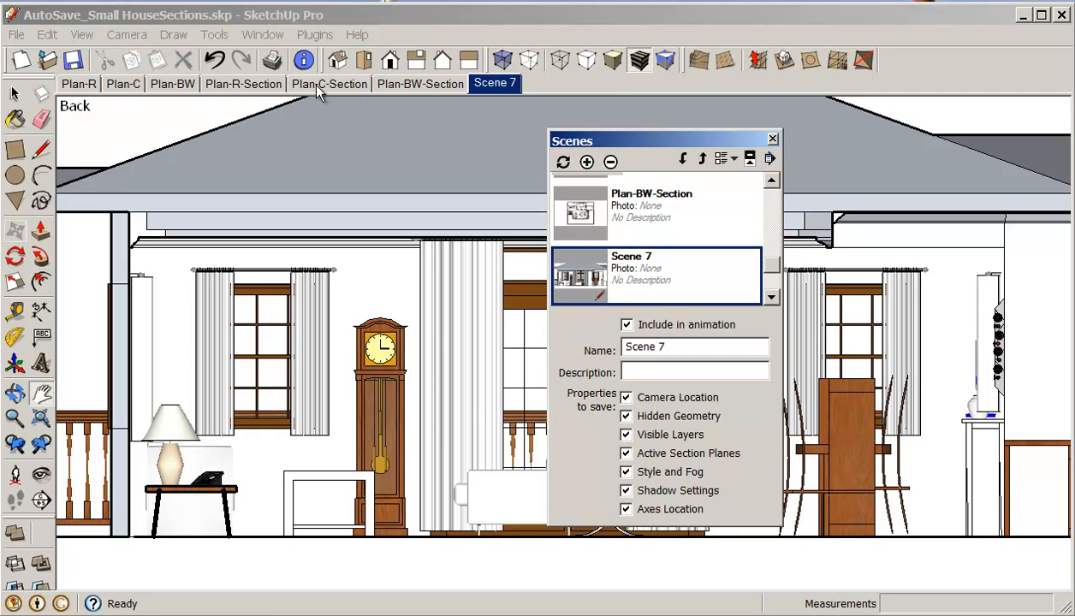
{"action": "mouse_move", "coordinate": [712, 117]}
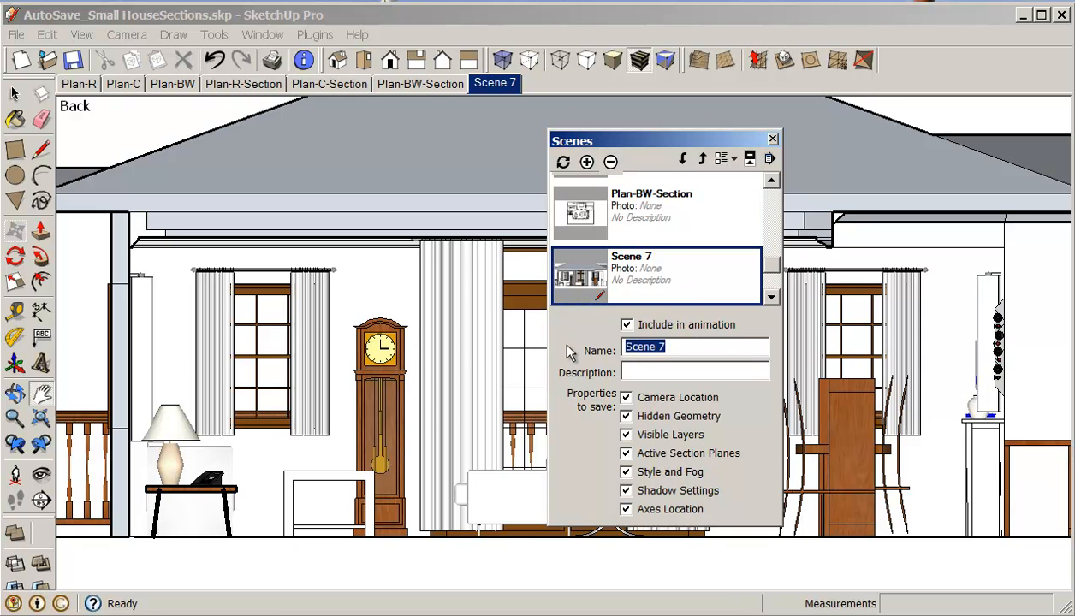
Name the new scene Section-1-R and move the Scenes dialog aside
{"action": "type", "text": "Sect"}
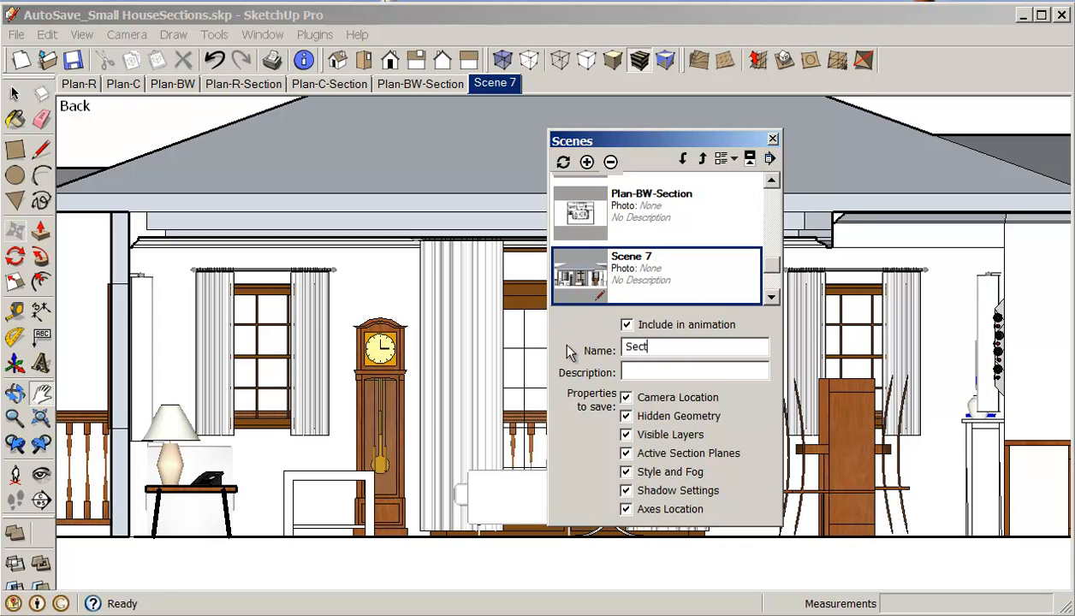
{"action": "type", "text": "ion-1-"}
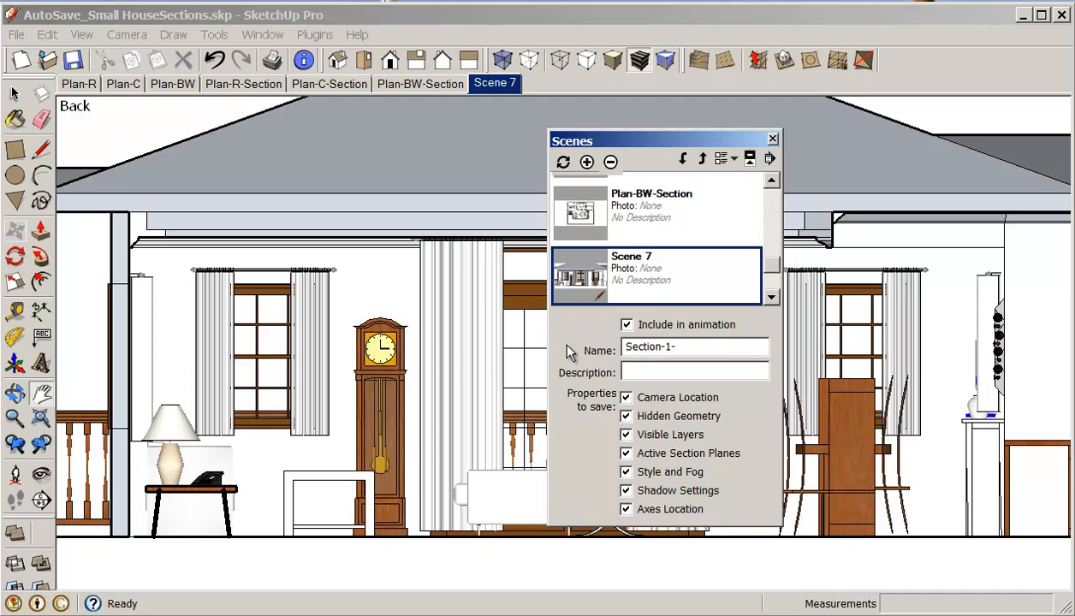
{"action": "type", "text": "R"}
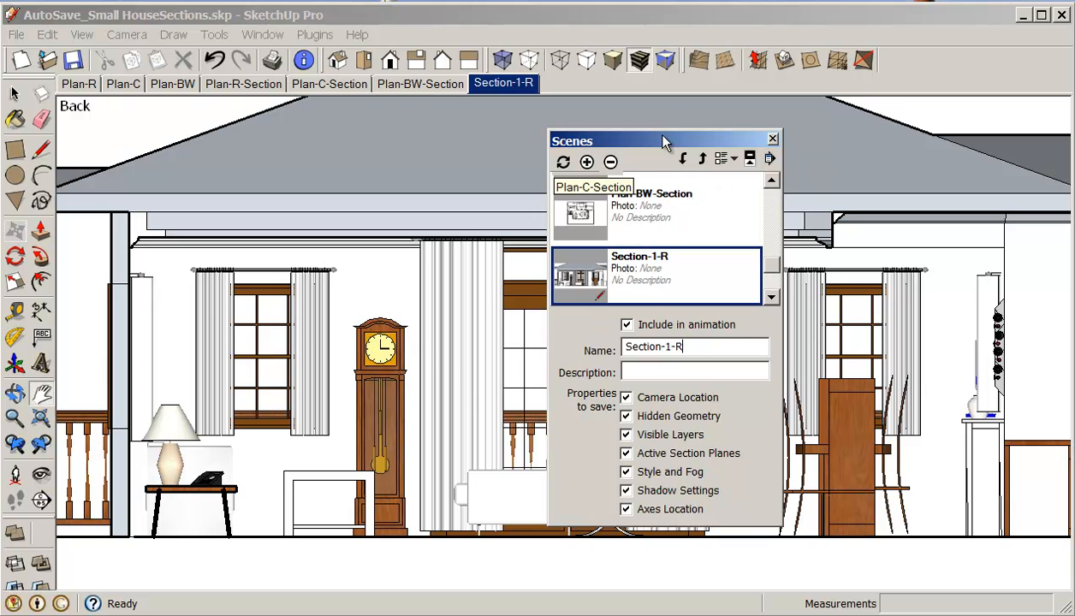
{"action": "left_click_drag", "start_coordinate": [662, 140], "coordinate": [411, 152]}
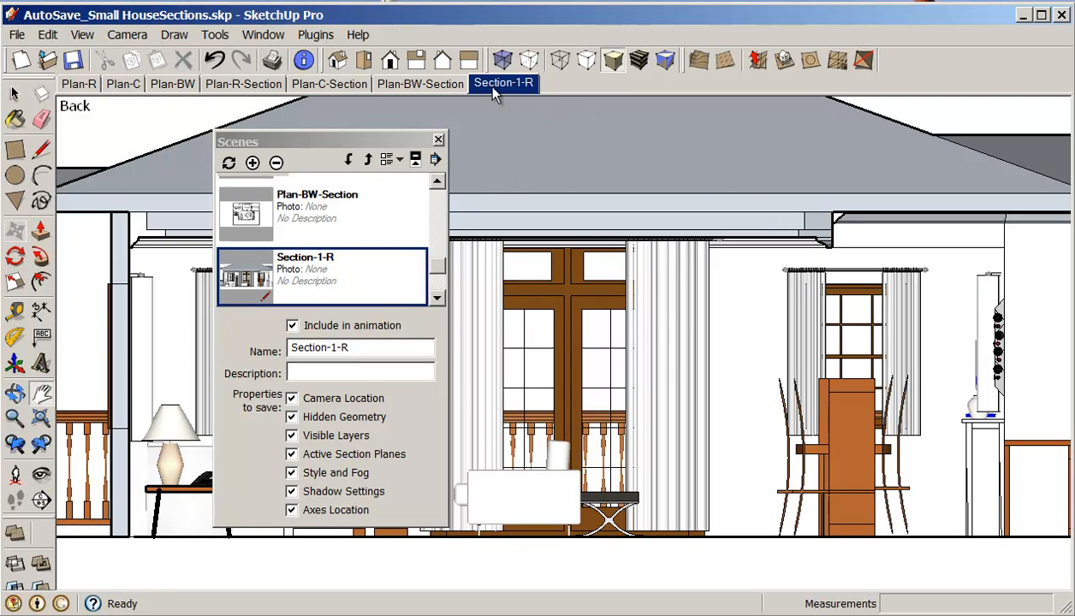
{"action": "mouse_move", "coordinate": [503, 82]}
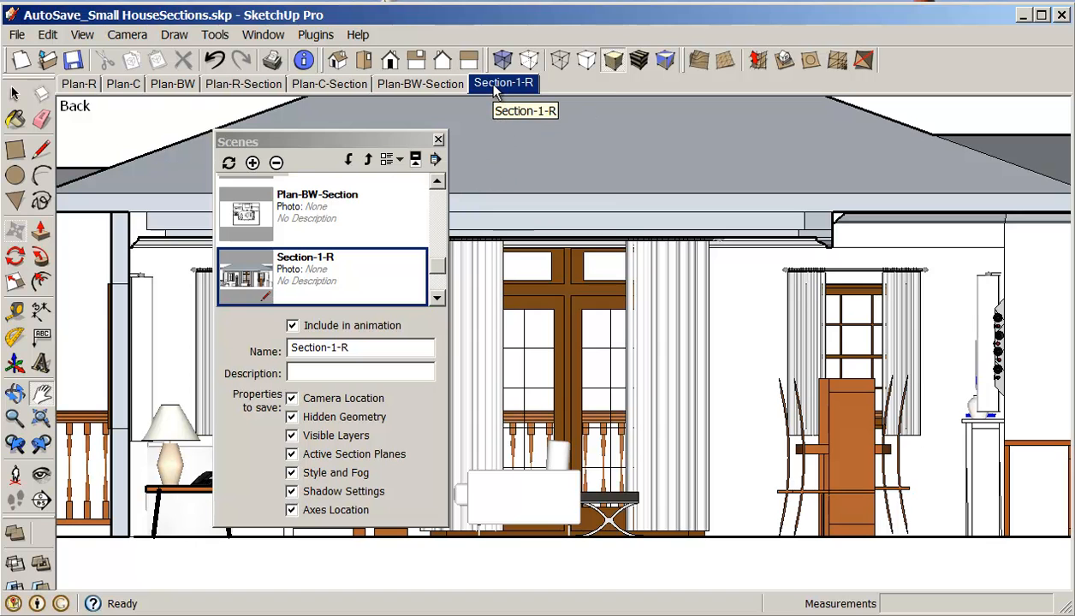
Add Scene 8 from the same view, confirming the style warning, and name it Section-1-C
{"action": "right_click", "coordinate": [504, 82]}
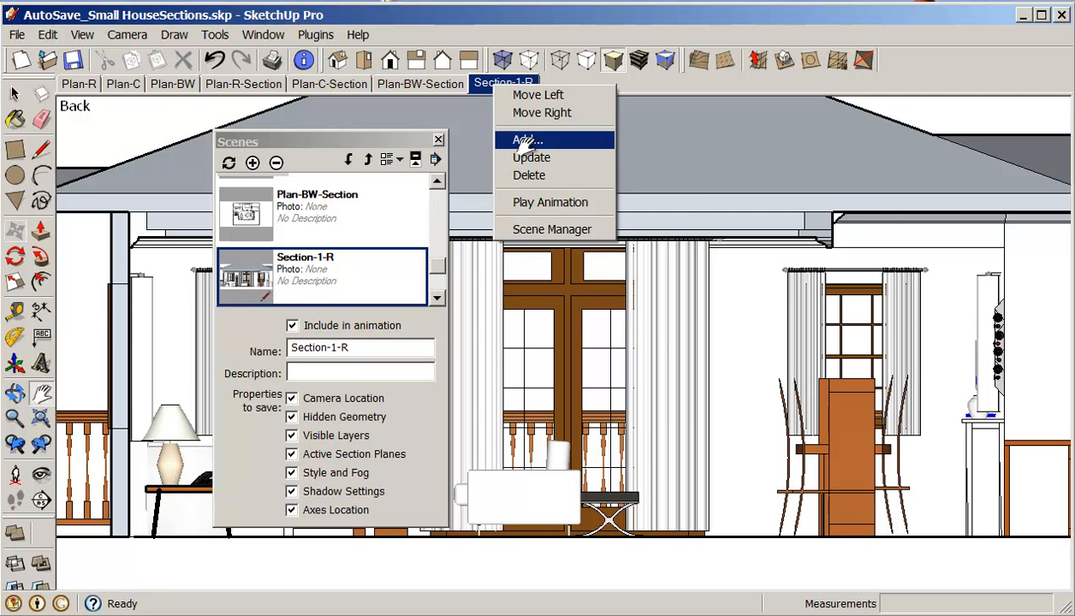
{"action": "left_click", "coordinate": [525, 141]}
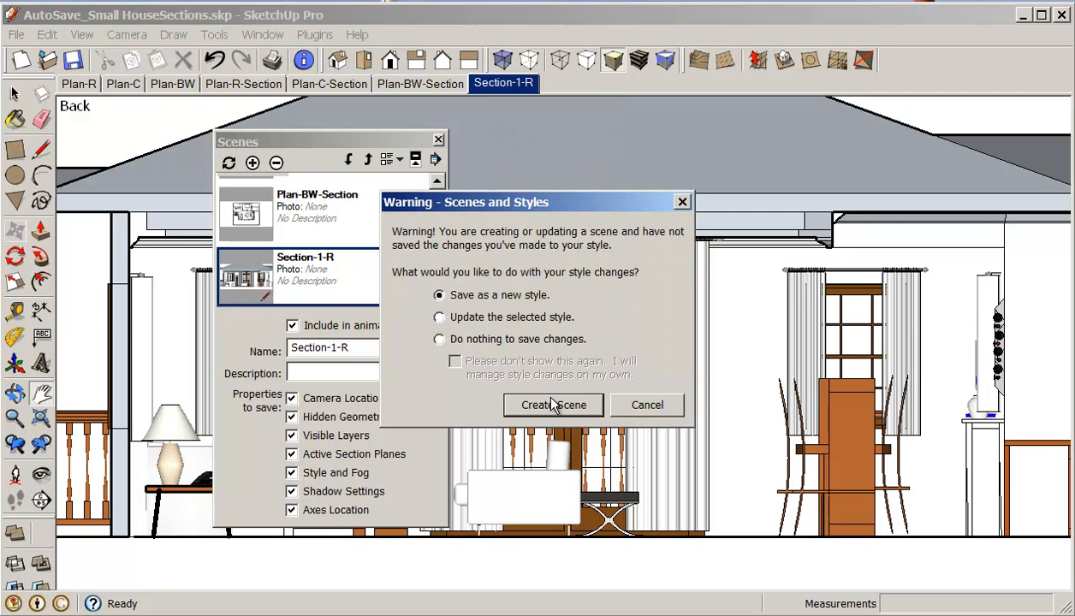
{"action": "left_click", "coordinate": [554, 404]}
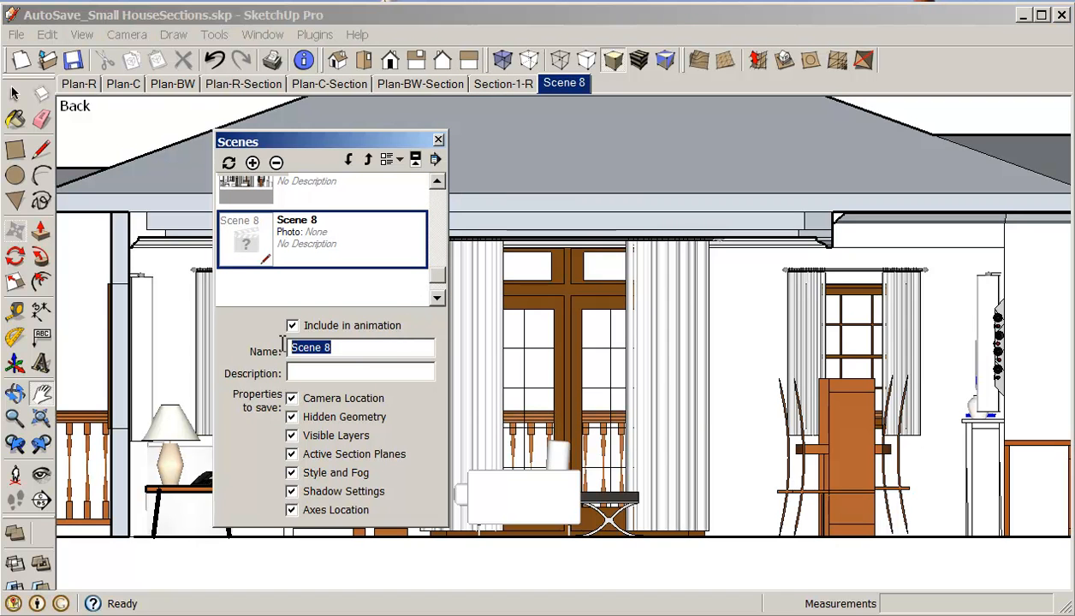
{"action": "type", "text": "S"}
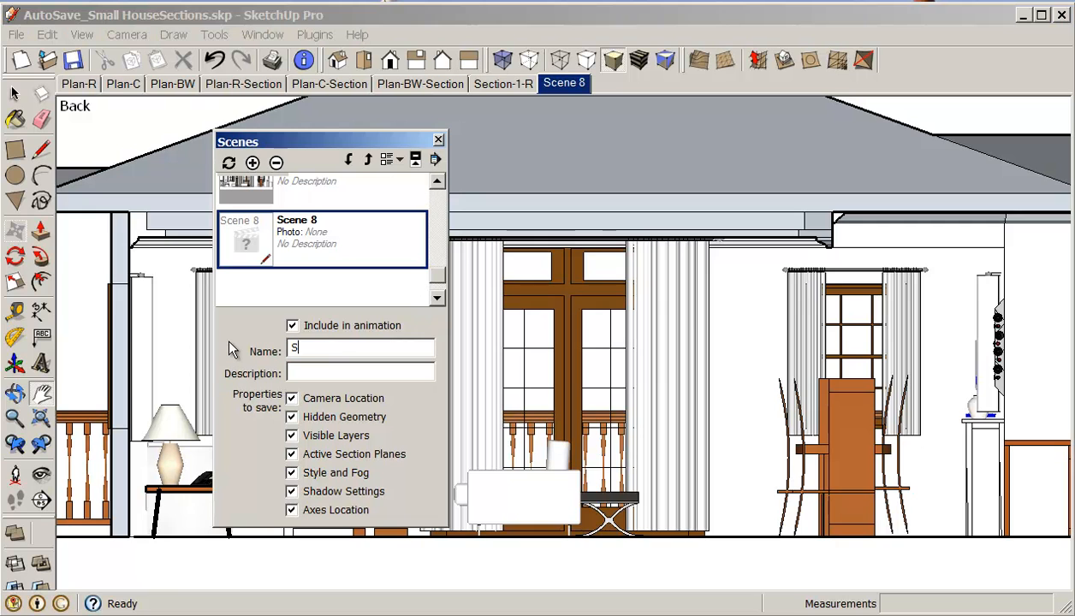
{"action": "type", "text": "ection-1-"}
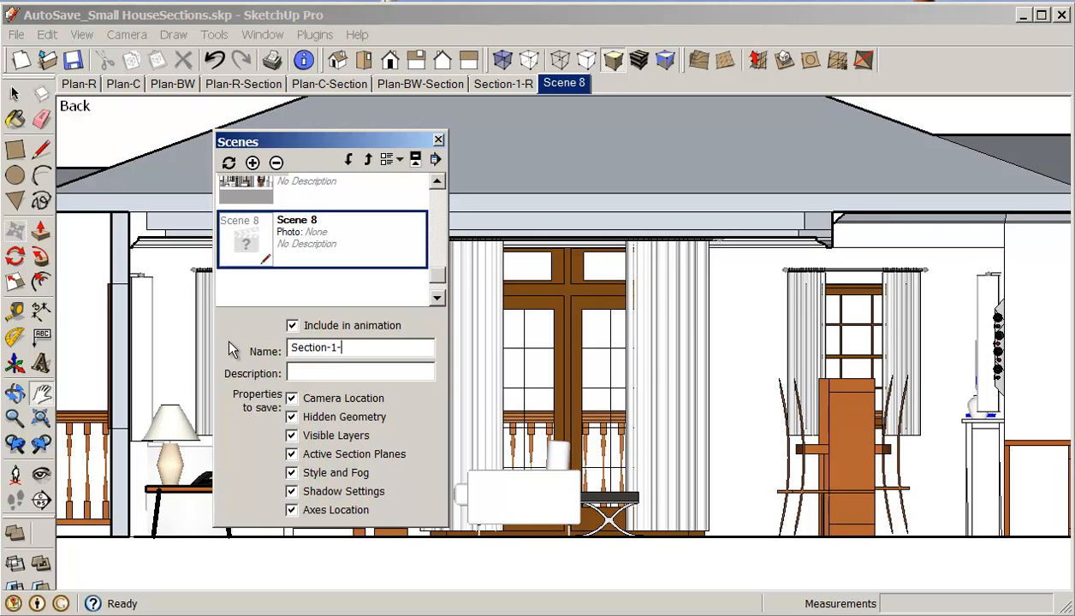
{"action": "type", "text": "C"}
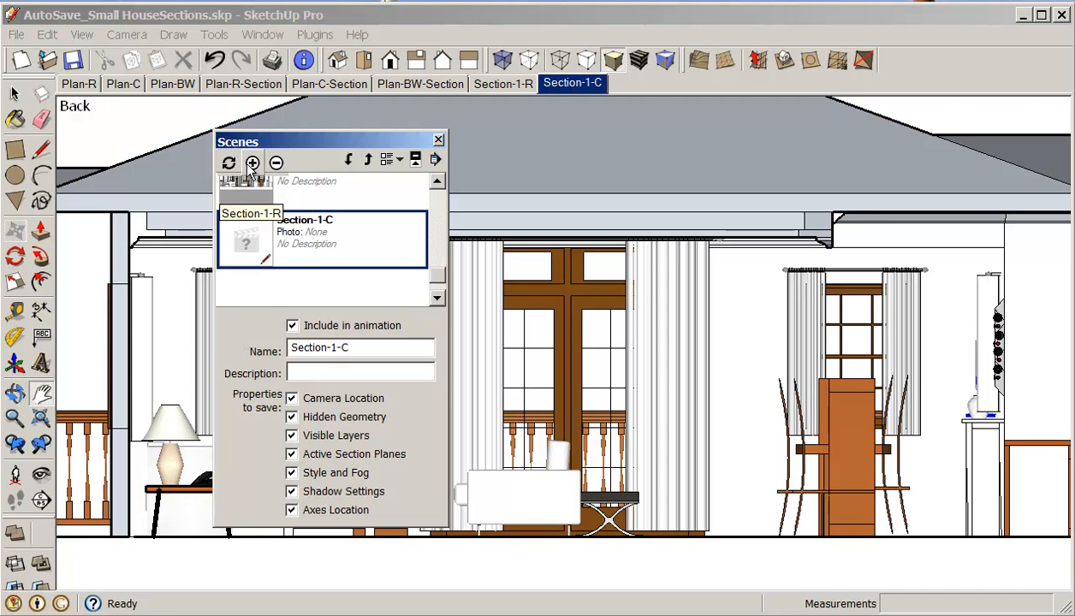
Add Scene 9, show the model as black edges on white faces, and update the scene
{"action": "left_click", "coordinate": [253, 160]}
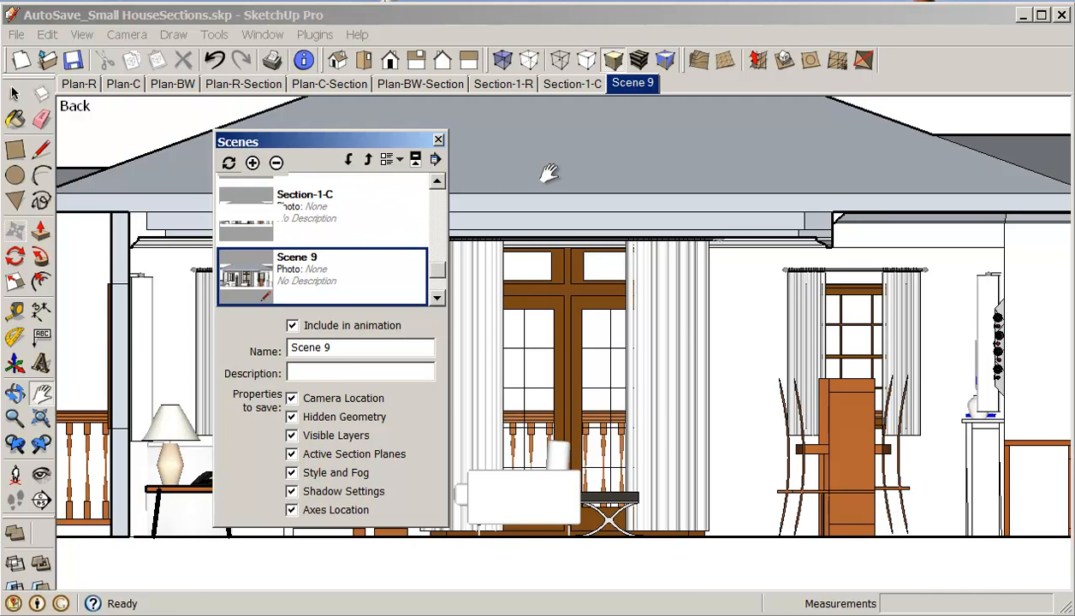
{"action": "mouse_move", "coordinate": [548, 75]}
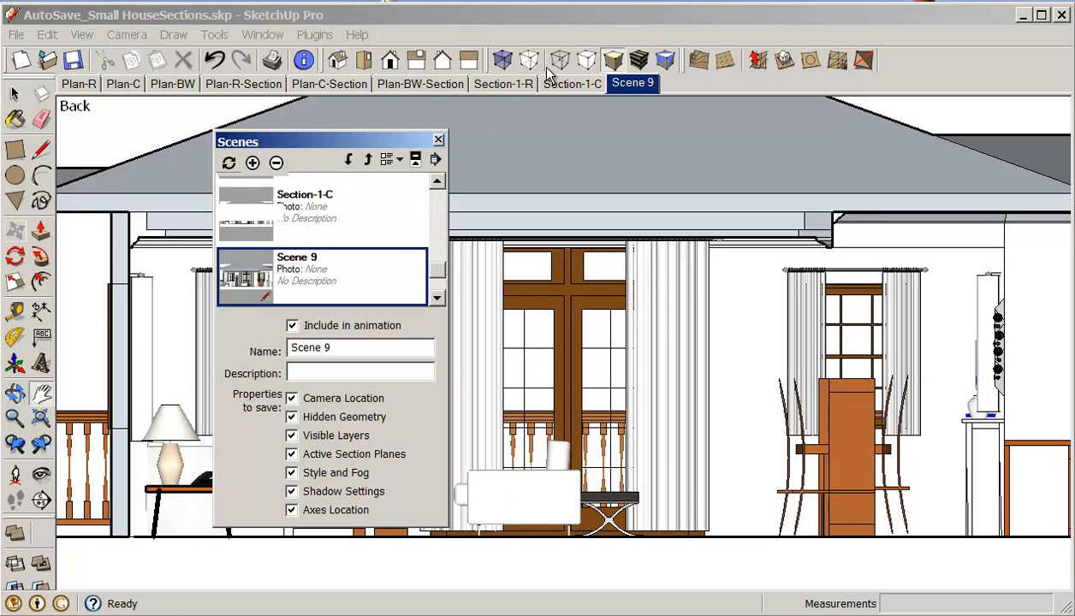
{"action": "mouse_move", "coordinate": [636, 60]}
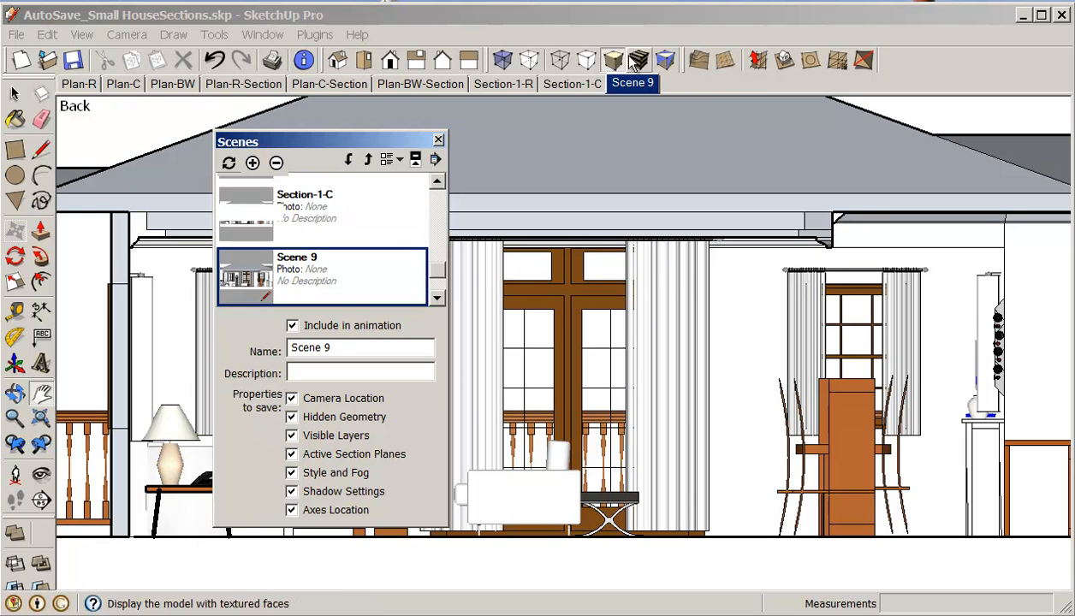
{"action": "left_click", "coordinate": [442, 59]}
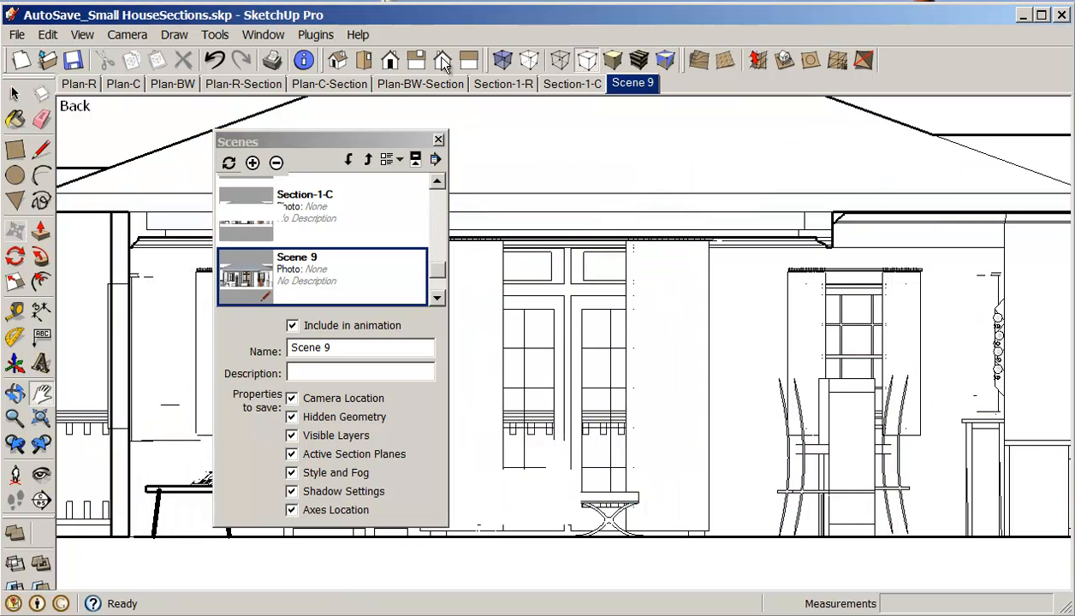
{"action": "left_click", "coordinate": [82, 34]}
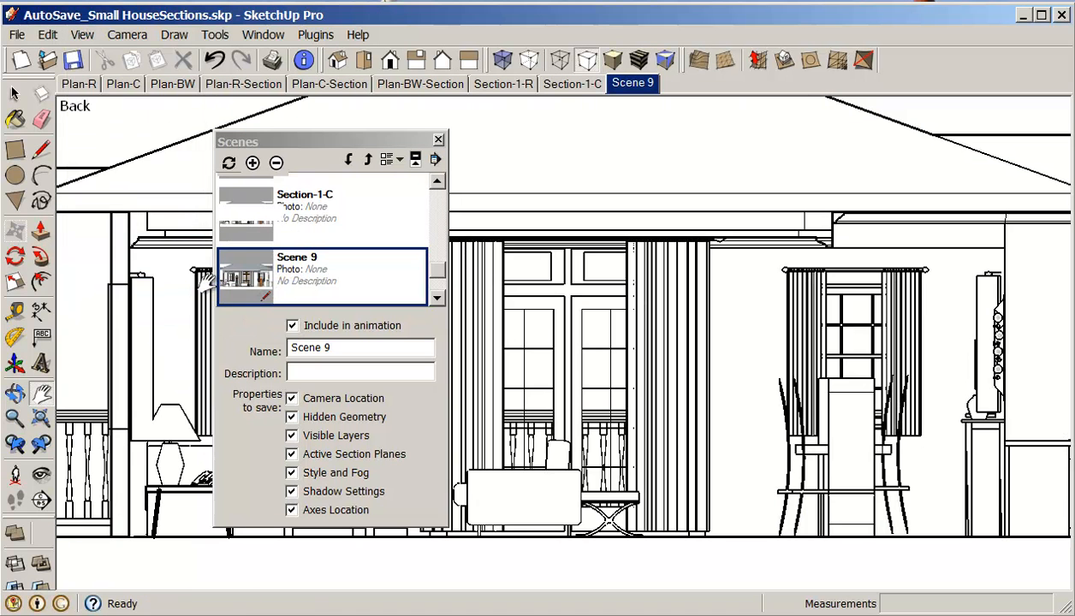
{"action": "mouse_move", "coordinate": [625, 101]}
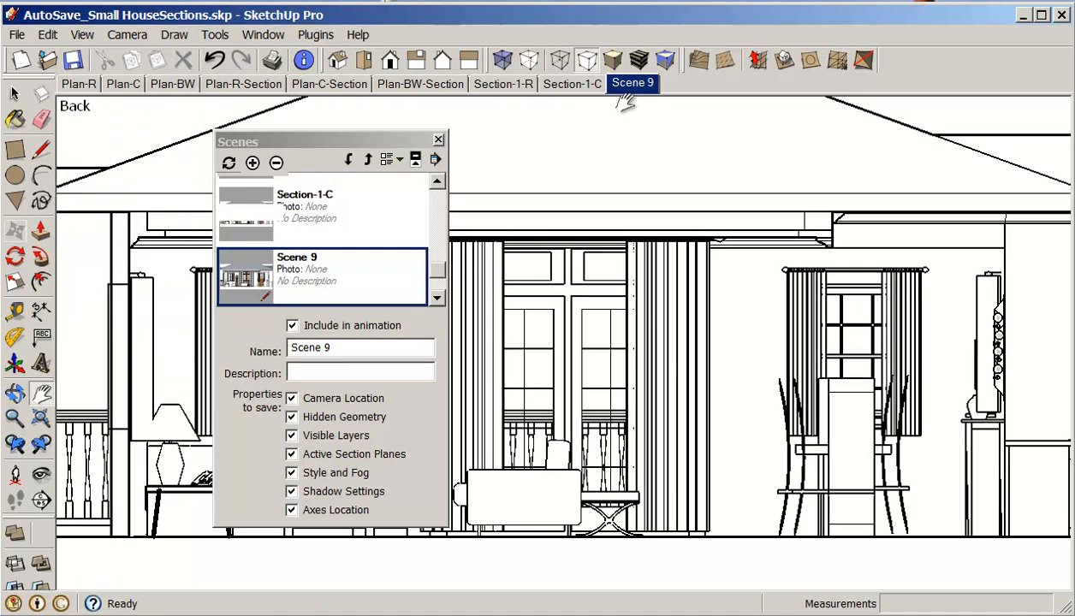
{"action": "right_click", "coordinate": [632, 82]}
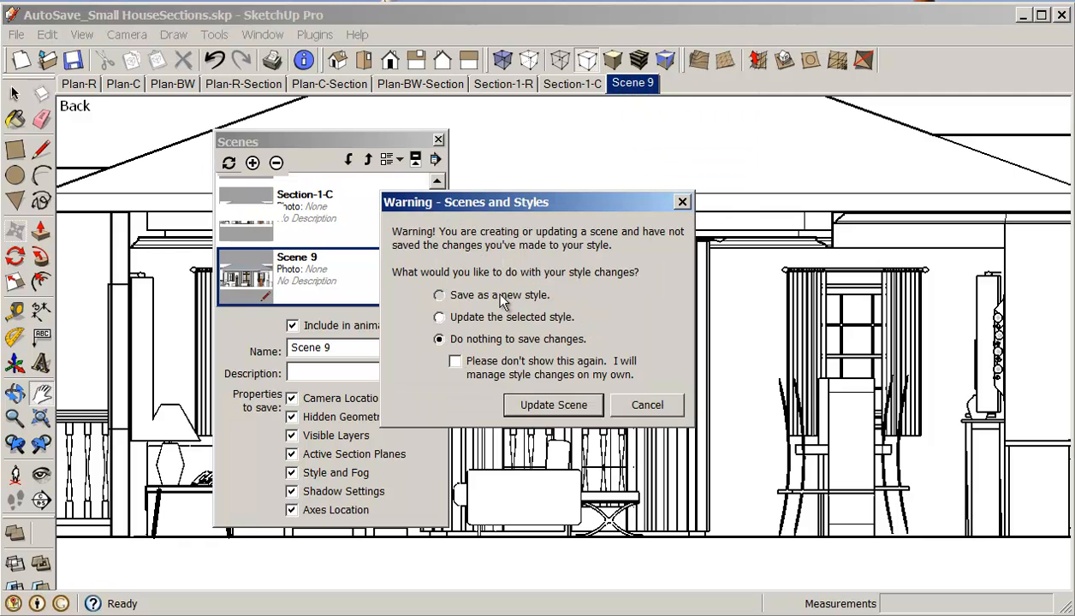
{"action": "left_click", "coordinate": [553, 404]}
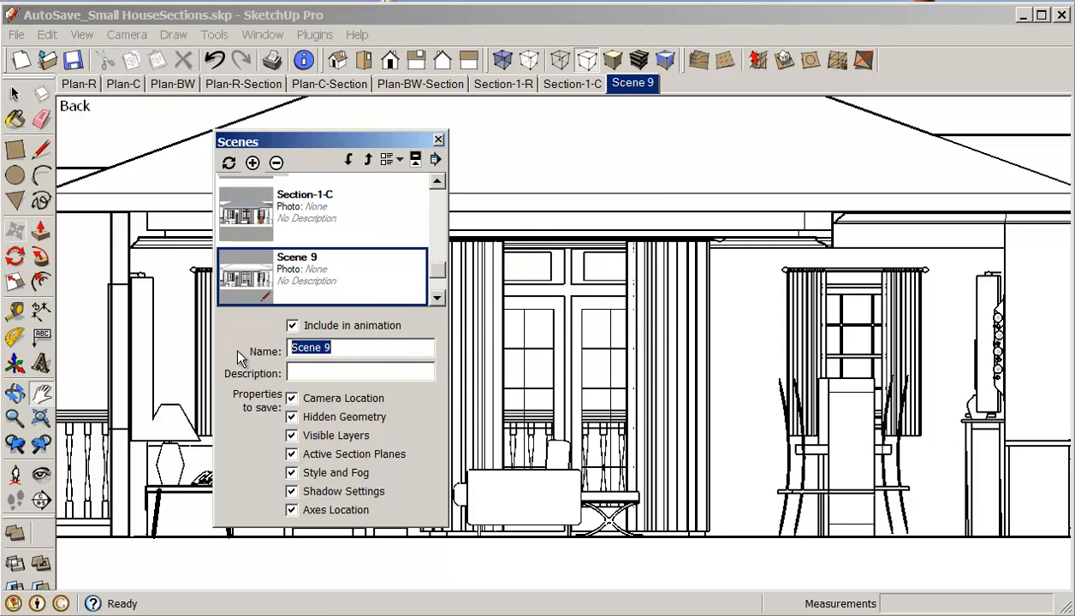
Name Scene 9 Section-1-BW
{"action": "type", "text": "Sect"}
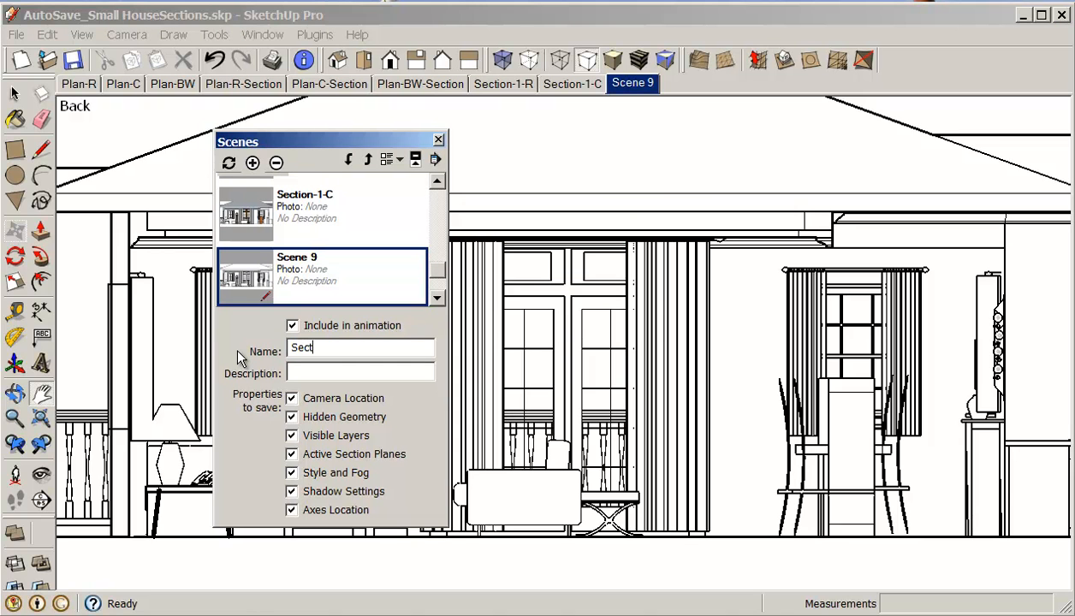
{"action": "type", "text": "ion-1-B"}
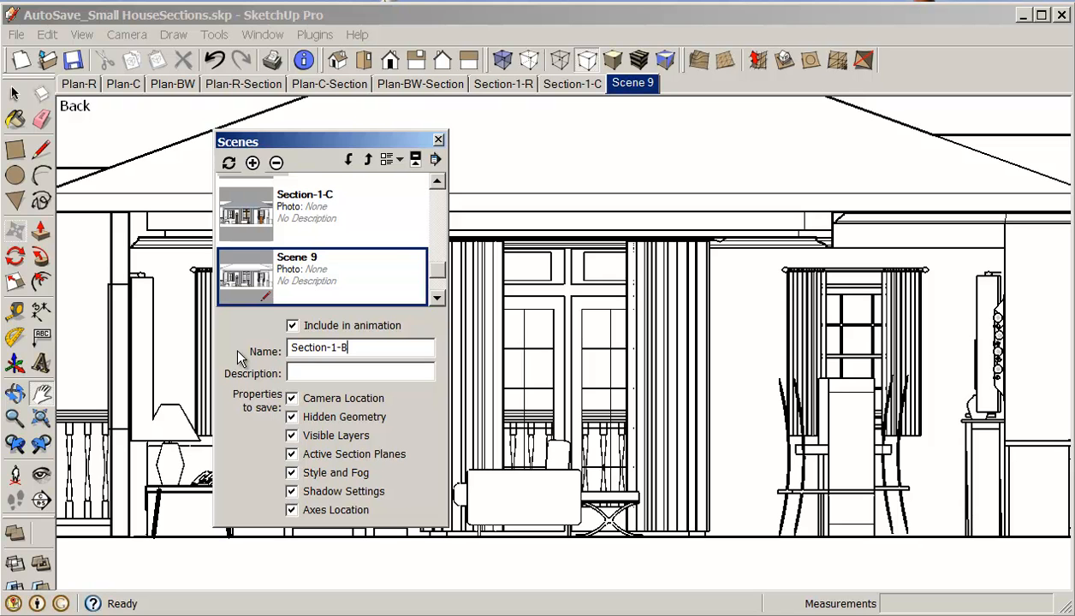
{"action": "type", "text": "W"}
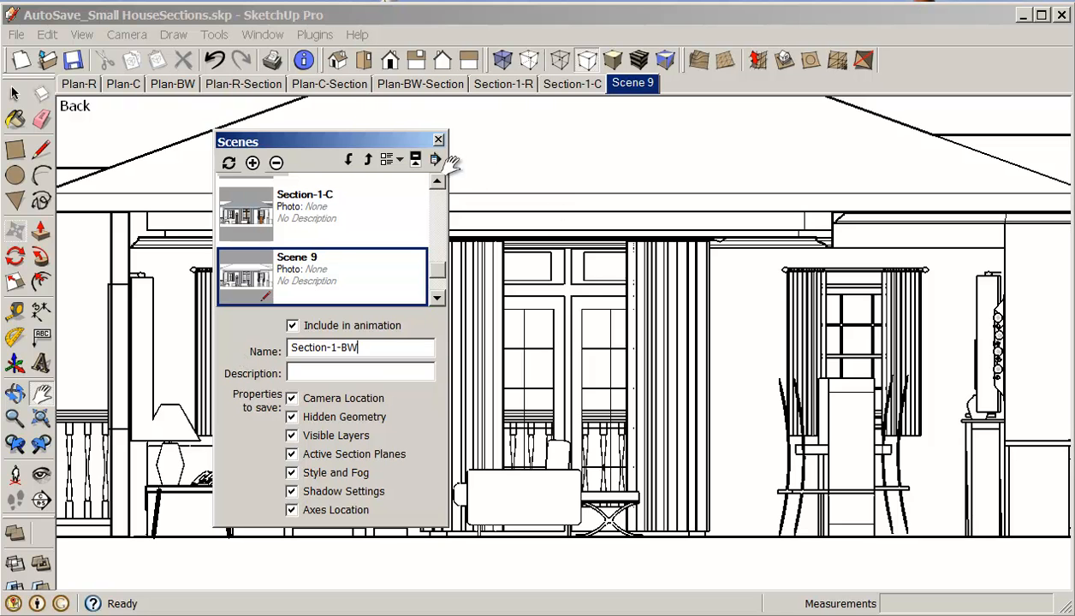
{"action": "key", "text": "Return"}
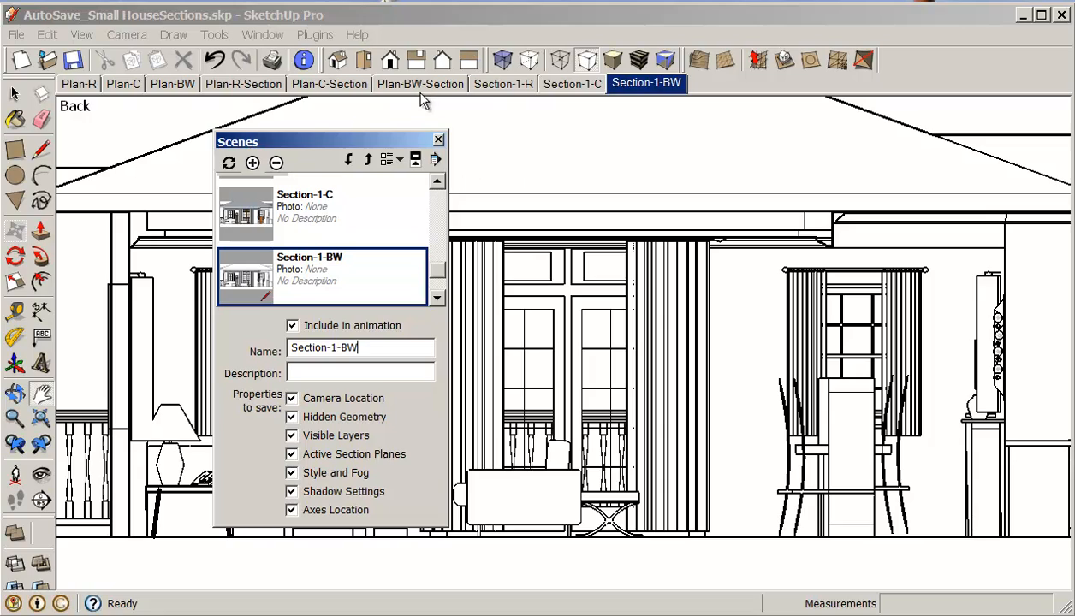
{"action": "mouse_move", "coordinate": [407, 92]}
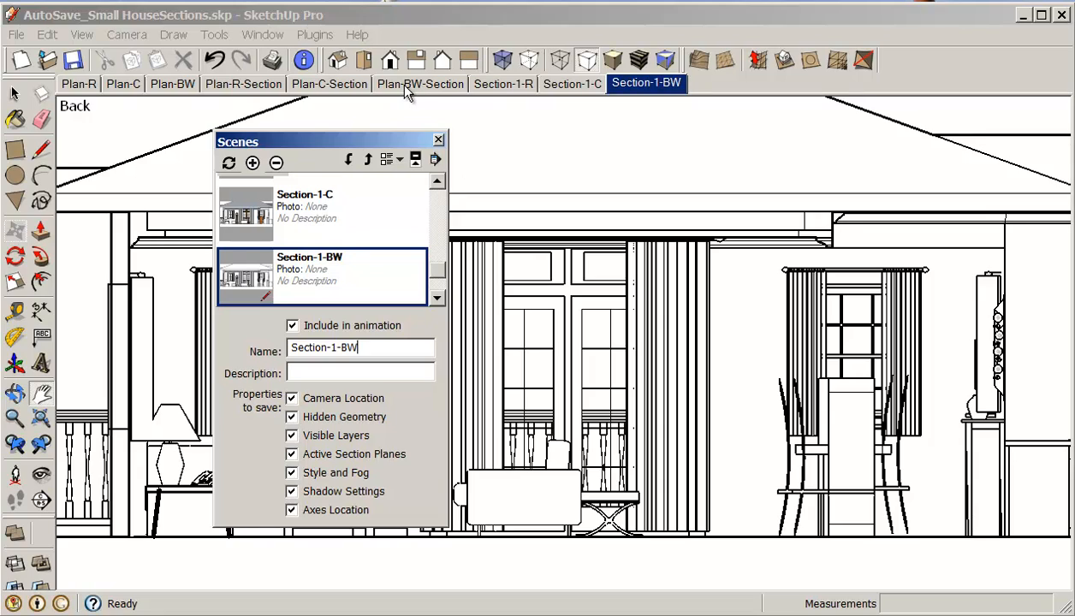
Review the Plan-BW-Section and Section-1-R scenes and turn on View > Section Planes
{"action": "left_click", "coordinate": [421, 84]}
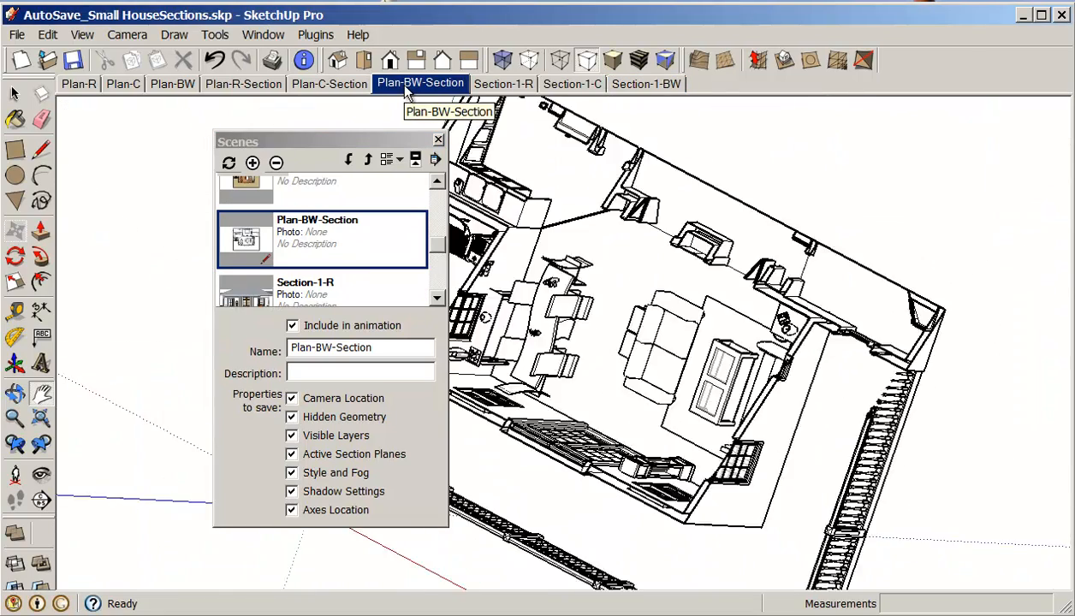
{"action": "left_click", "coordinate": [503, 84]}
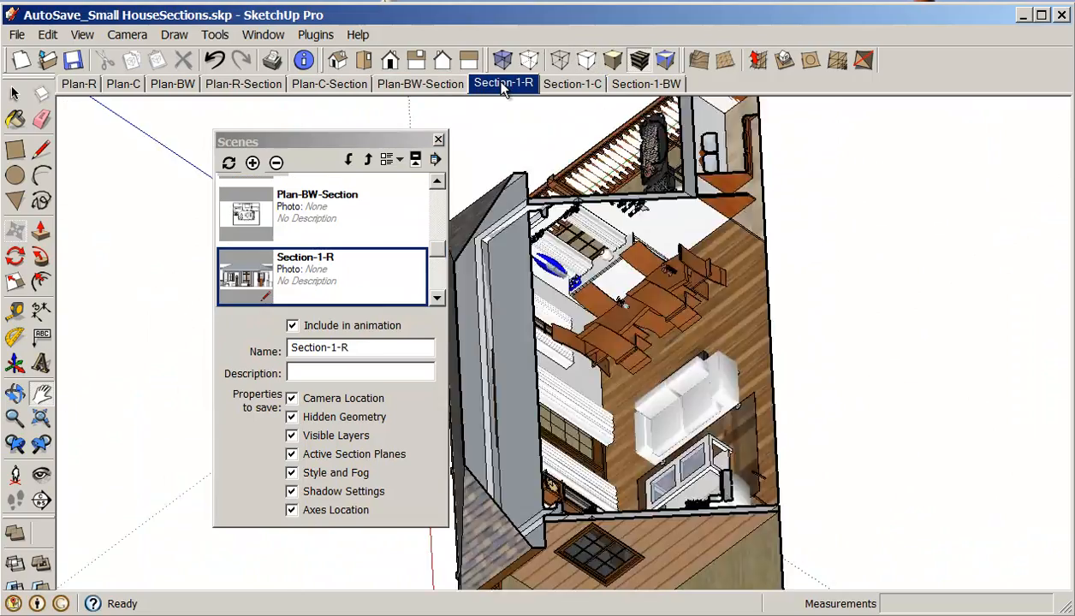
{"action": "left_click", "coordinate": [504, 84]}
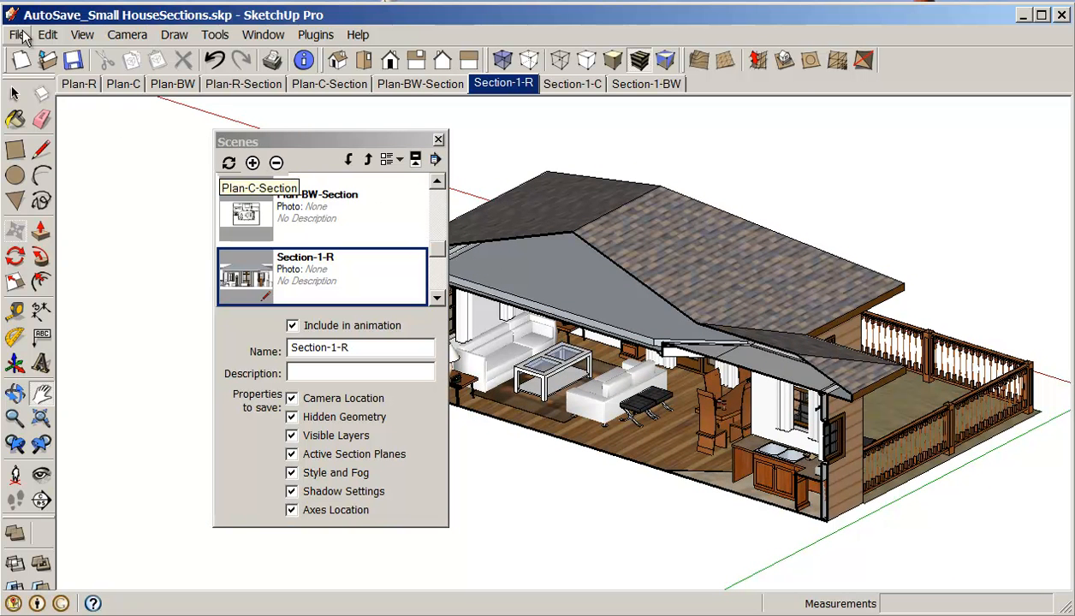
{"action": "left_click", "coordinate": [82, 34]}
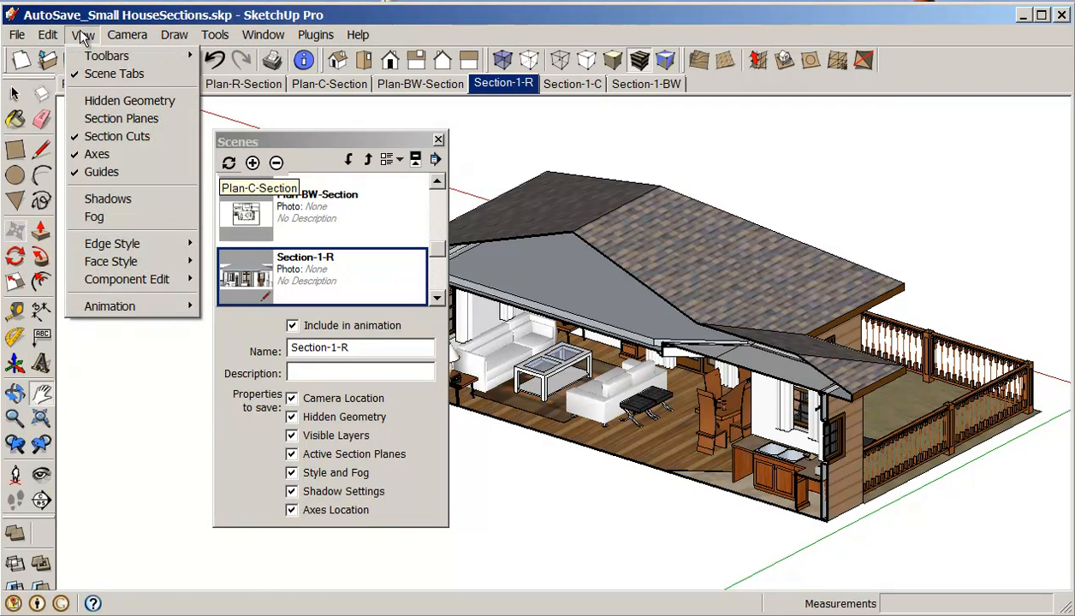
{"action": "mouse_move", "coordinate": [119, 118]}
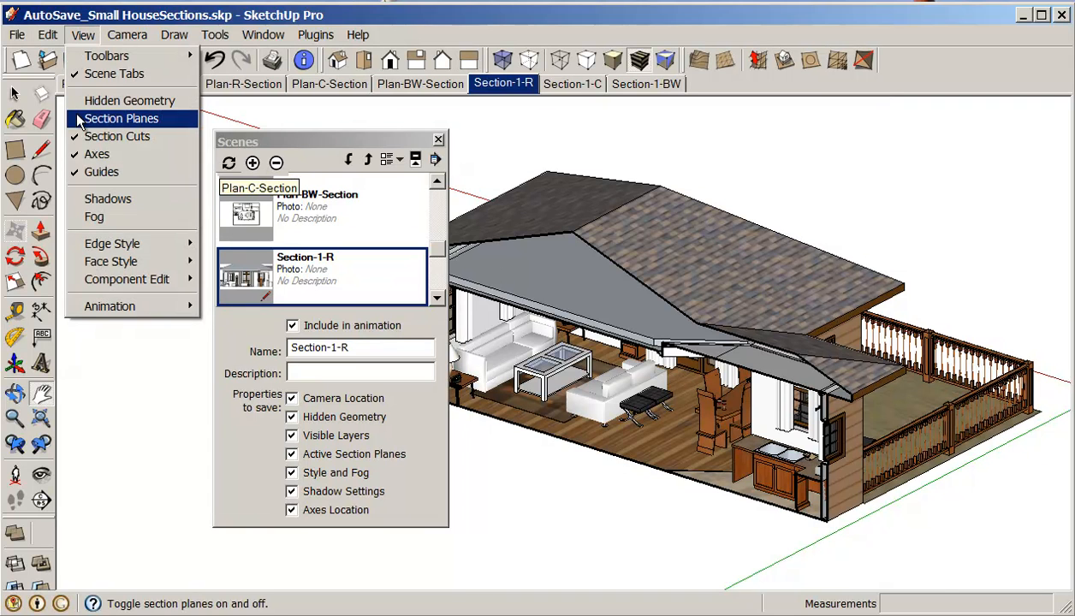
{"action": "left_click", "coordinate": [120, 118]}
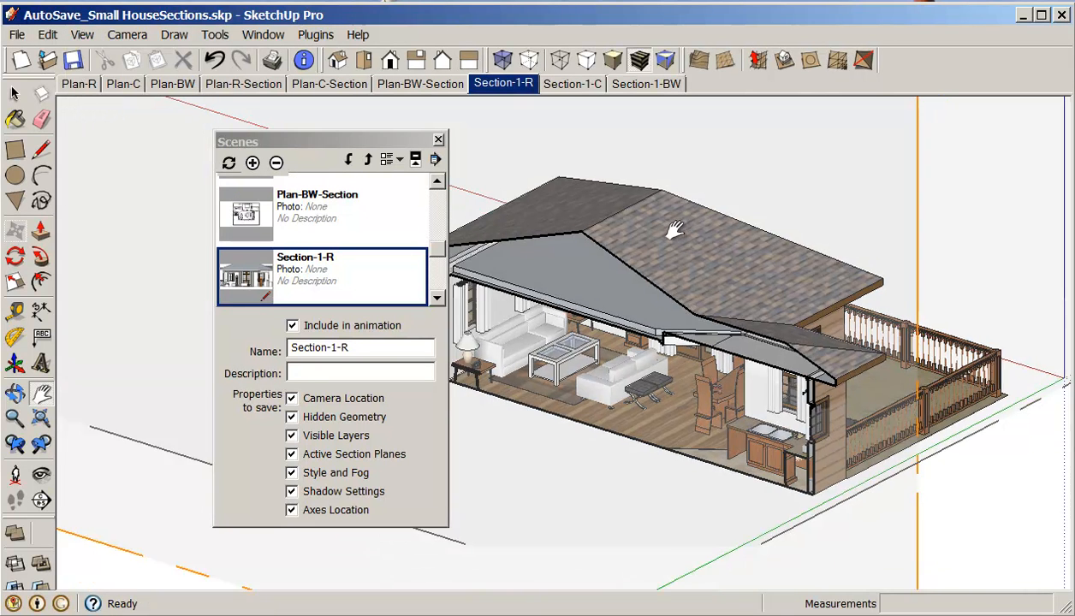
Orbit to see the section planes from the side, then return to the Plan-R scene
{"action": "left_click_drag", "start_coordinate": [671, 229], "coordinate": [539, 229]}
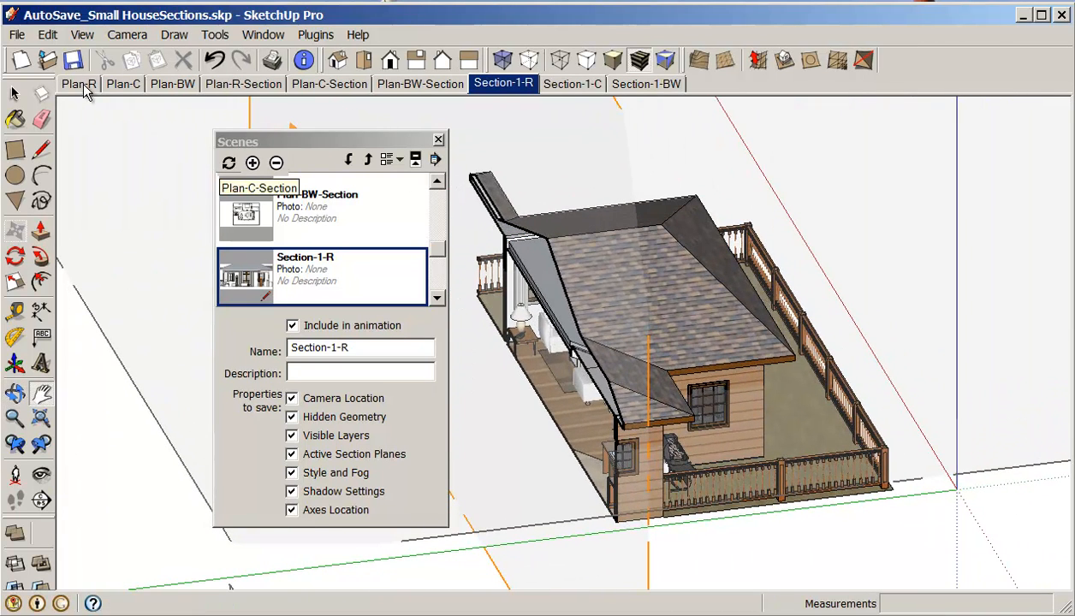
{"action": "mouse_move", "coordinate": [404, 89]}
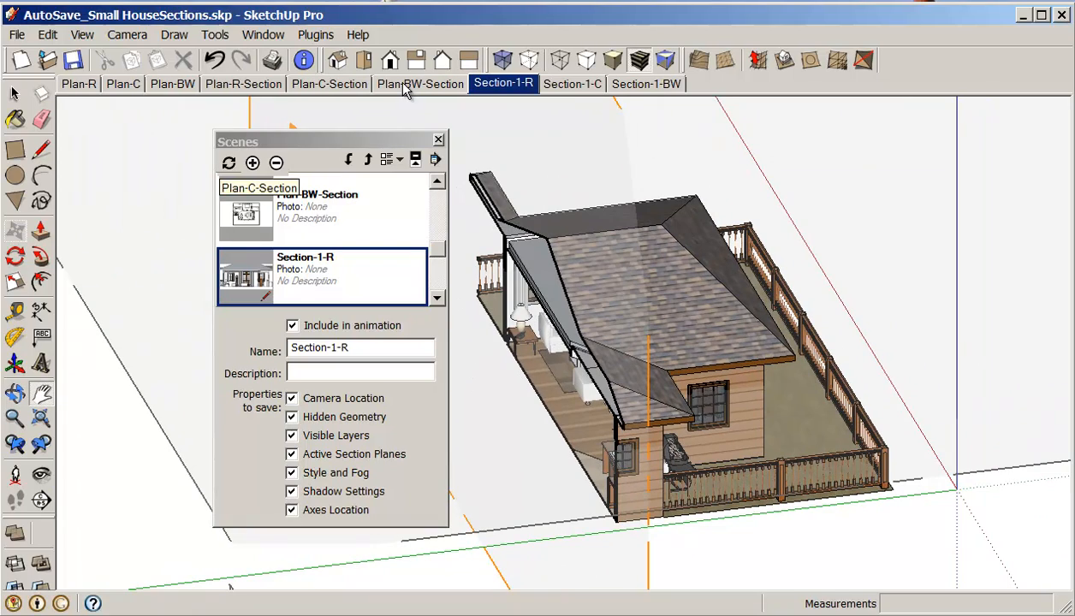
{"action": "mouse_move", "coordinate": [83, 94]}
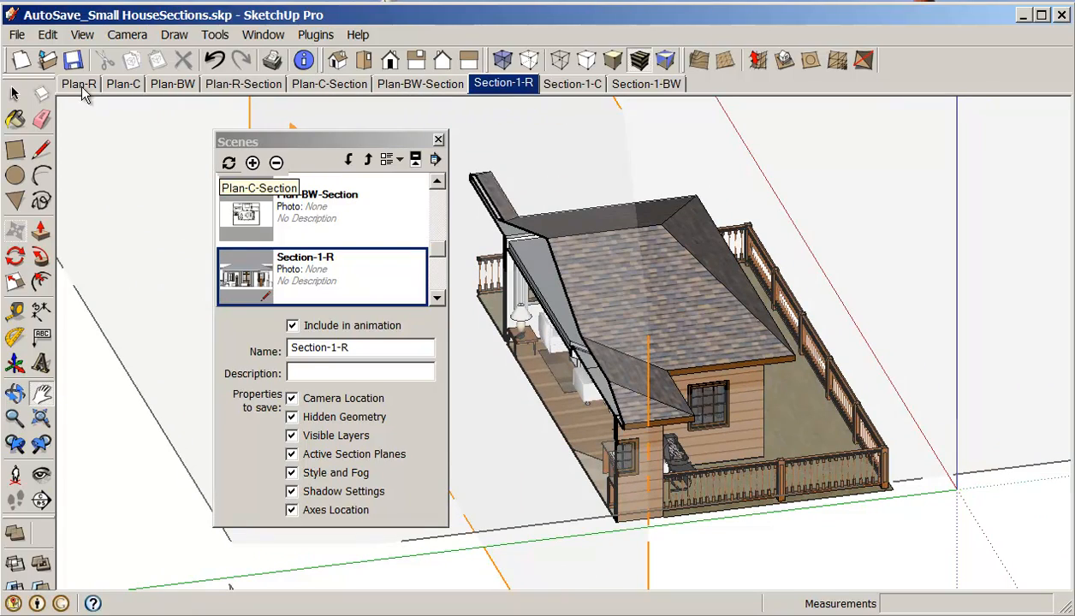
{"action": "left_click", "coordinate": [243, 84]}
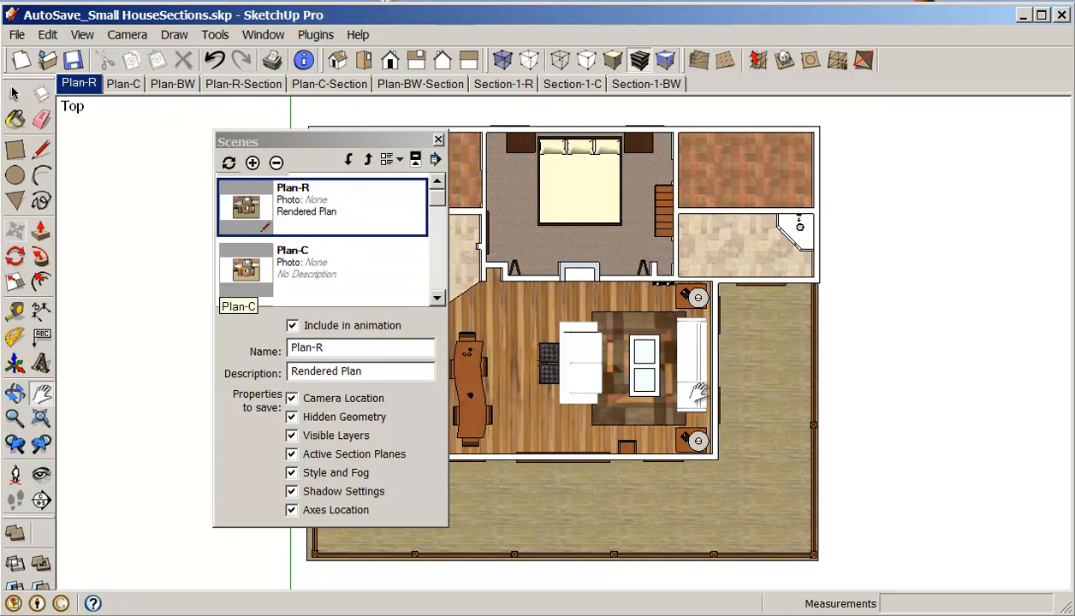
{"action": "mouse_move", "coordinate": [801, 363]}
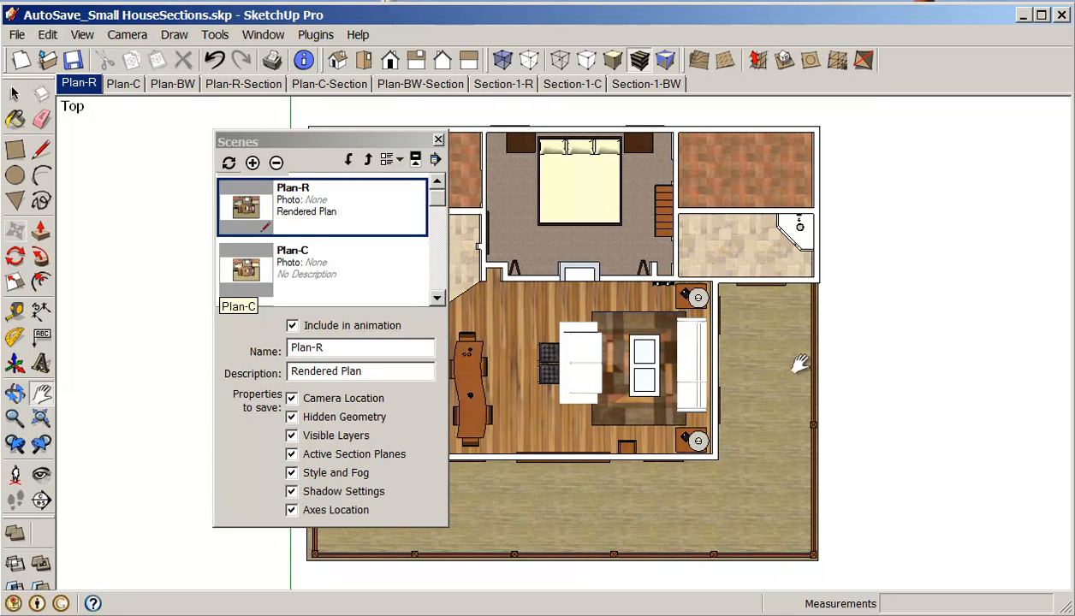
{"action": "mouse_move", "coordinate": [739, 366]}
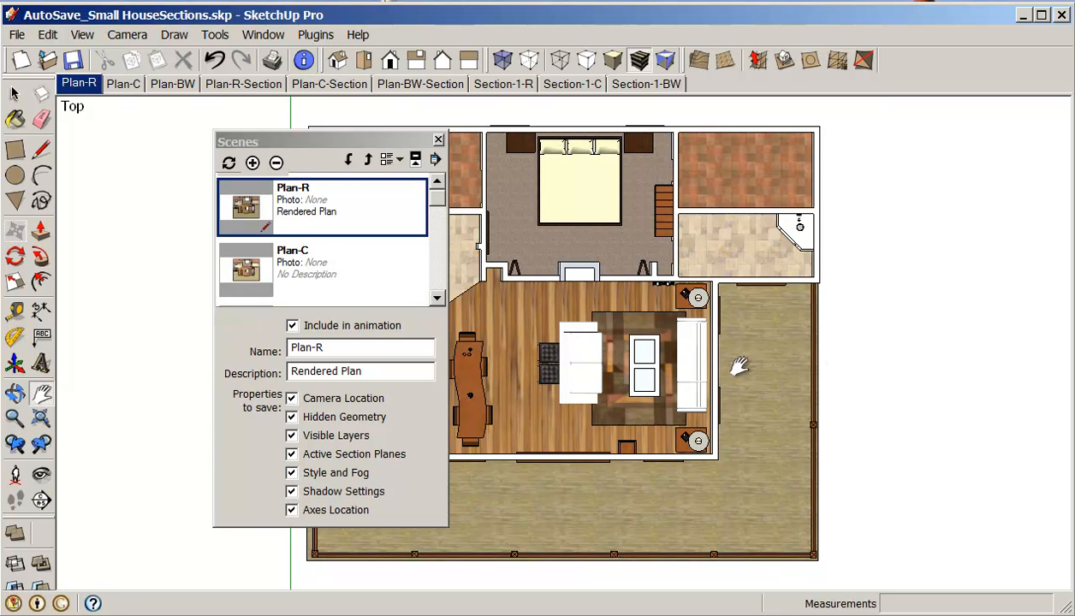
{"action": "mouse_move", "coordinate": [551, 373]}
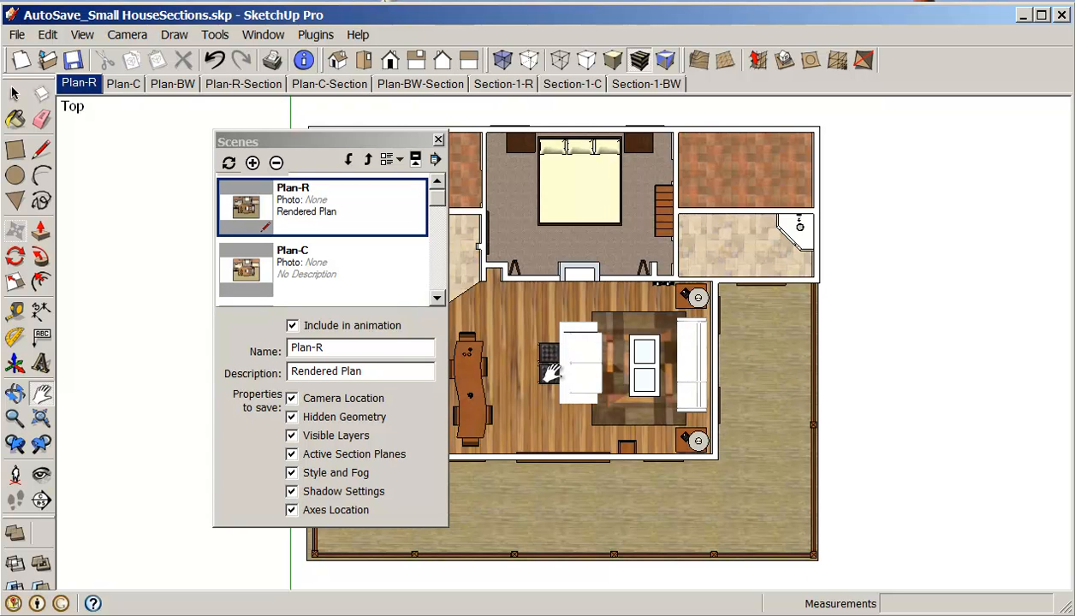
{"action": "mouse_move", "coordinate": [582, 448]}
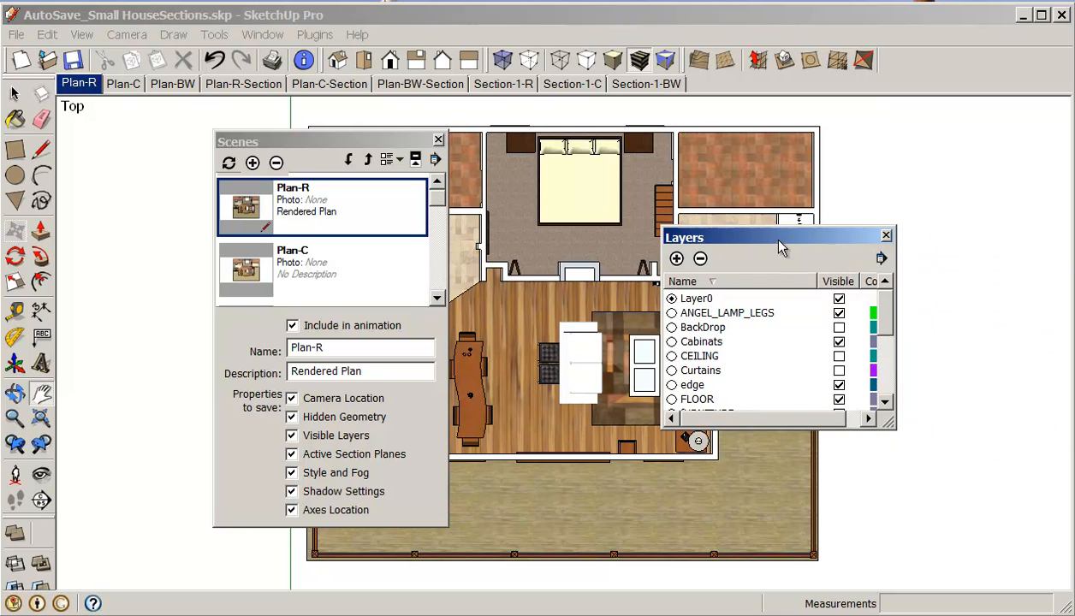
{"action": "mouse_move", "coordinate": [893, 334]}
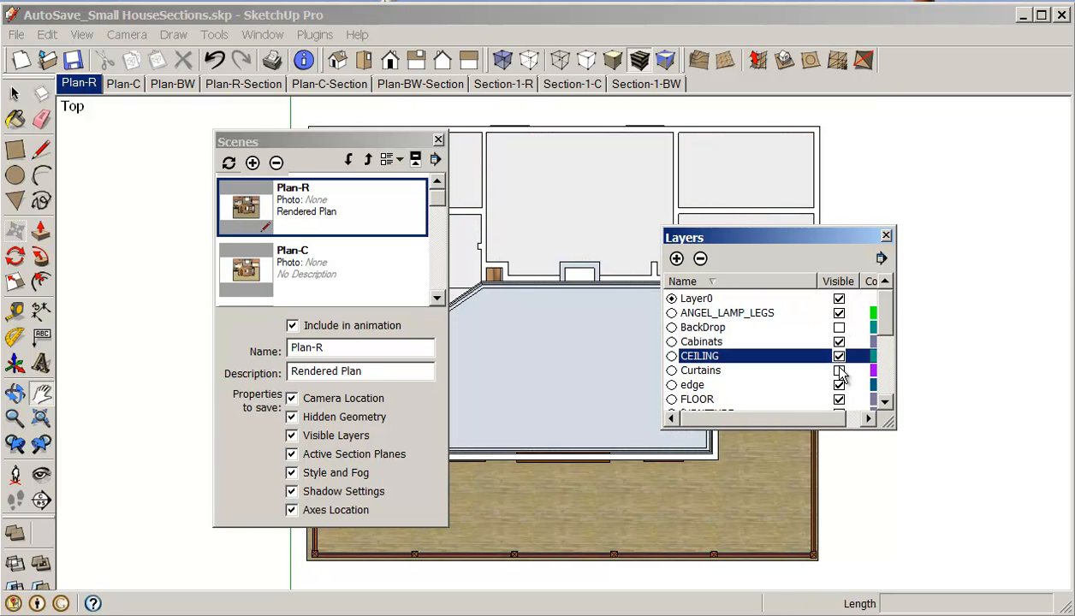
Make the CEILING and Curtains layers visible so the roof covers the plan, then close Layers
{"action": "scroll", "scroll_direction": "down", "scroll_amount": 3}
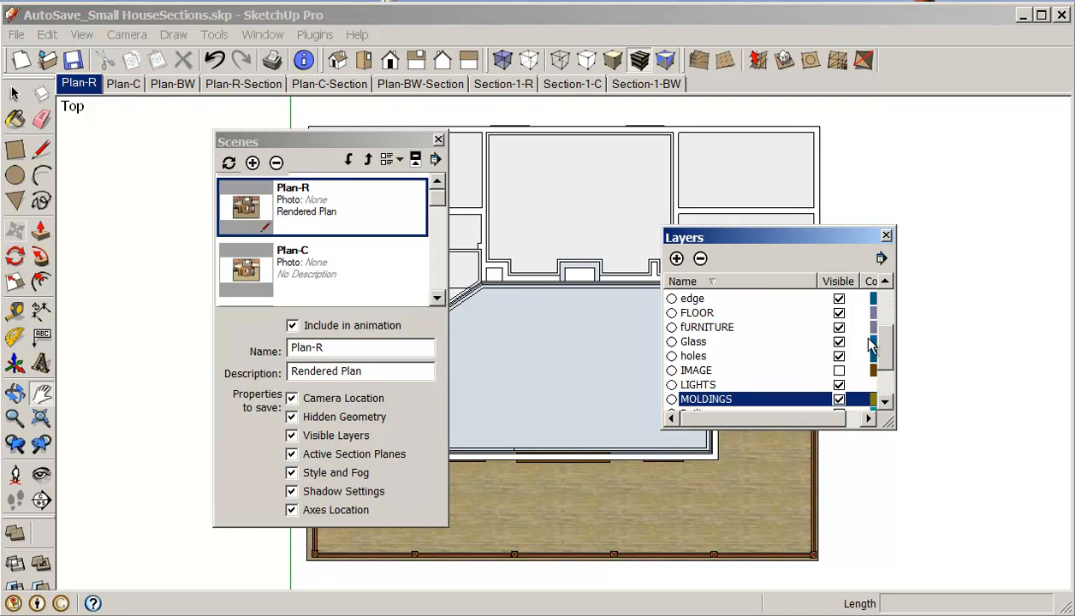
{"action": "scroll", "scroll_direction": "down", "scroll_amount": 3}
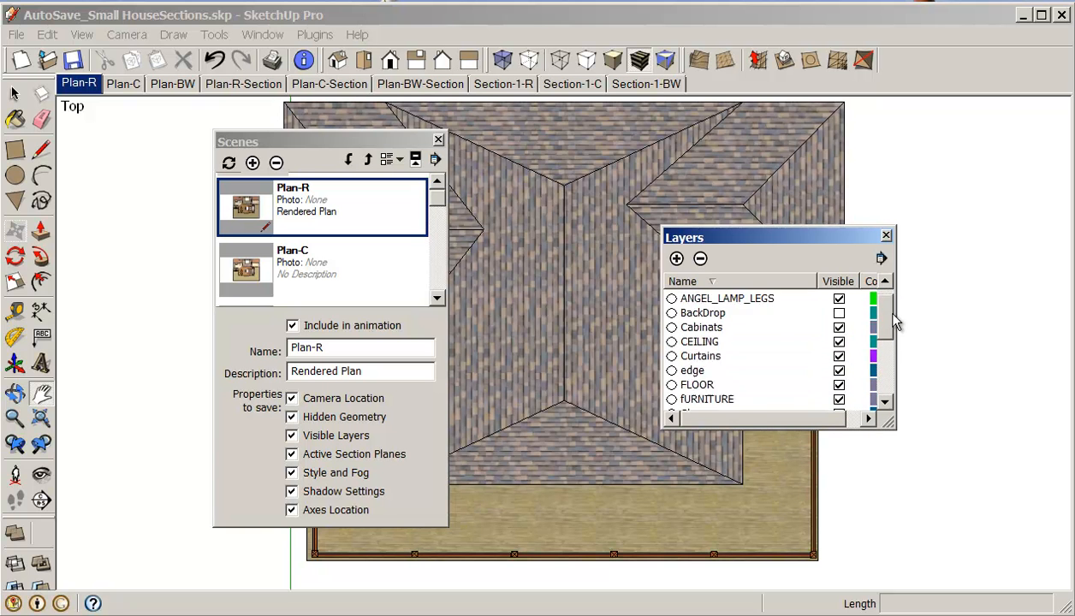
{"action": "left_click", "coordinate": [887, 236]}
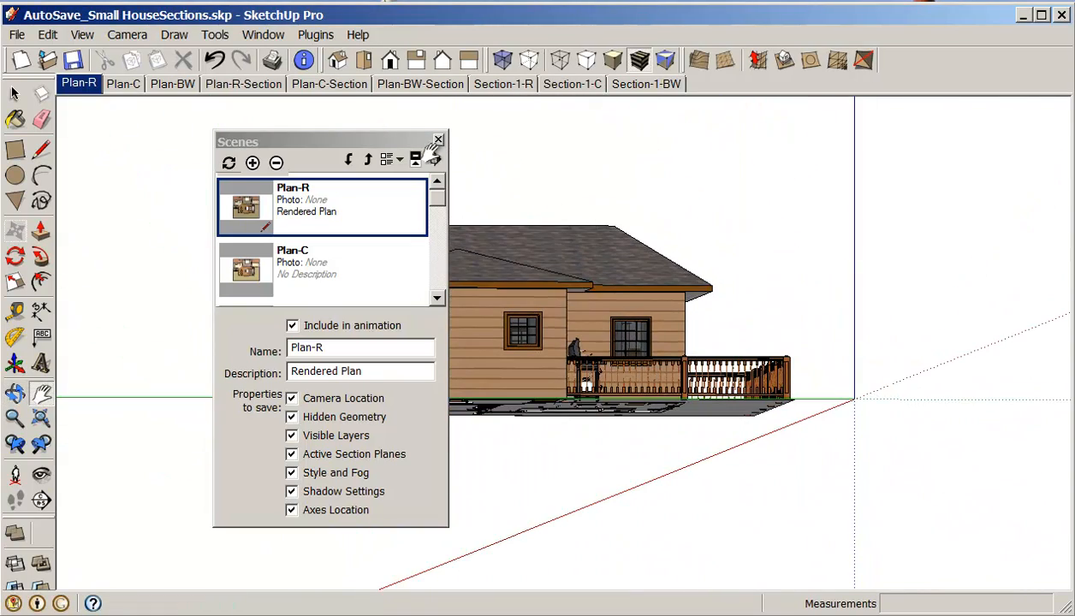
Close the Scenes panel and switch the camera to Parallel Projection
{"action": "left_click", "coordinate": [438, 141]}
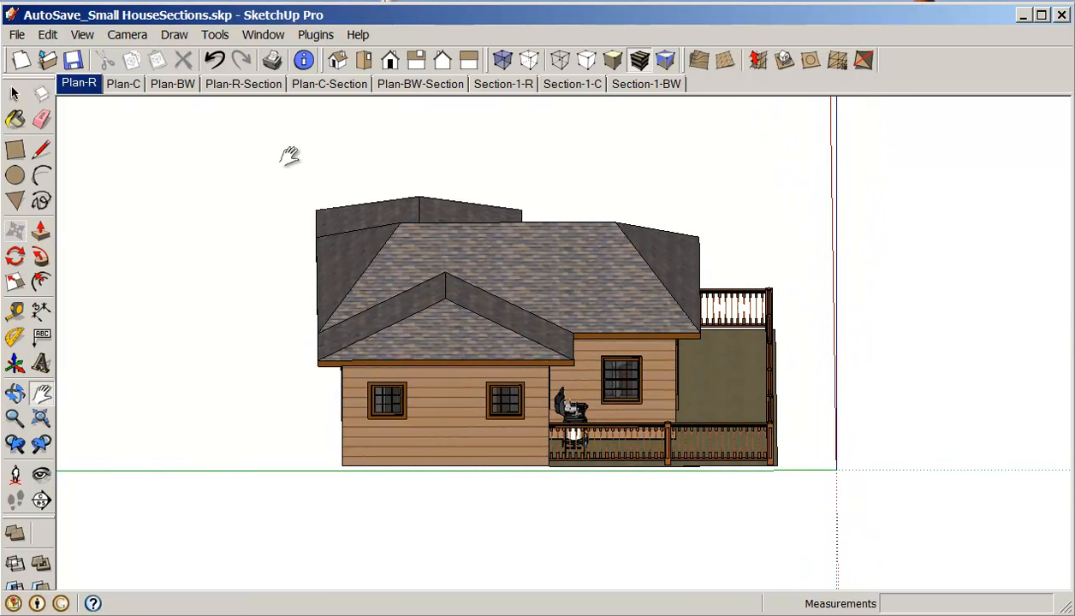
{"action": "left_click", "coordinate": [127, 34]}
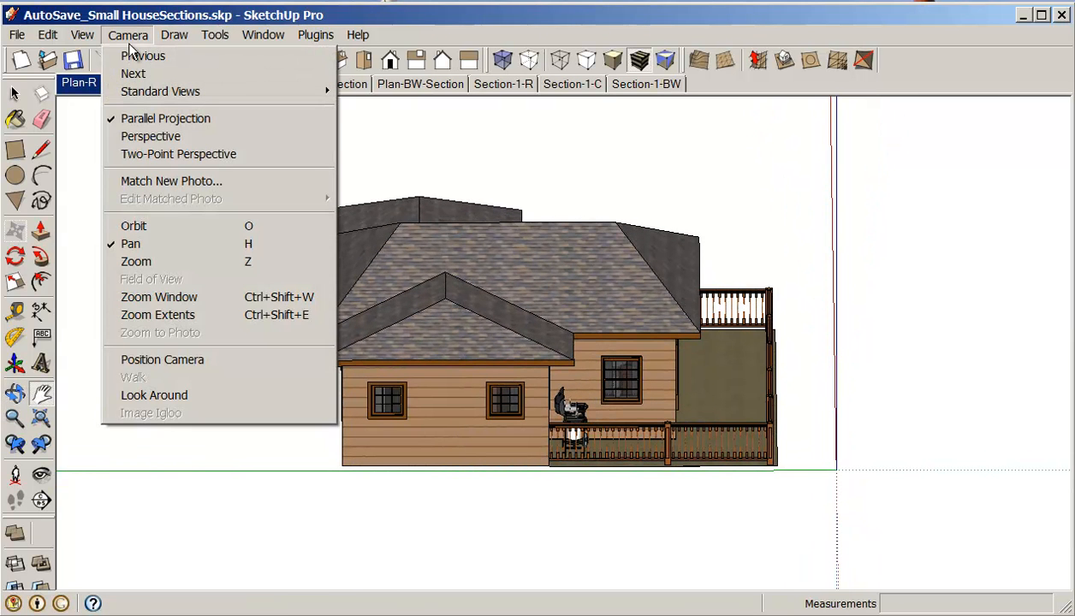
{"action": "mouse_move", "coordinate": [164, 119]}
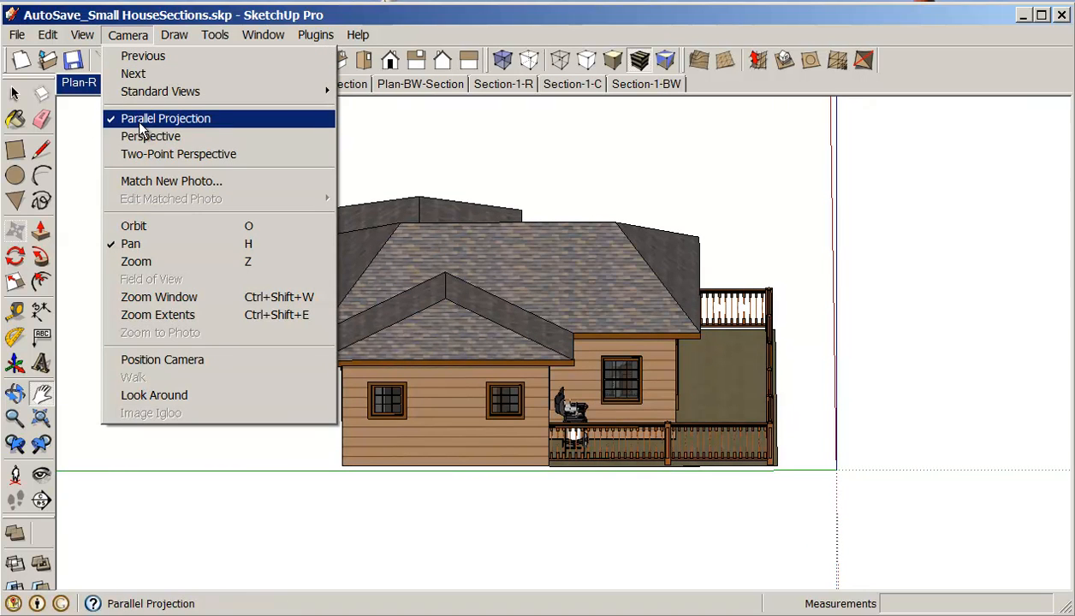
{"action": "left_click", "coordinate": [164, 118]}
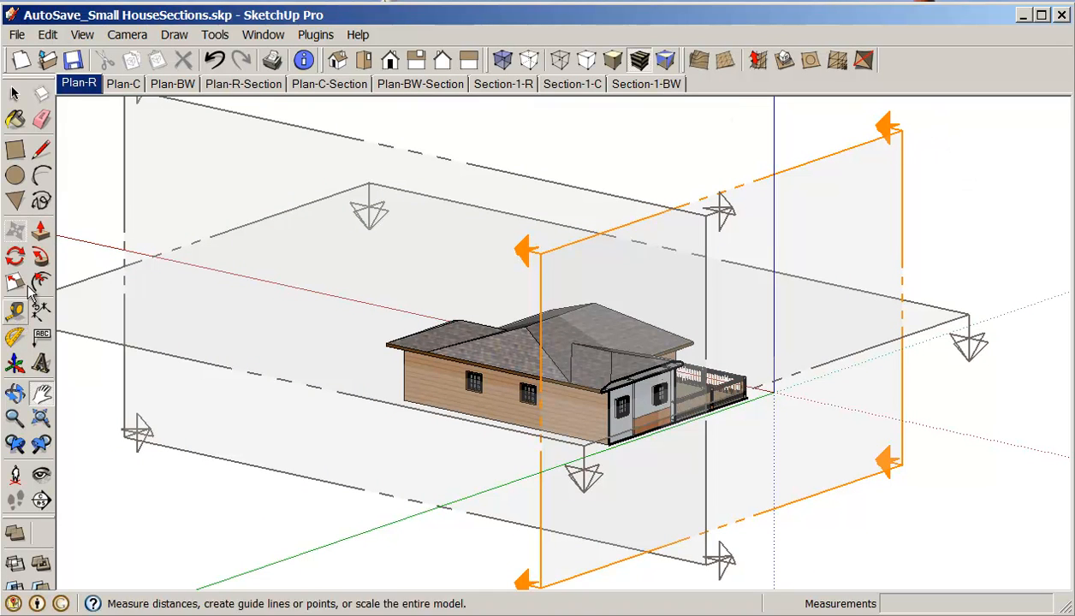
Select the vertical section plane and switch to the Left standard view
{"action": "left_click", "coordinate": [13, 92]}
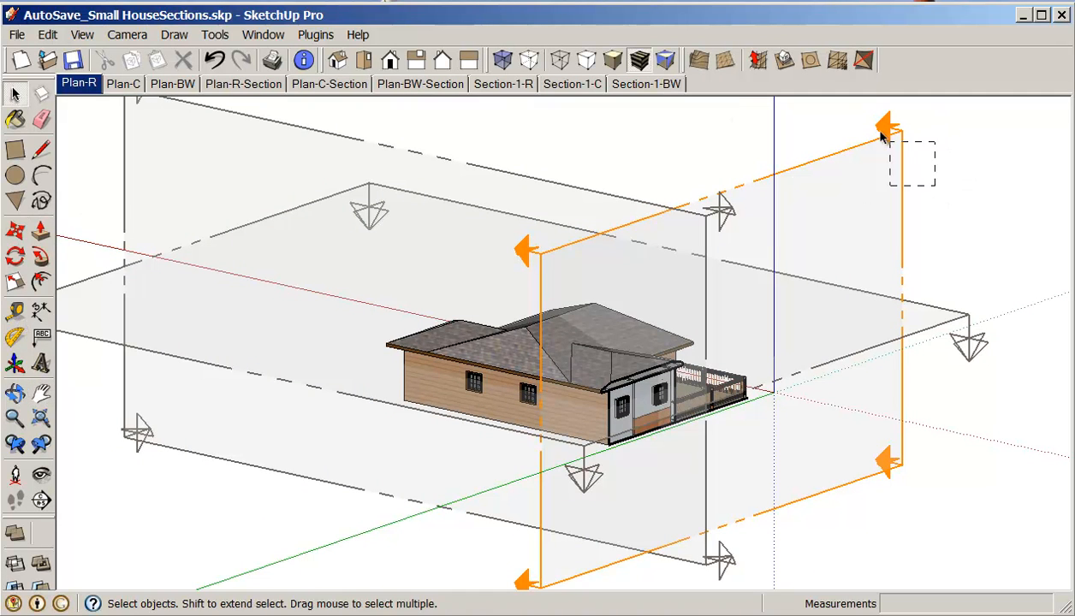
{"action": "left_click", "coordinate": [893, 134]}
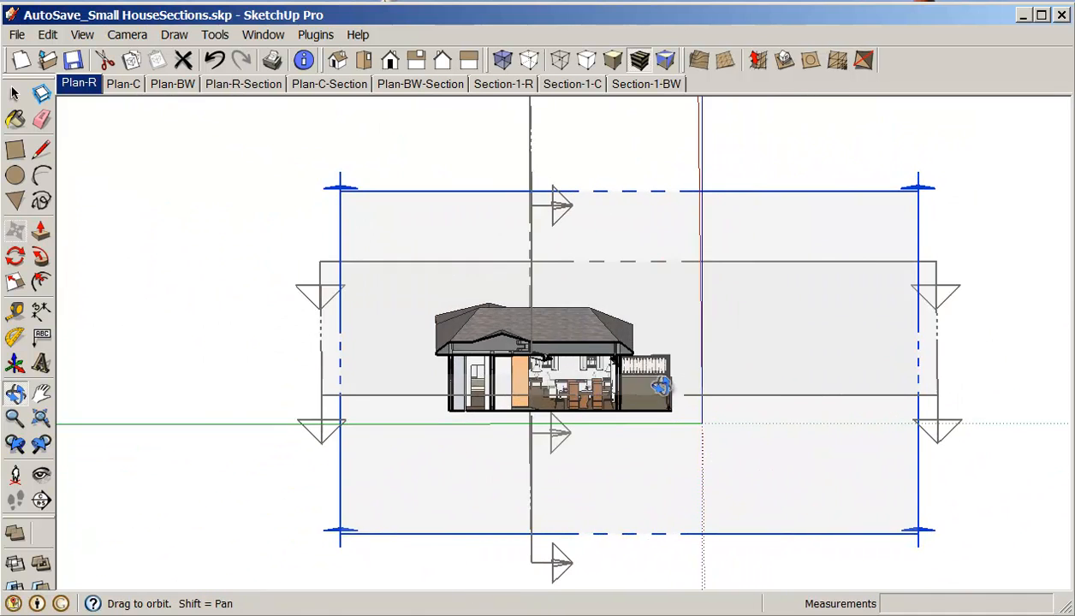
{"action": "left_click", "coordinate": [363, 60]}
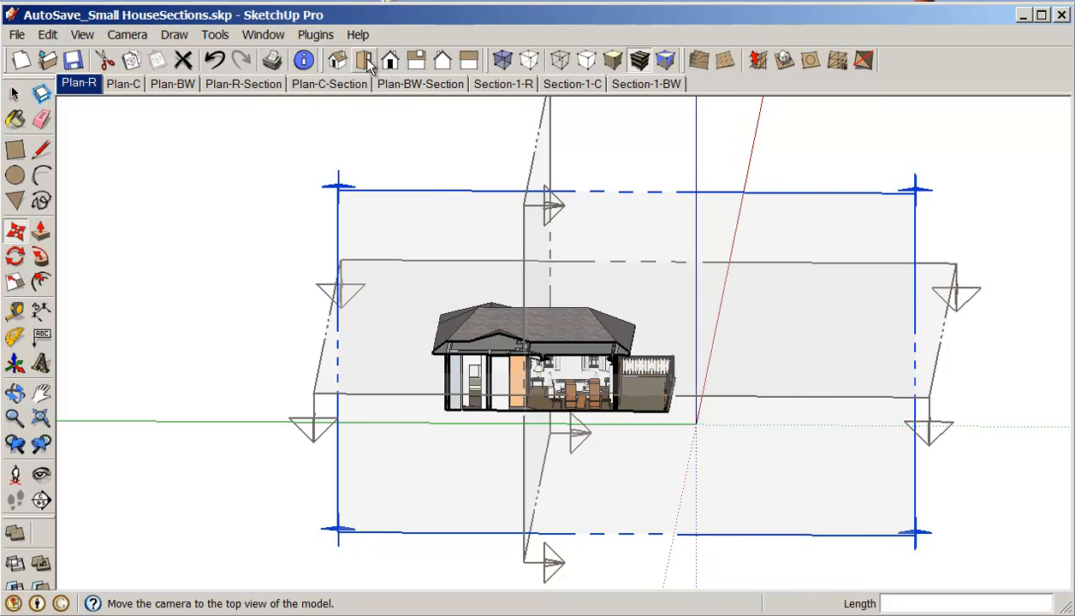
{"action": "mouse_move", "coordinate": [391, 60]}
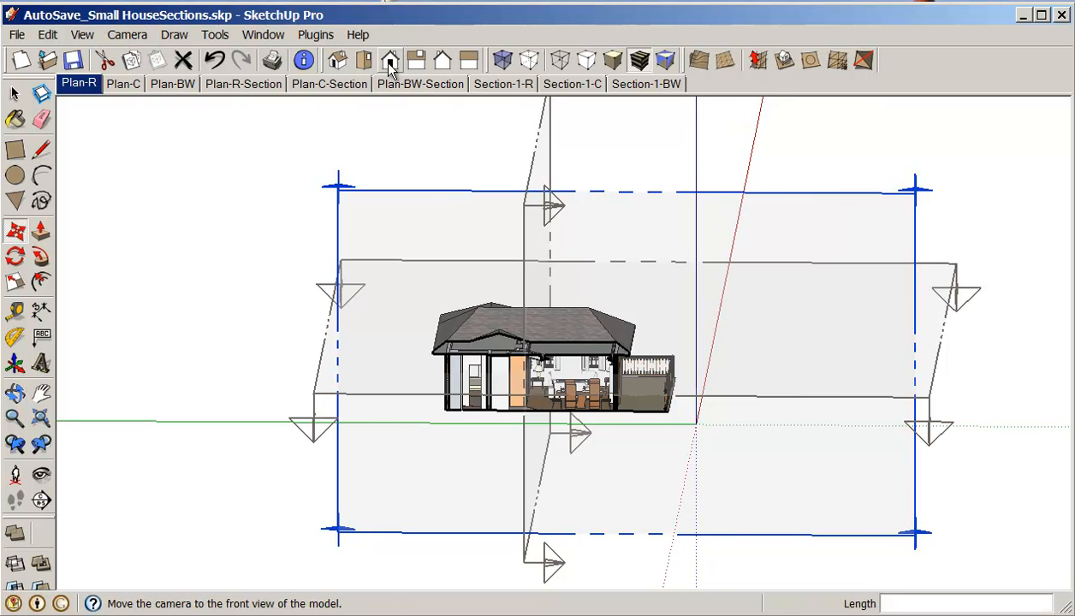
{"action": "mouse_move", "coordinate": [469, 60]}
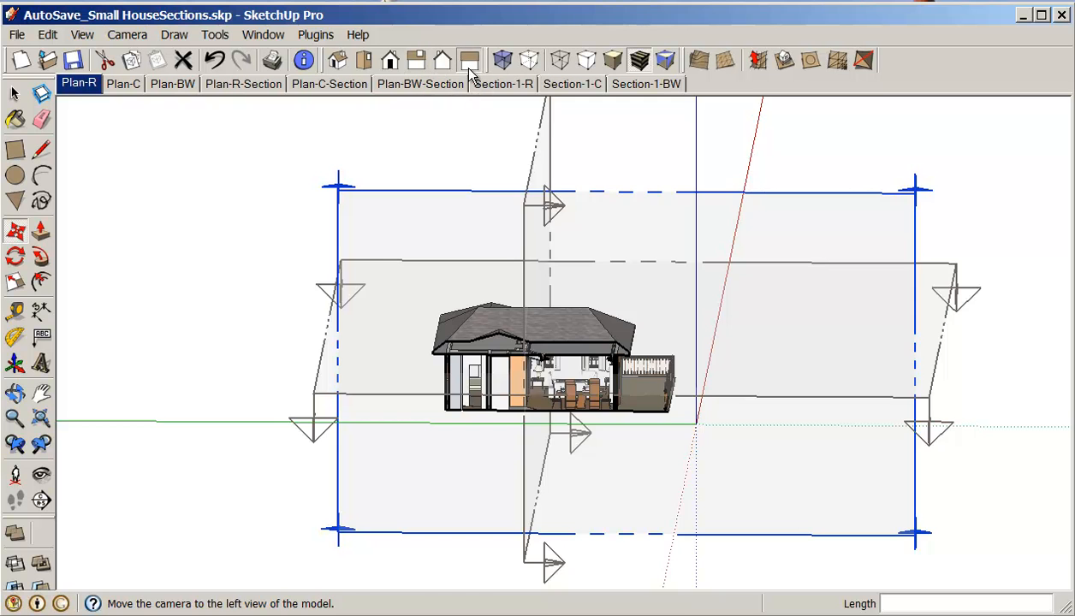
{"action": "left_click", "coordinate": [469, 58]}
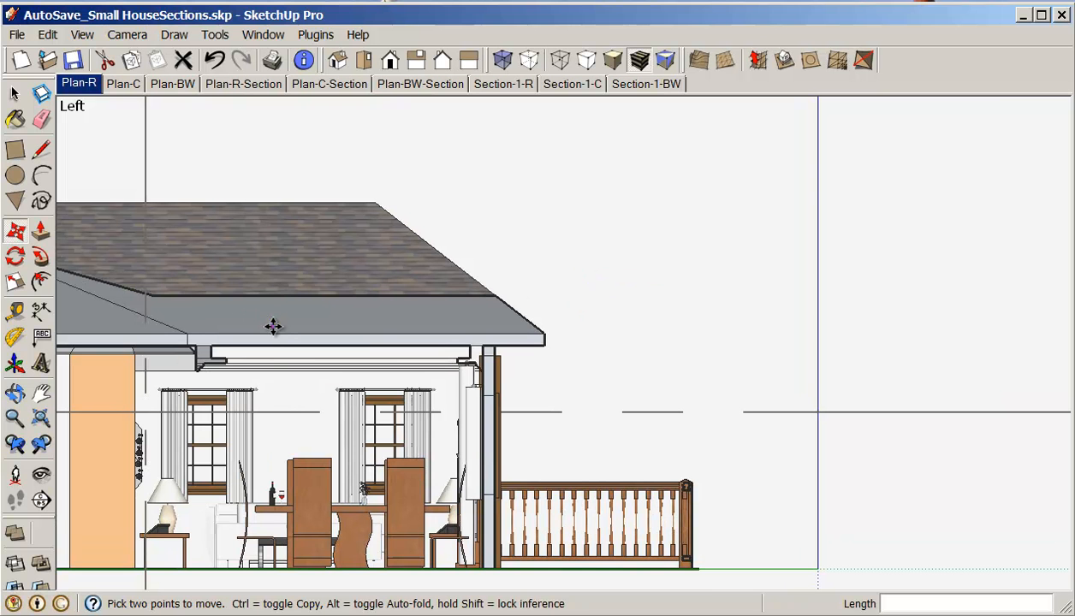
Pan so the dining room's windows, table and chairs fill the viewport
{"action": "left_click", "coordinate": [41, 392]}
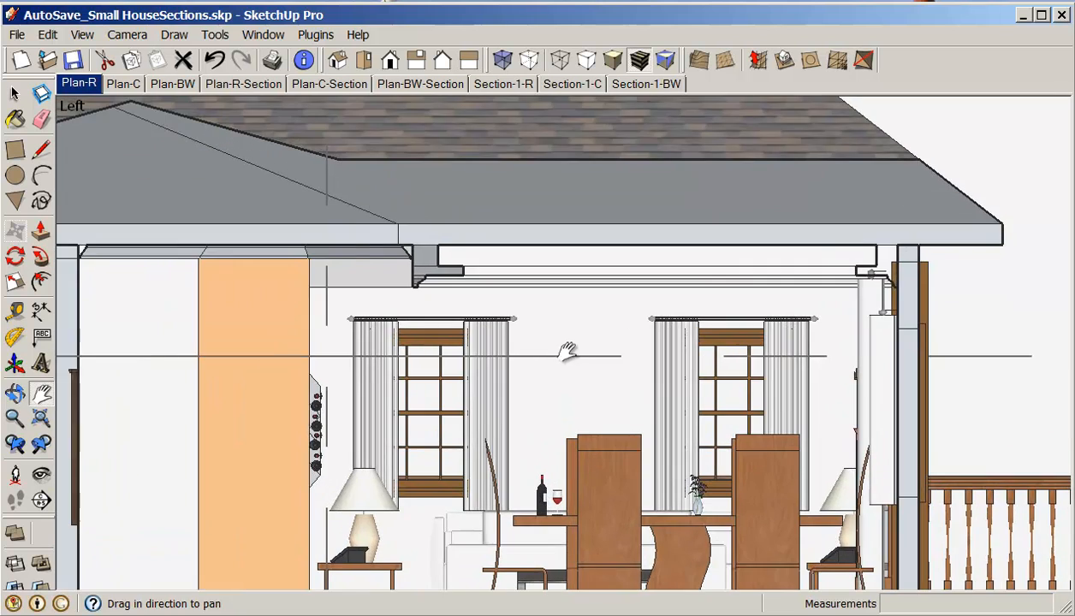
{"action": "left_click_drag", "start_coordinate": [569, 351], "coordinate": [615, 368]}
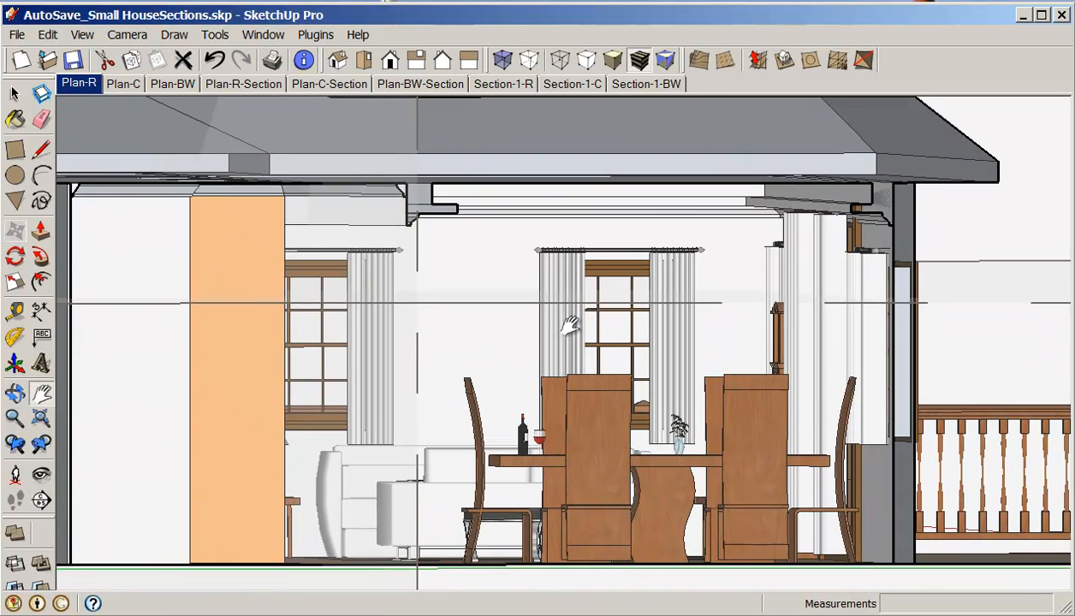
{"action": "left_click_drag", "start_coordinate": [569, 326], "coordinate": [544, 346]}
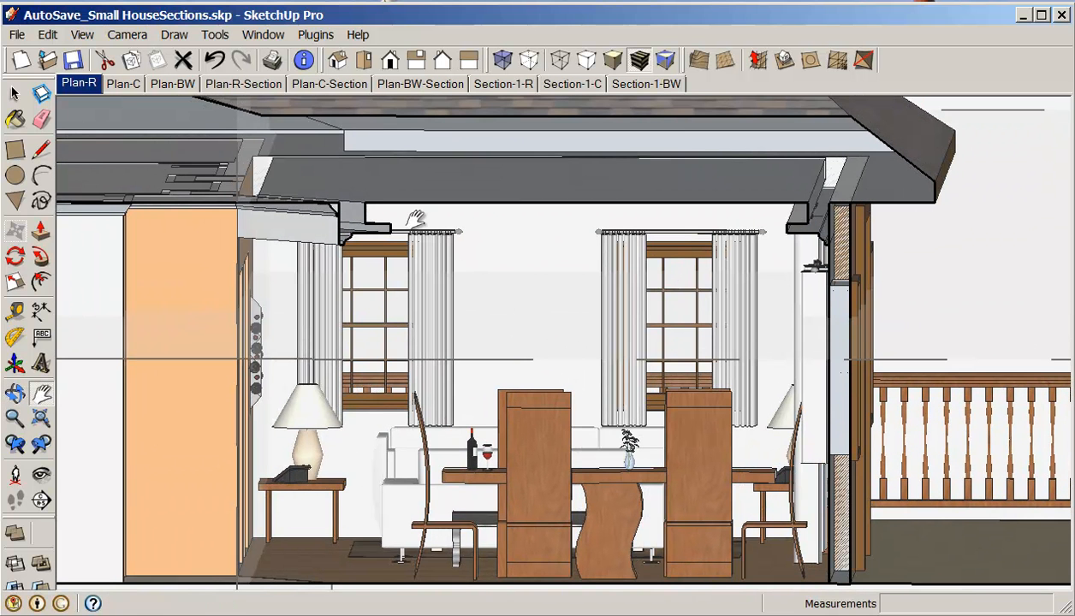
{"action": "mouse_move", "coordinate": [442, 60]}
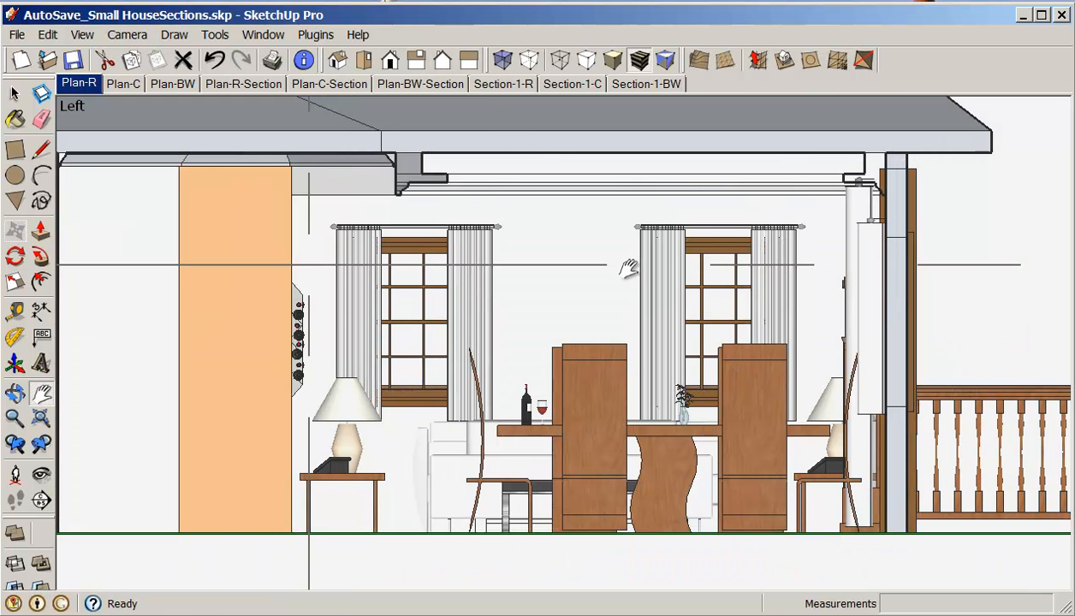
{"action": "mouse_move", "coordinate": [746, 295]}
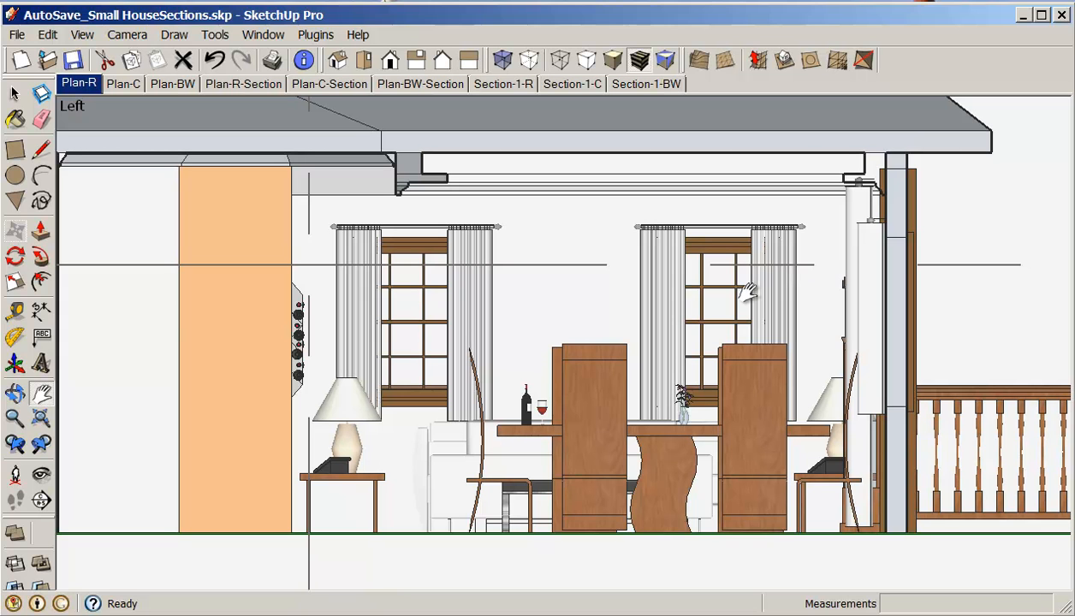
{"action": "mouse_move", "coordinate": [688, 432]}
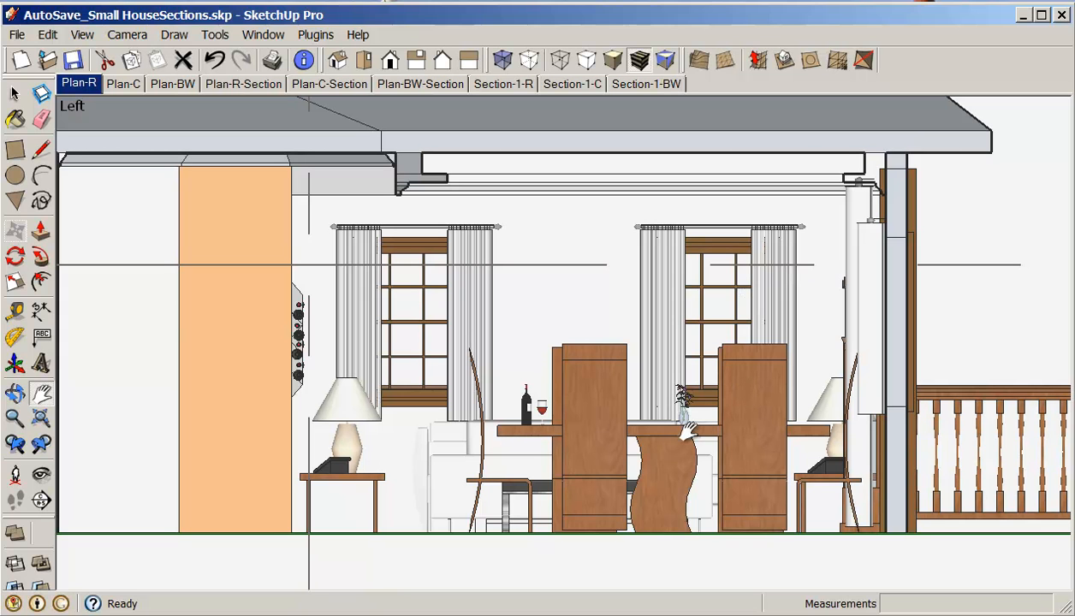
{"action": "mouse_move", "coordinate": [715, 390]}
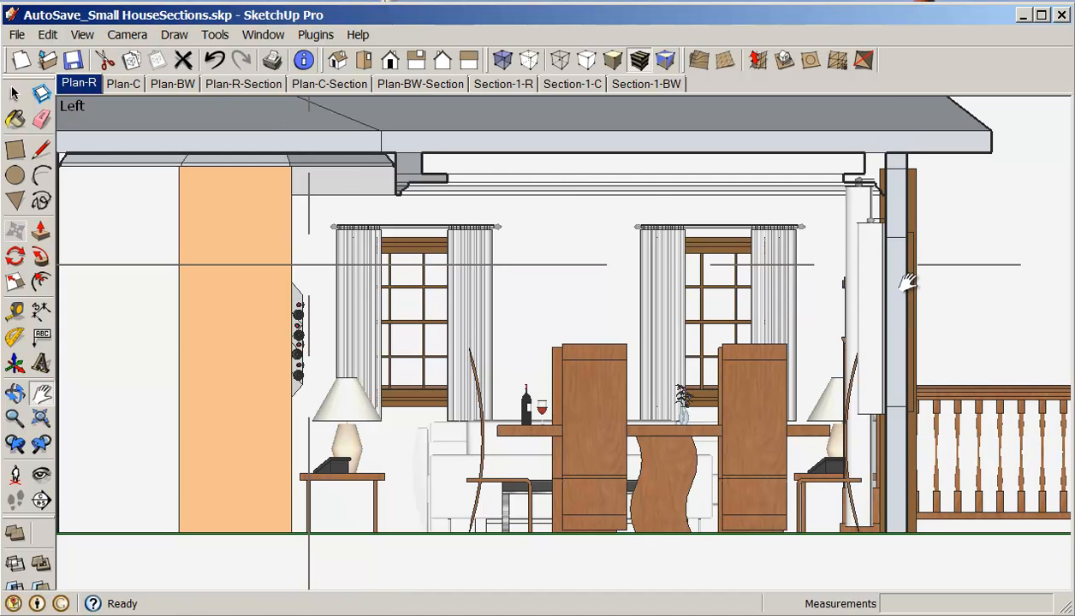
{"action": "left_click", "coordinate": [82, 34]}
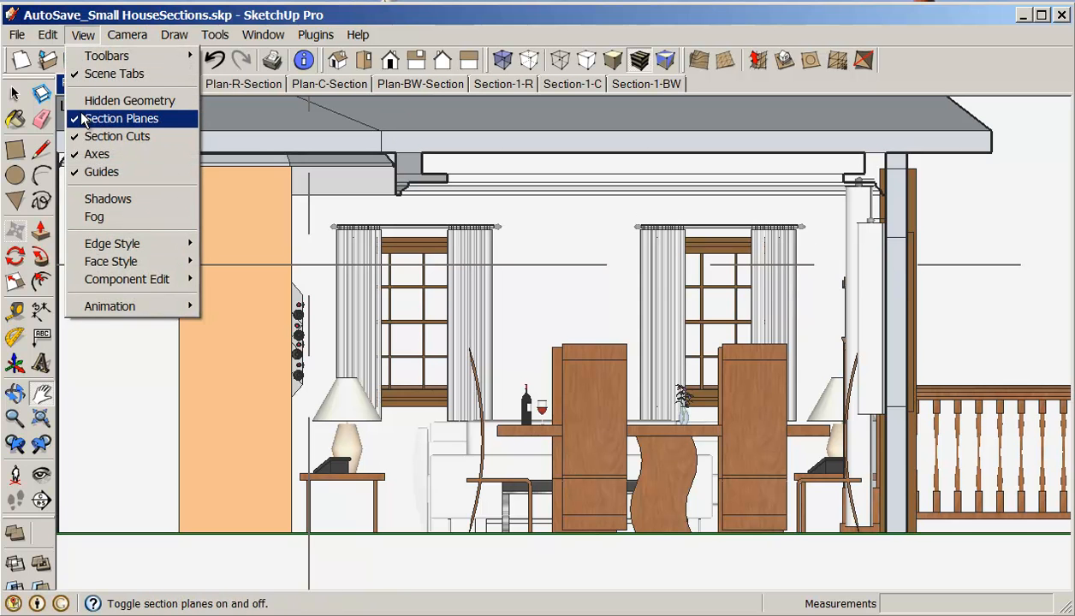
Hide the section plane markers and pan the dining room further right
{"action": "left_click", "coordinate": [120, 118]}
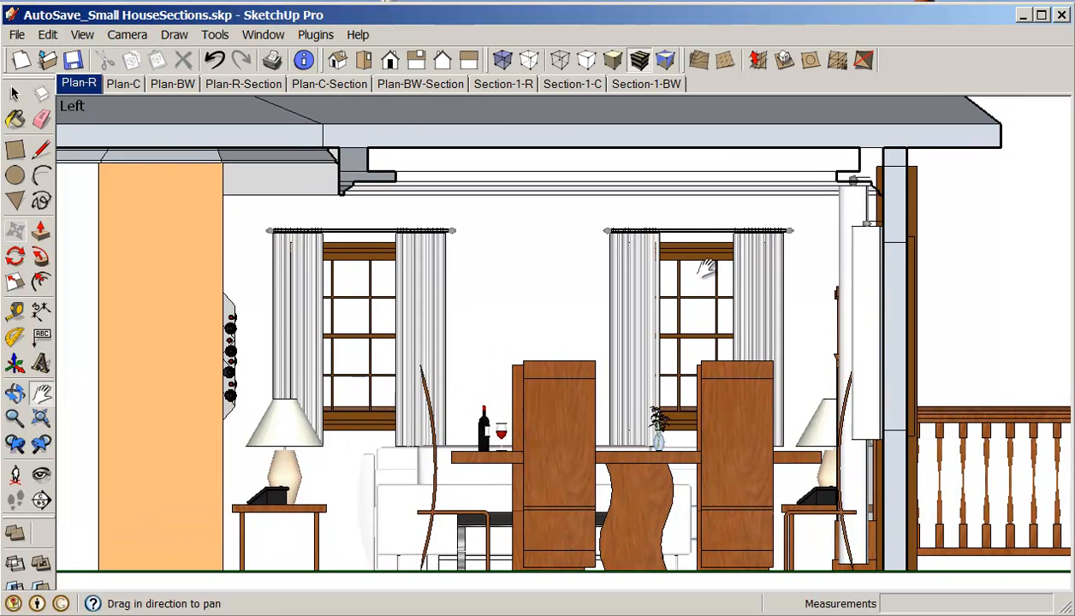
{"action": "left_click_drag", "start_coordinate": [599, 342], "coordinate": [471, 343]}
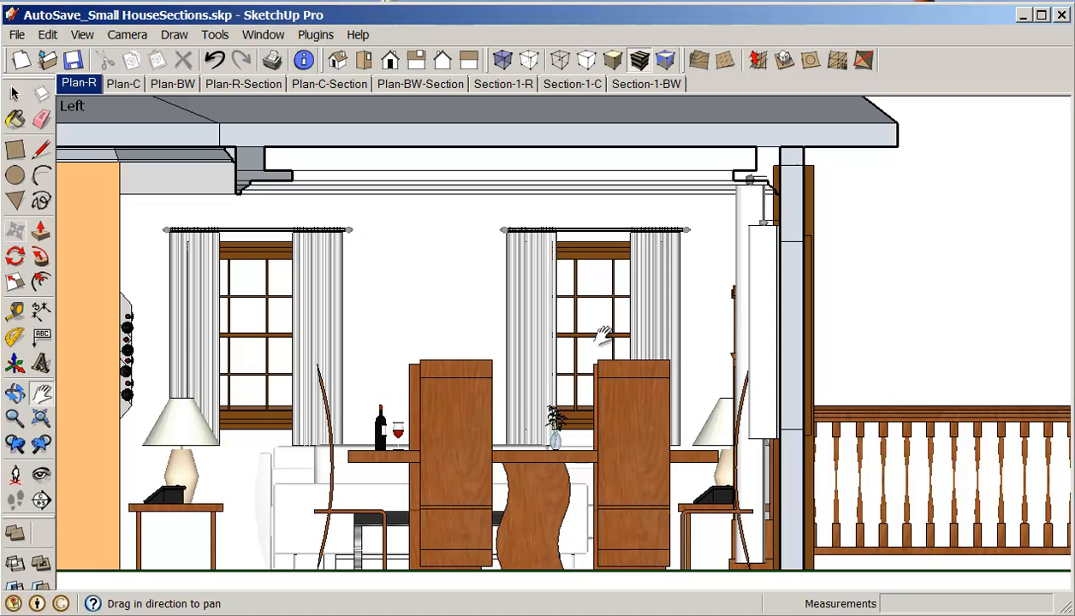
{"action": "mouse_move", "coordinate": [524, 418]}
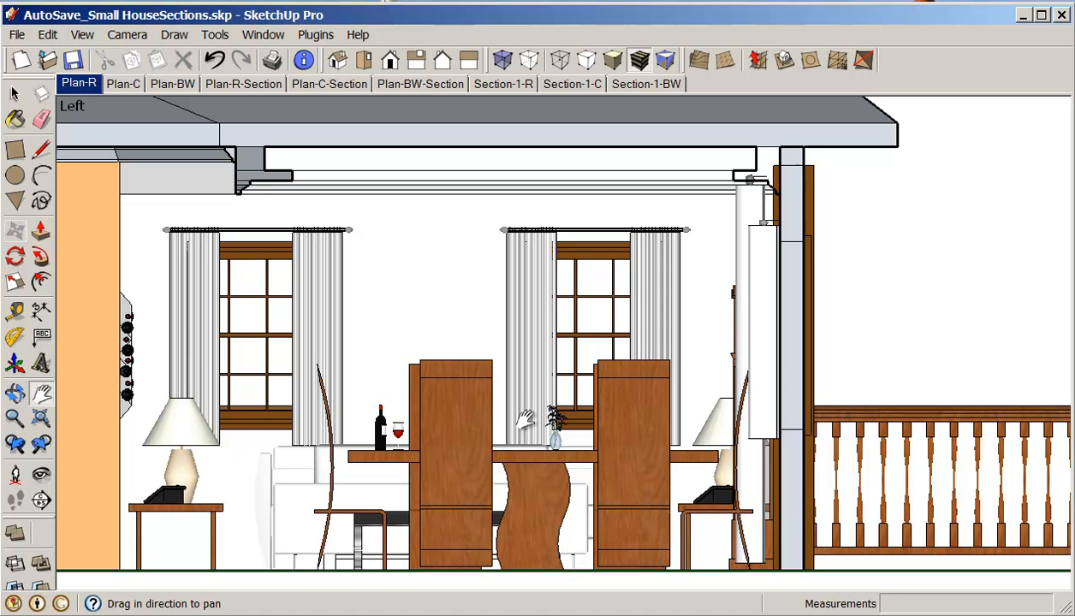
{"action": "mouse_move", "coordinate": [465, 343]}
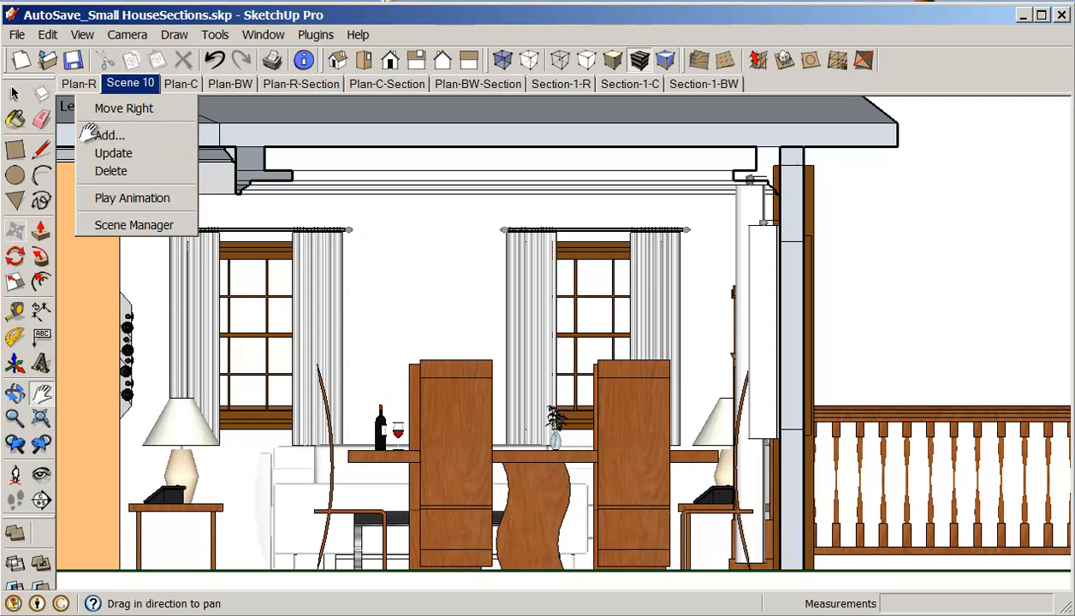
Add a scene from the dining room section view and name it Section-2-R
{"action": "left_click", "coordinate": [134, 226]}
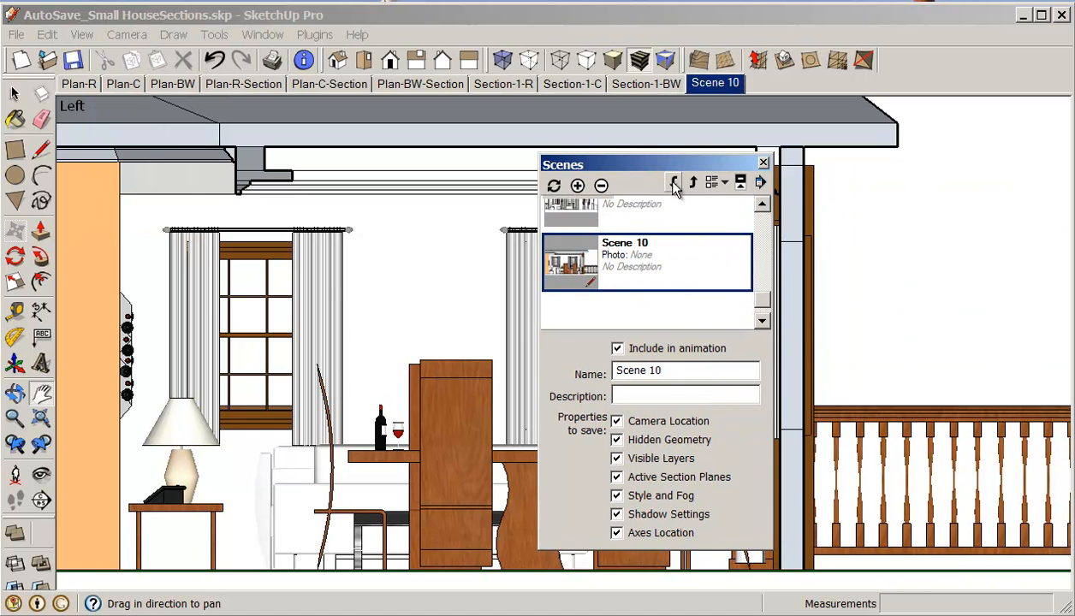
{"action": "mouse_move", "coordinate": [681, 246]}
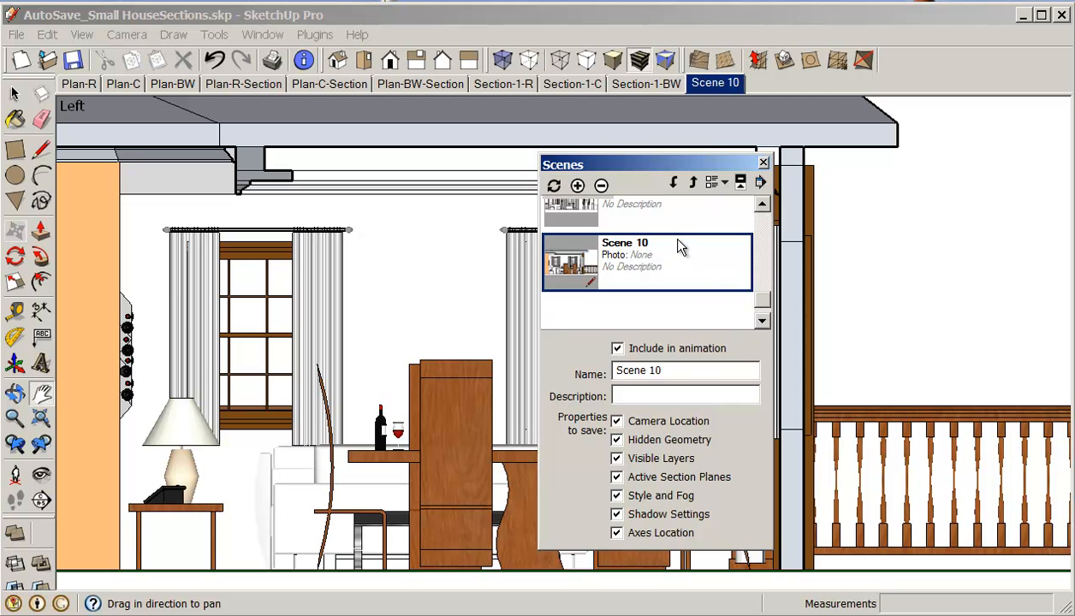
{"action": "triple_click", "coordinate": [684, 370]}
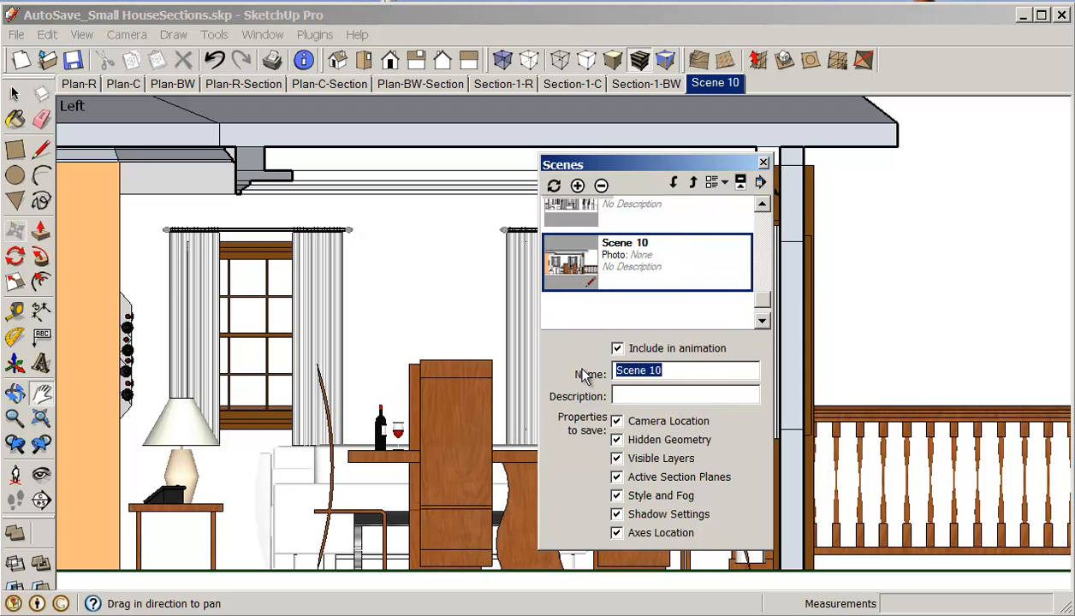
{"action": "type", "text": "Sect"}
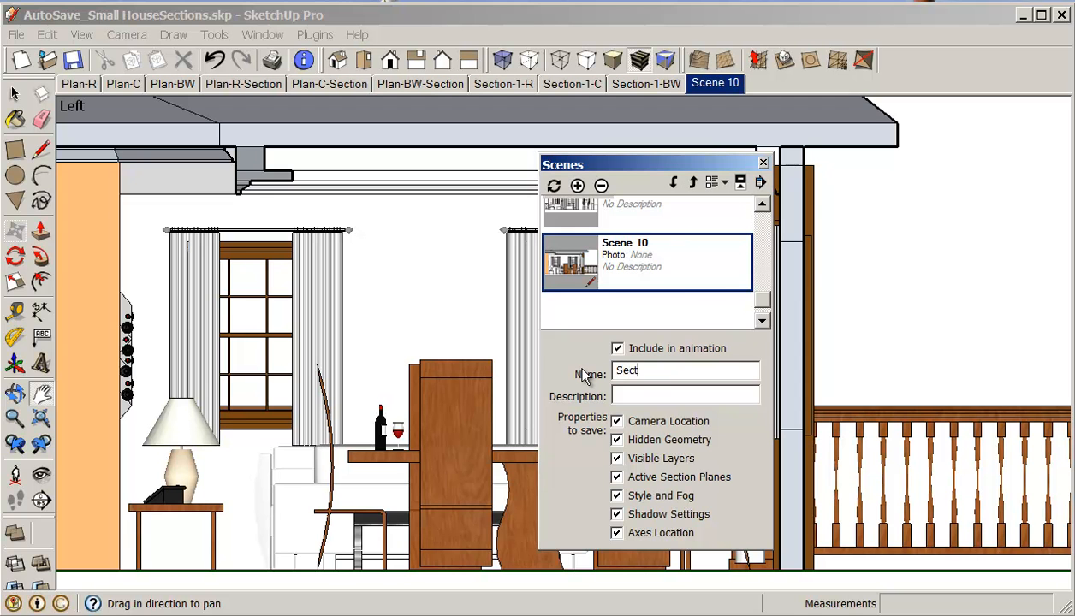
{"action": "type", "text": "ion-2"}
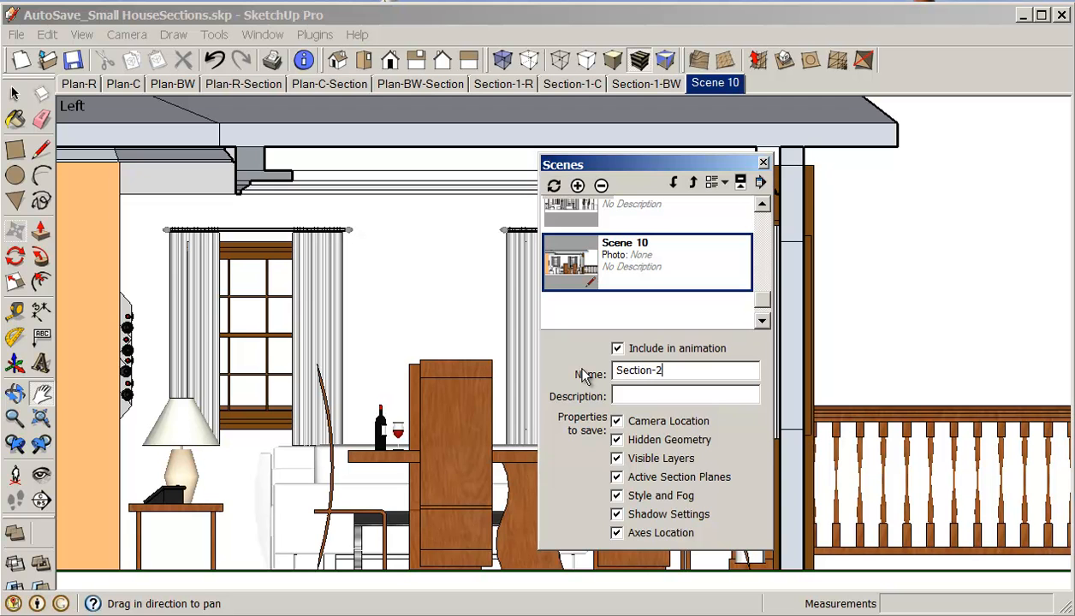
{"action": "type", "text": "-"}
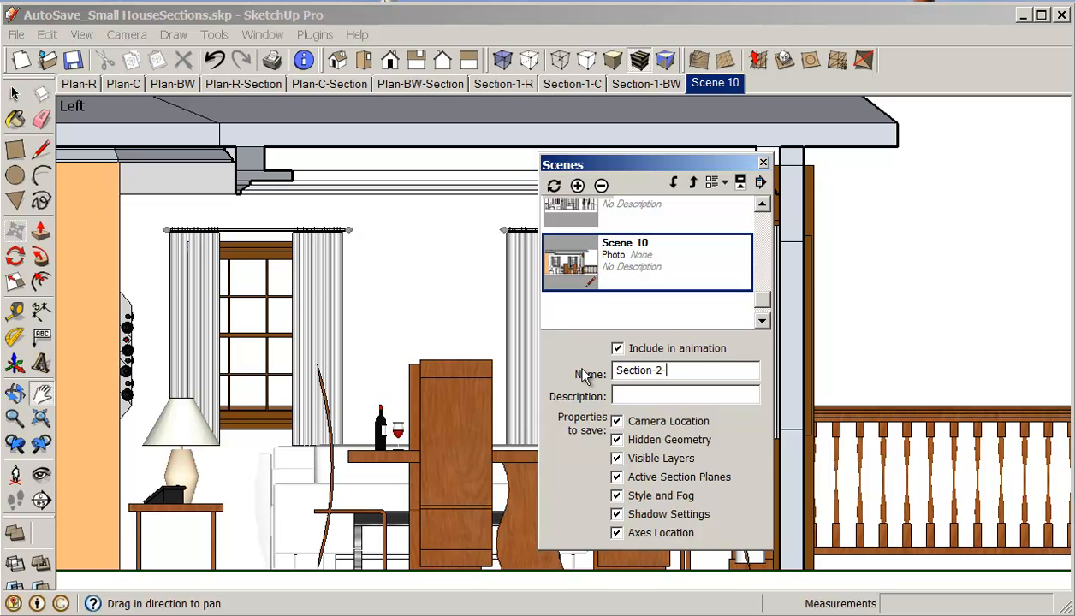
{"action": "type", "text": "R"}
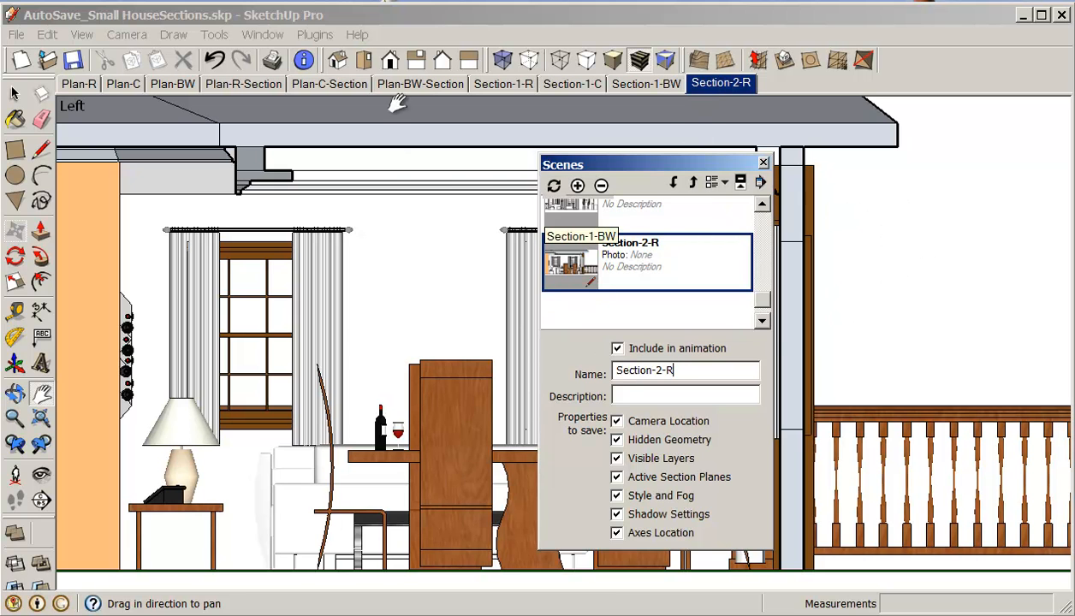
Apply the Engineering style18 black-line style to the section and close Styles
{"action": "left_click", "coordinate": [264, 34]}
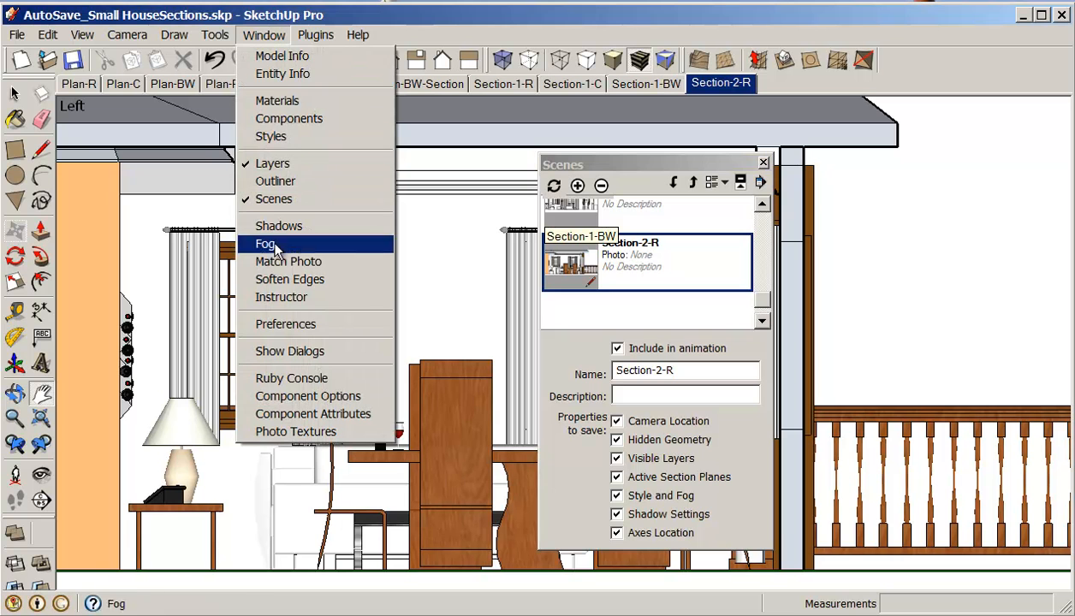
{"action": "mouse_move", "coordinate": [289, 260]}
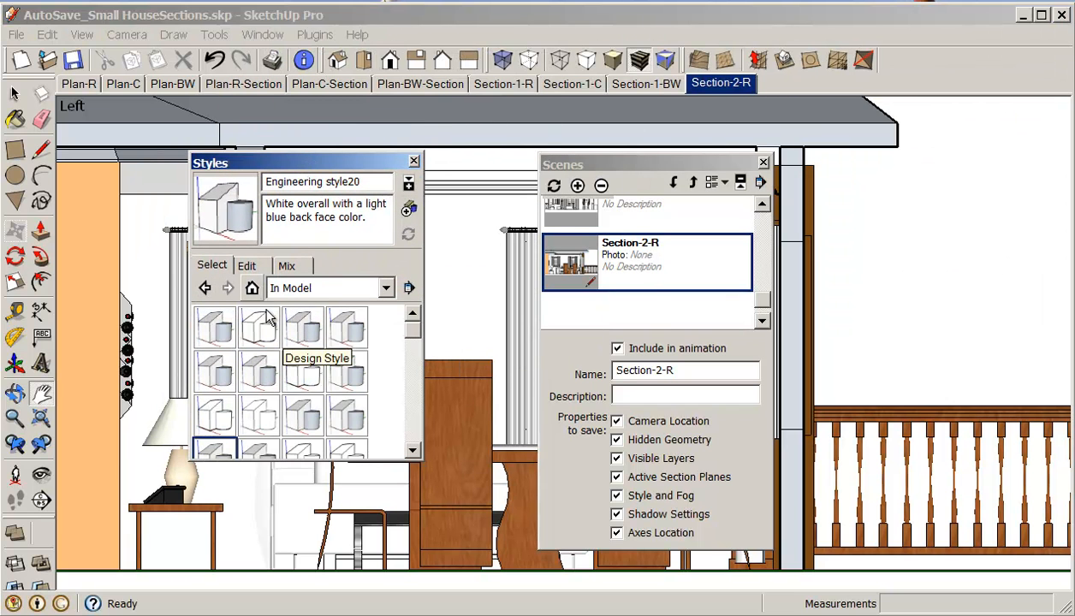
{"action": "mouse_move", "coordinate": [265, 419]}
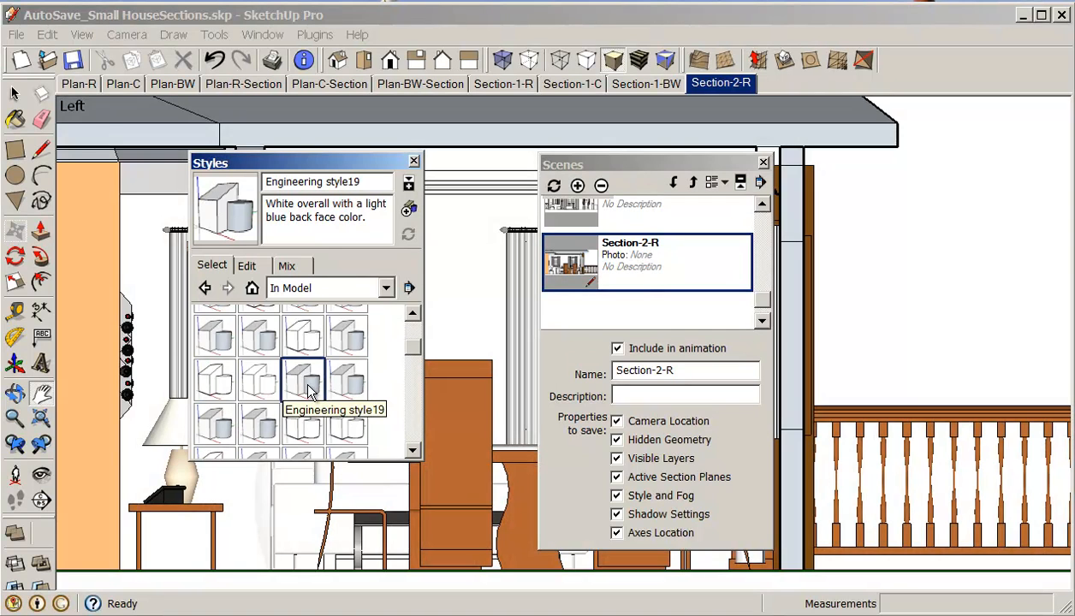
{"action": "left_click", "coordinate": [260, 380]}
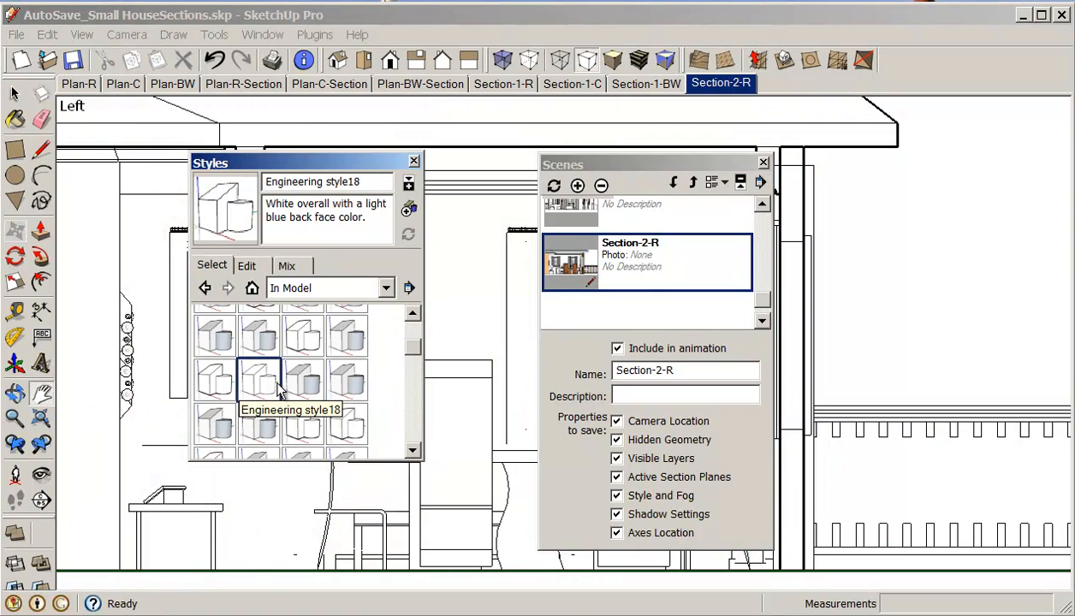
{"action": "mouse_move", "coordinate": [282, 386]}
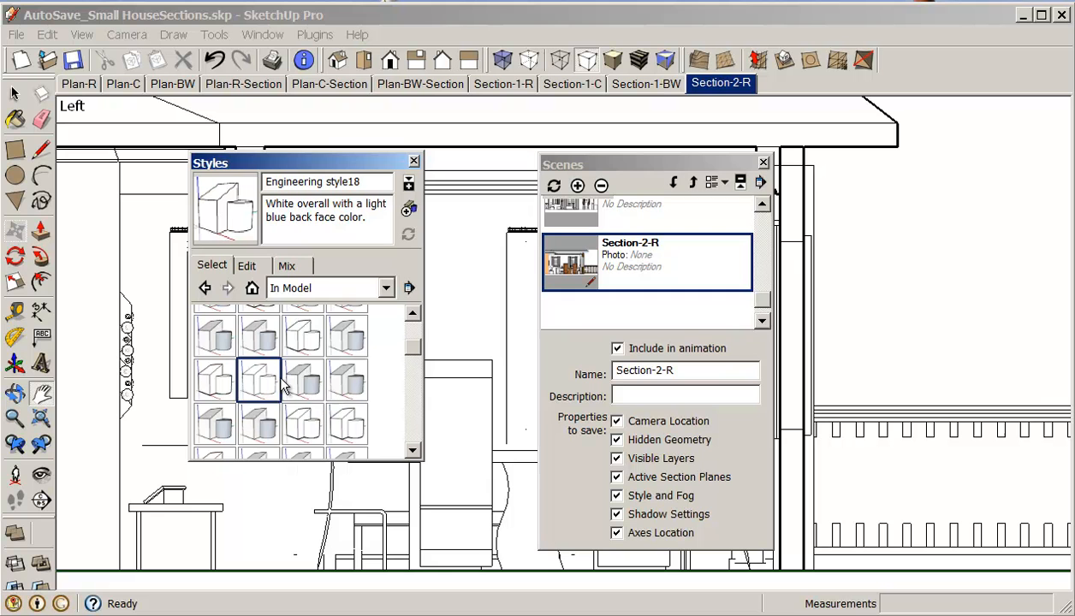
{"action": "left_click_drag", "start_coordinate": [300, 161], "coordinate": [308, 165]}
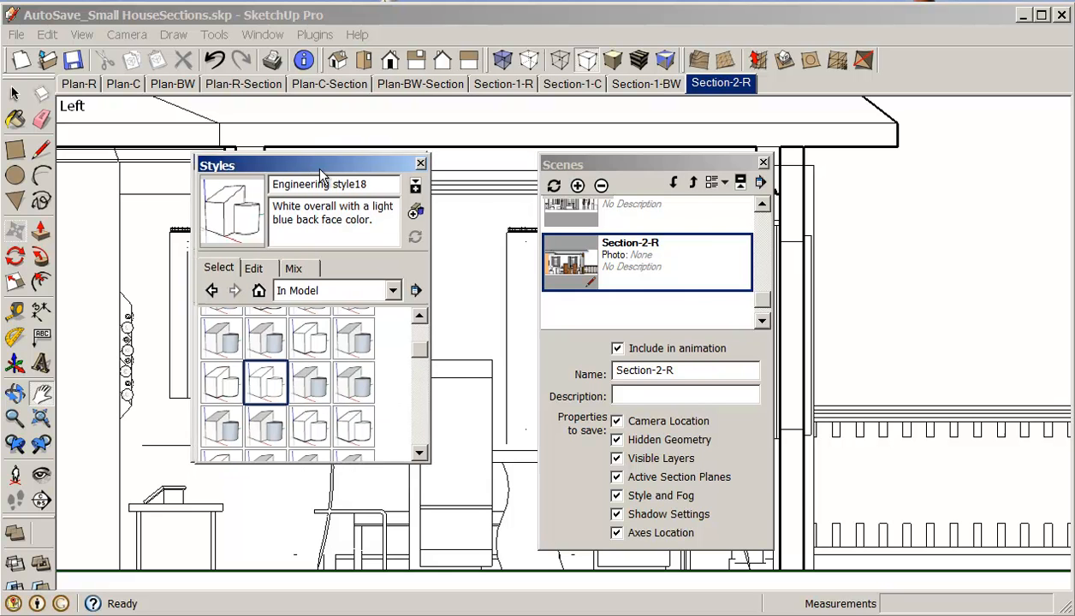
{"action": "left_click", "coordinate": [421, 163]}
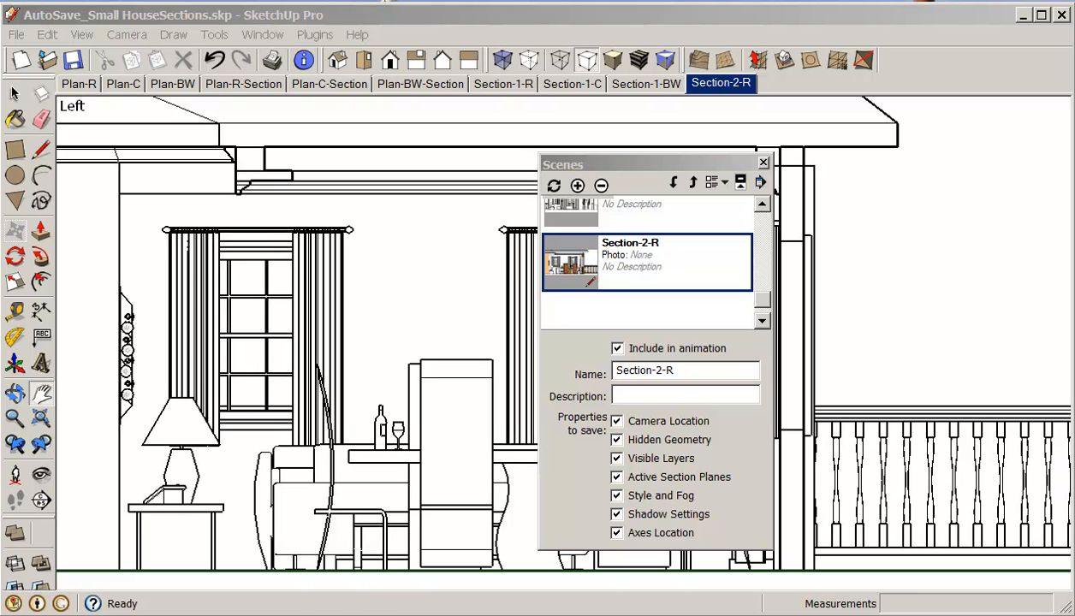
Add a scene from the black-line section view and name it Section-2-C
{"action": "left_click", "coordinate": [611, 60]}
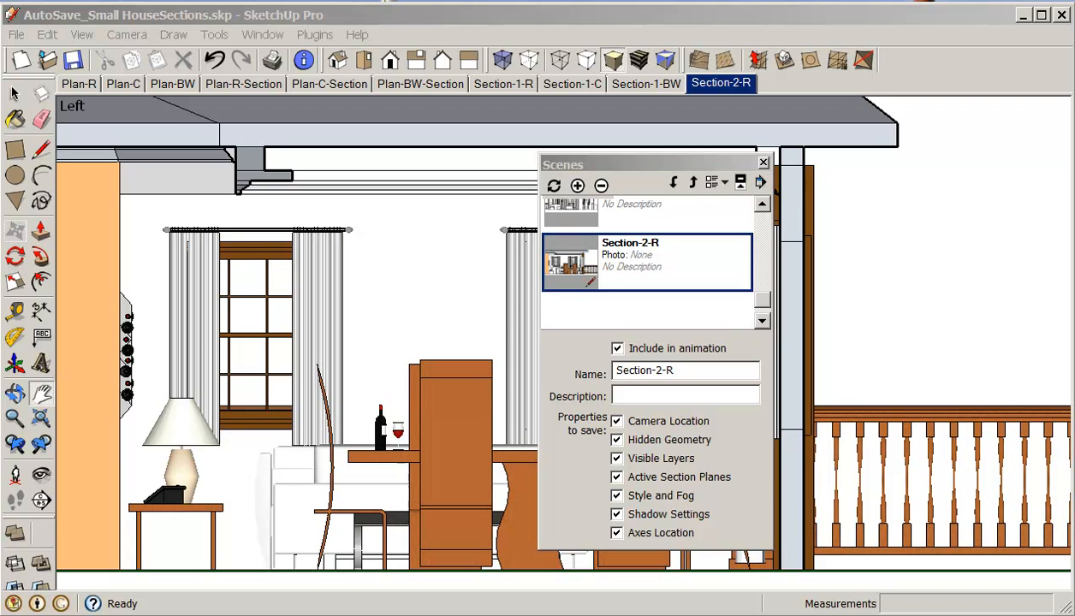
{"action": "mouse_move", "coordinate": [615, 212]}
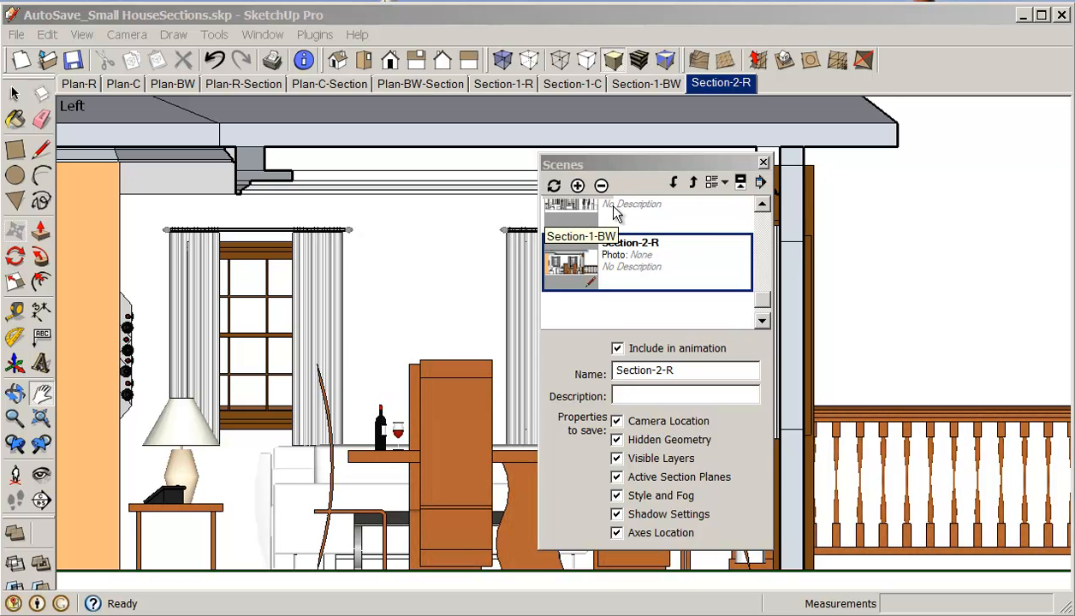
{"action": "right_click", "coordinate": [720, 83]}
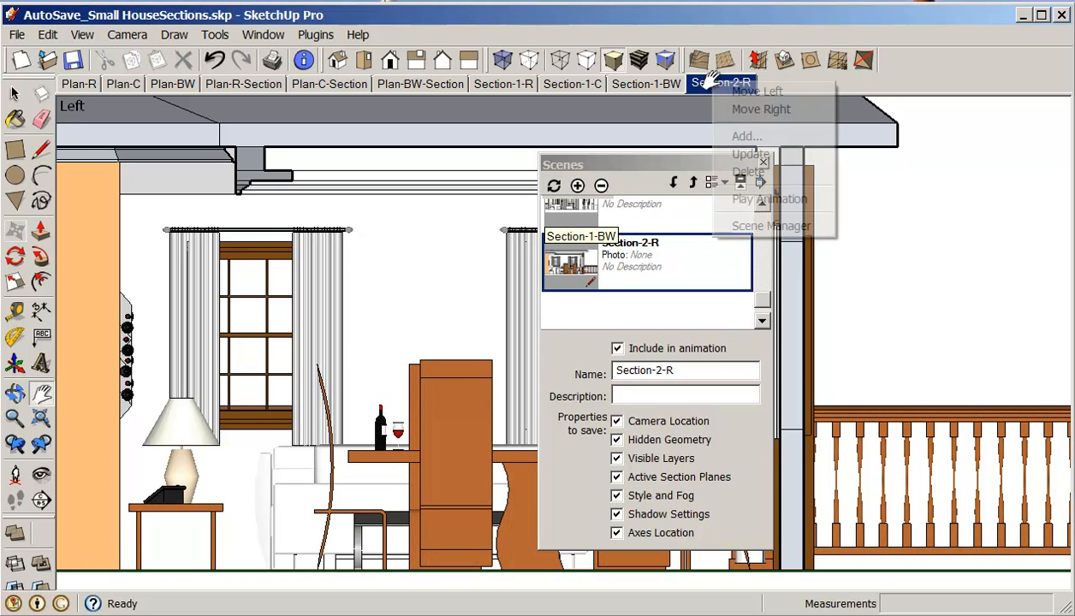
{"action": "left_click", "coordinate": [746, 135]}
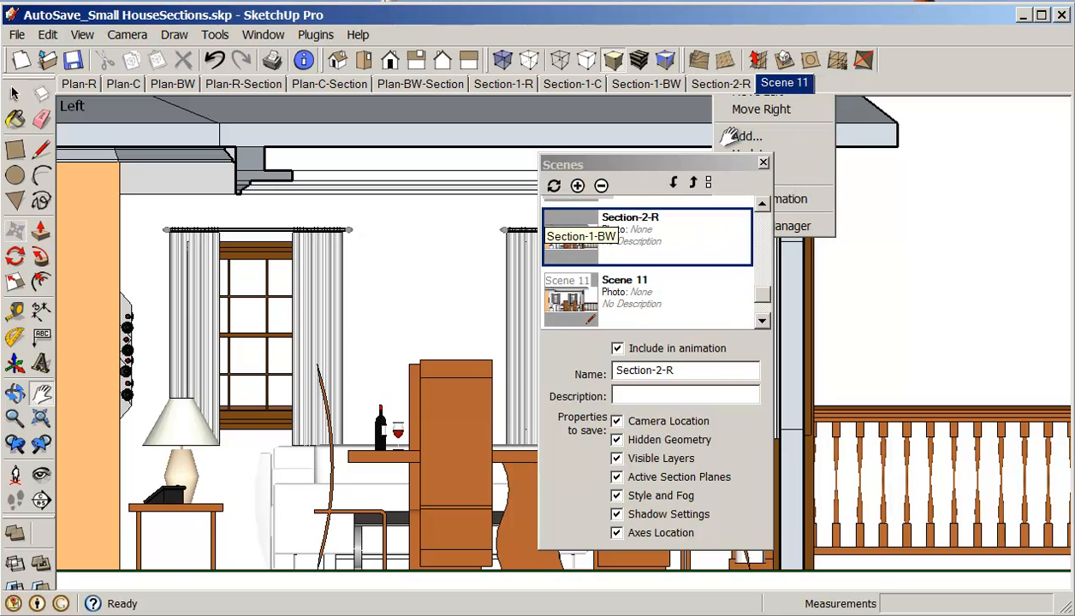
{"action": "left_click", "coordinate": [645, 299]}
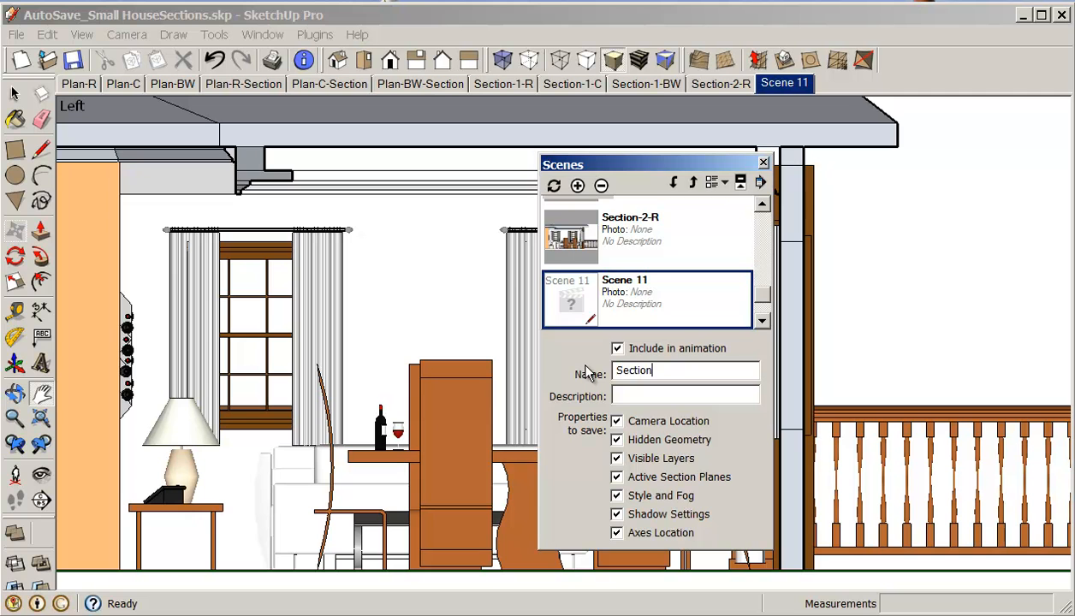
{"action": "type", "text": "2"}
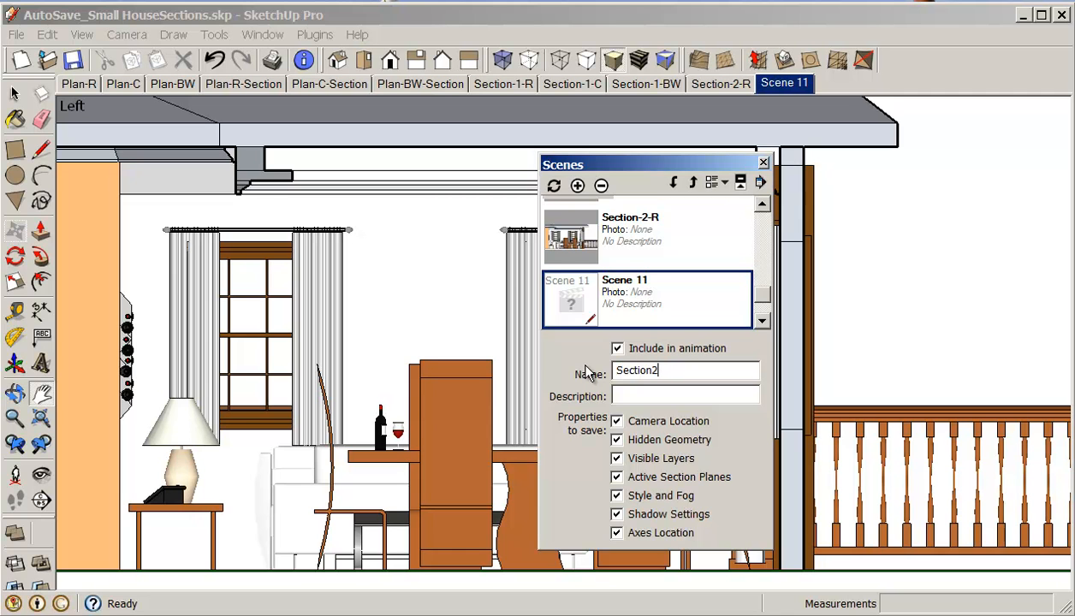
{"action": "key", "text": "BackSpace"}
{"action": "type", "text": "-2-"}
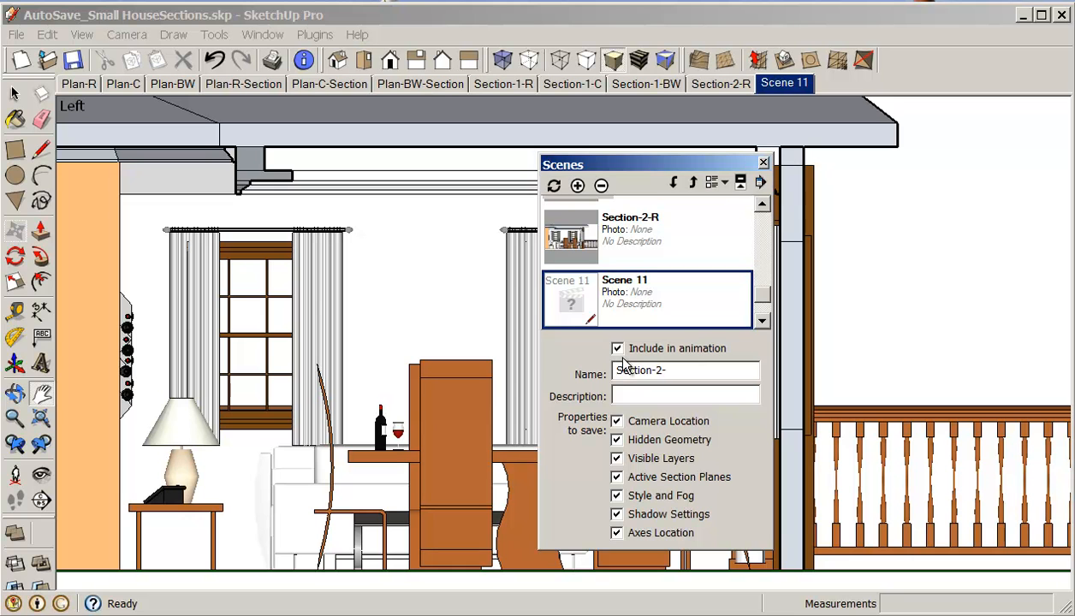
{"action": "type", "text": "C"}
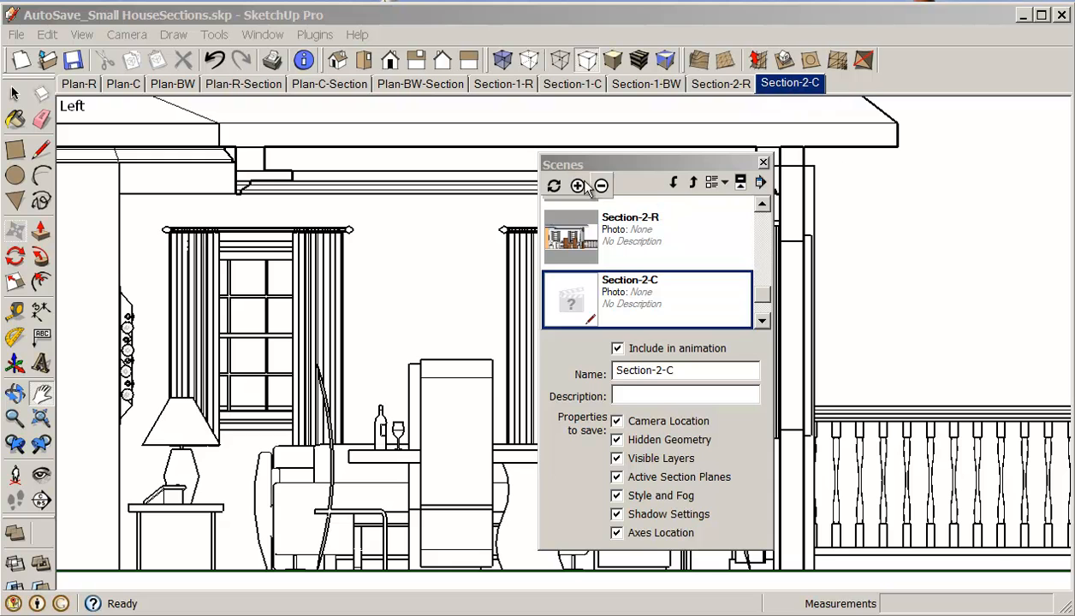
Add a further scene and name it Section-2-BW
{"action": "left_click", "coordinate": [577, 185]}
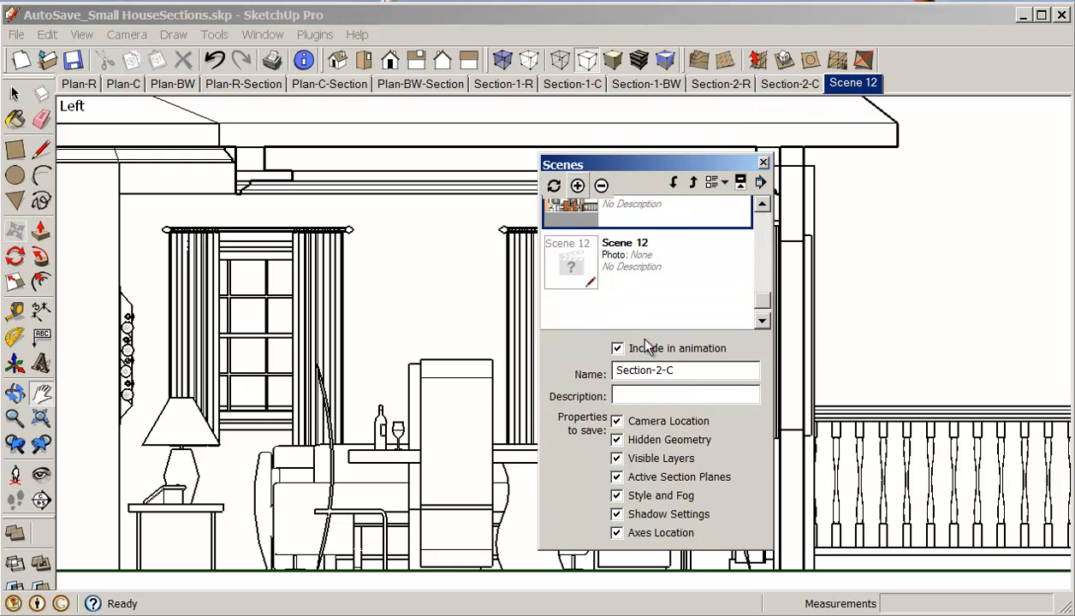
{"action": "left_click", "coordinate": [645, 261]}
{"action": "type", "text": "Se"}
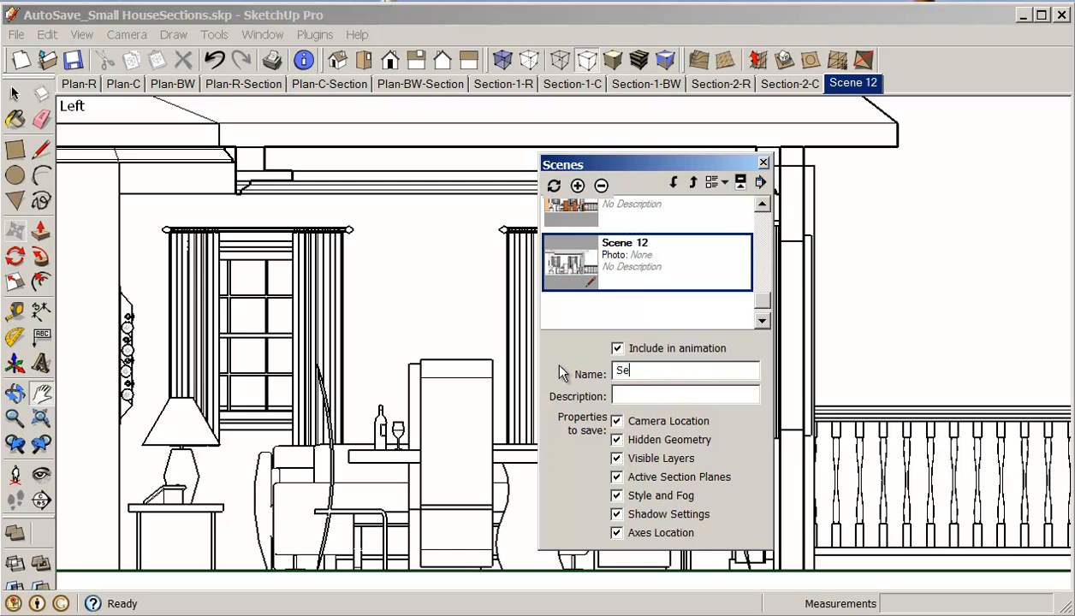
{"action": "type", "text": "ction-2-"}
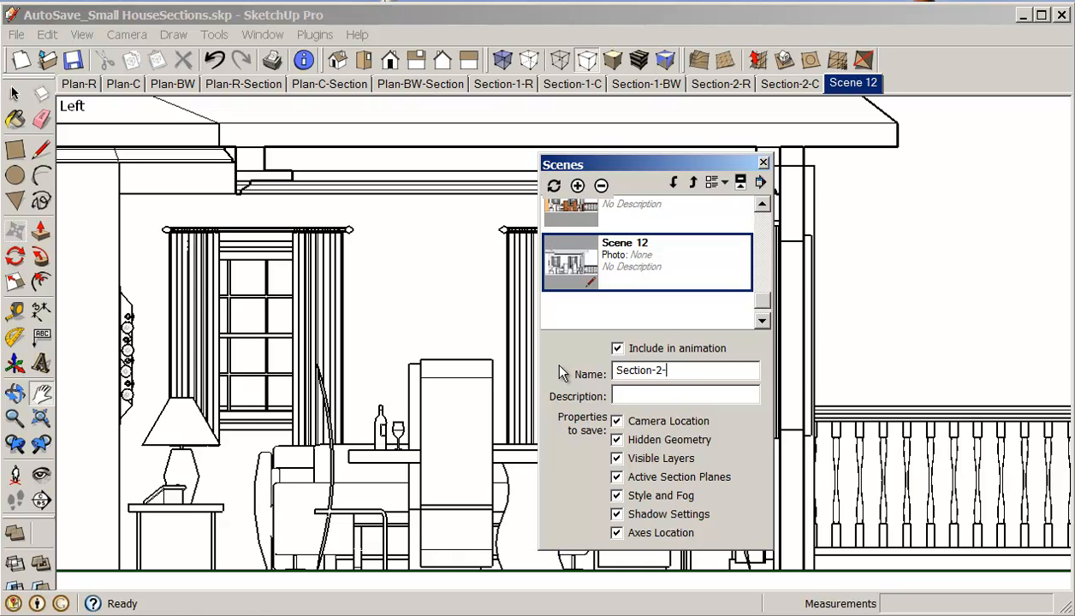
{"action": "type", "text": "BW"}
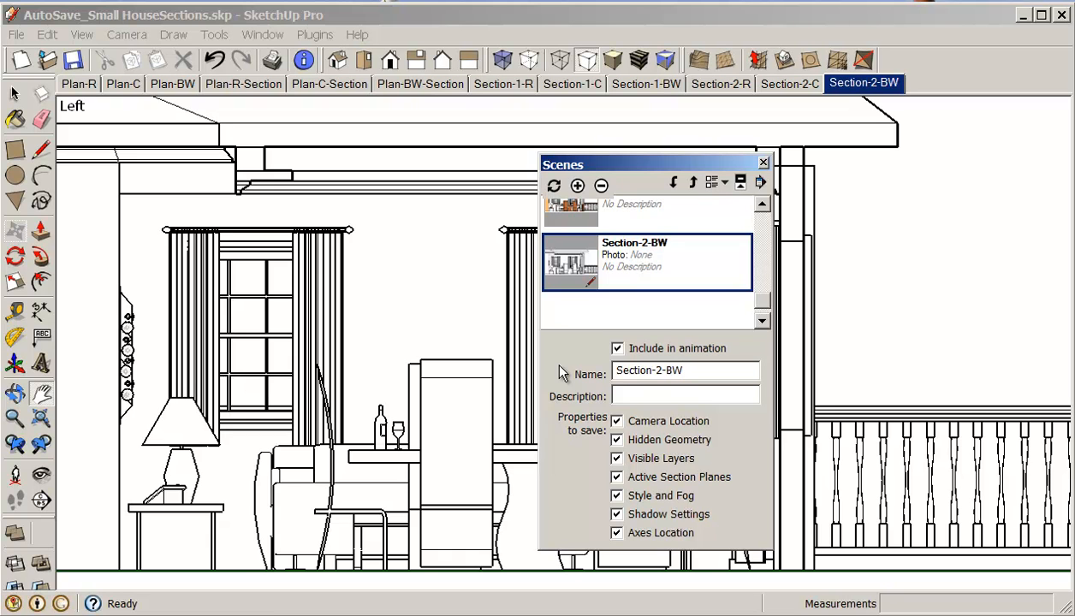
{"action": "mouse_move", "coordinate": [722, 164]}
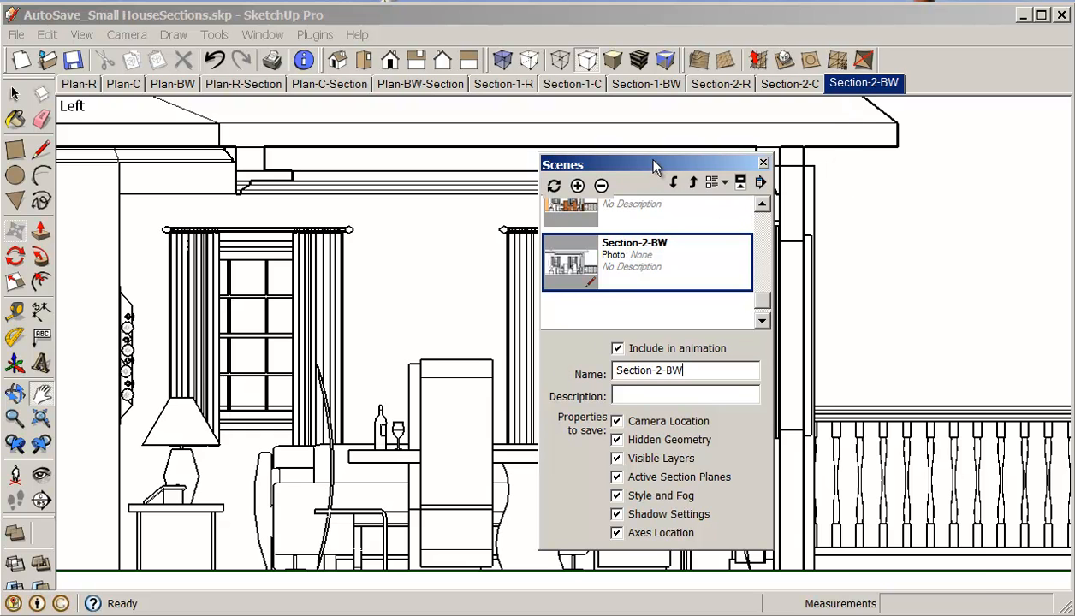
Review the Section-2-R, Section-1-BW/C/R and Plan-BW-Section scenes, ending on Section-1-R ready to export
{"action": "left_click", "coordinate": [762, 163]}
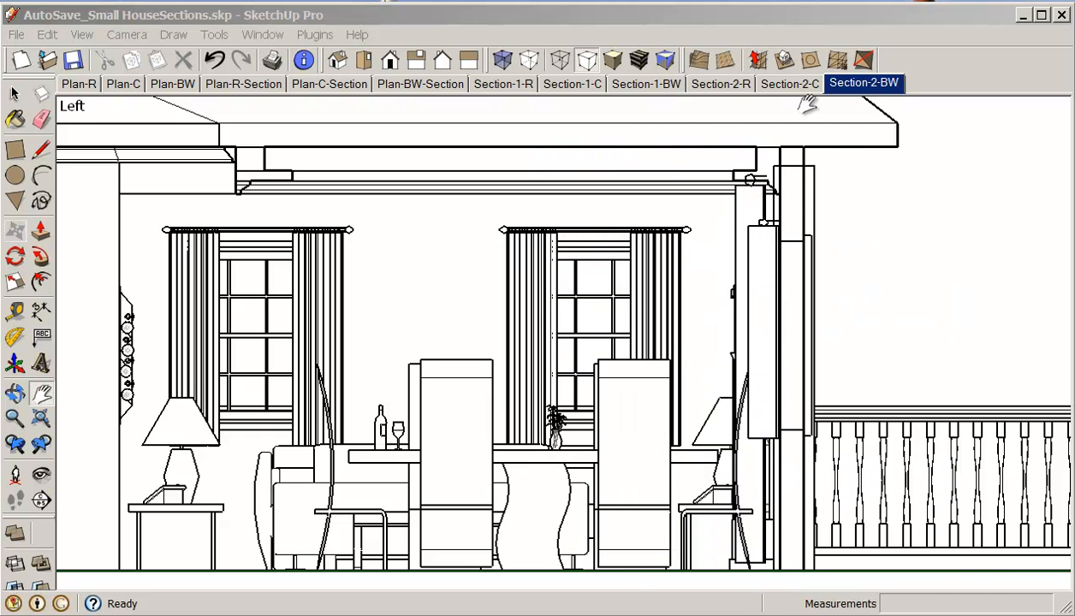
{"action": "left_click", "coordinate": [719, 82]}
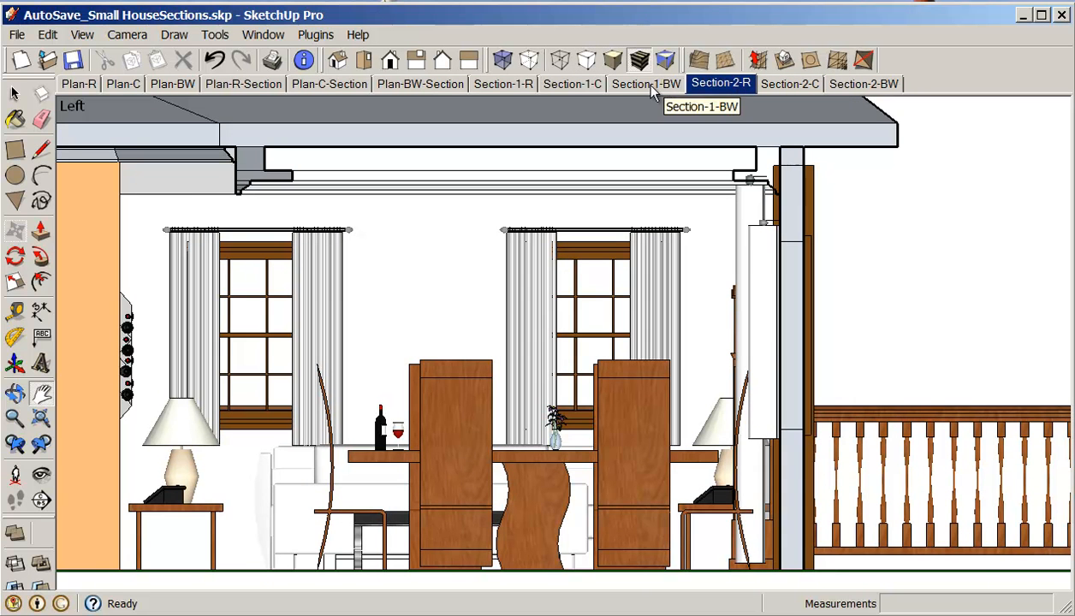
{"action": "left_click", "coordinate": [645, 82]}
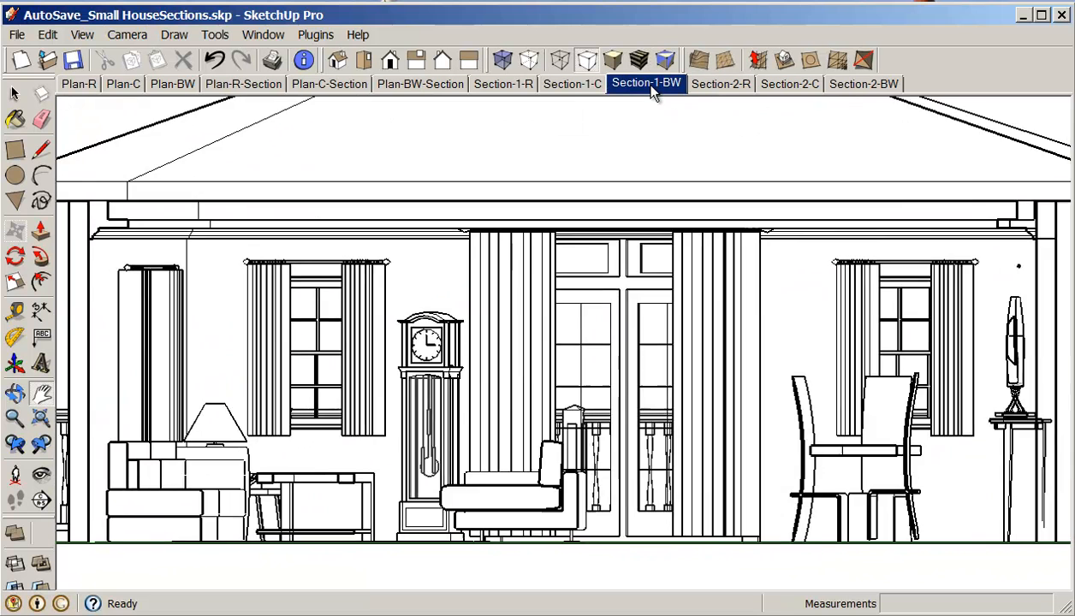
{"action": "left_click", "coordinate": [572, 82]}
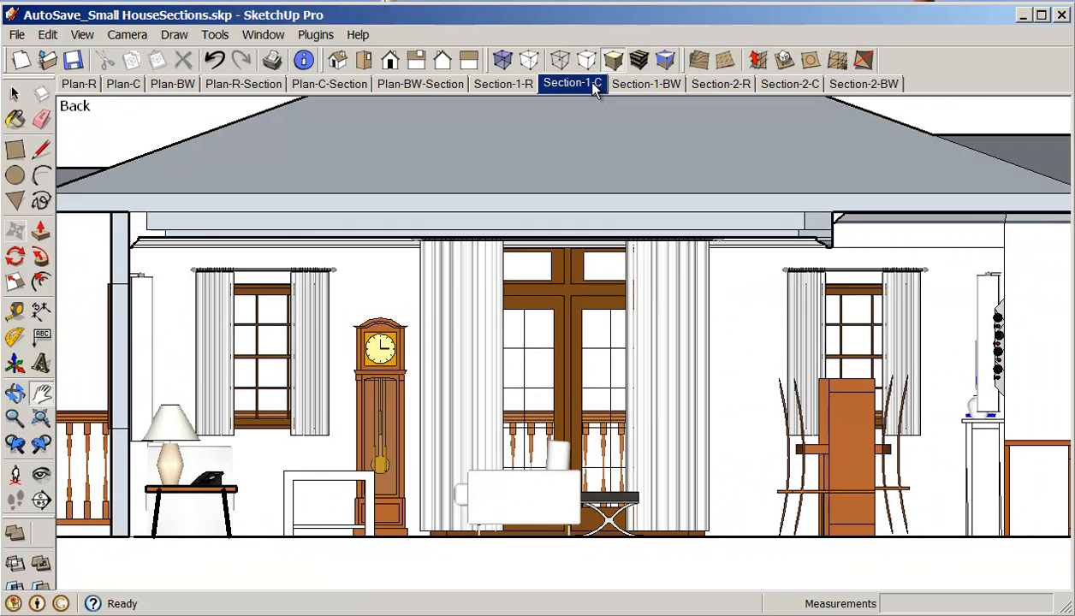
{"action": "left_click", "coordinate": [503, 84]}
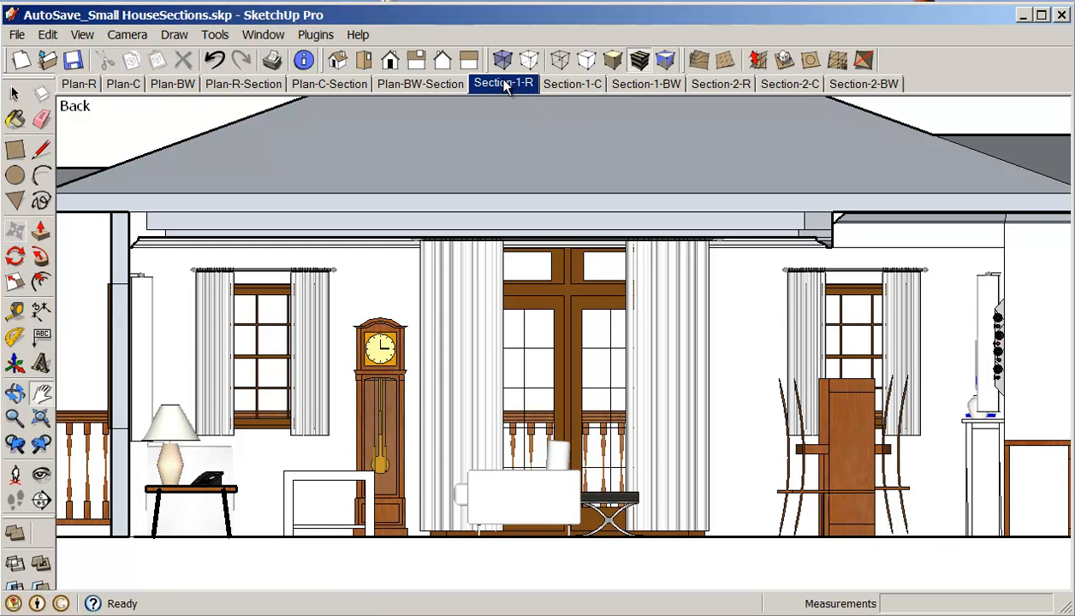
{"action": "left_click", "coordinate": [420, 82]}
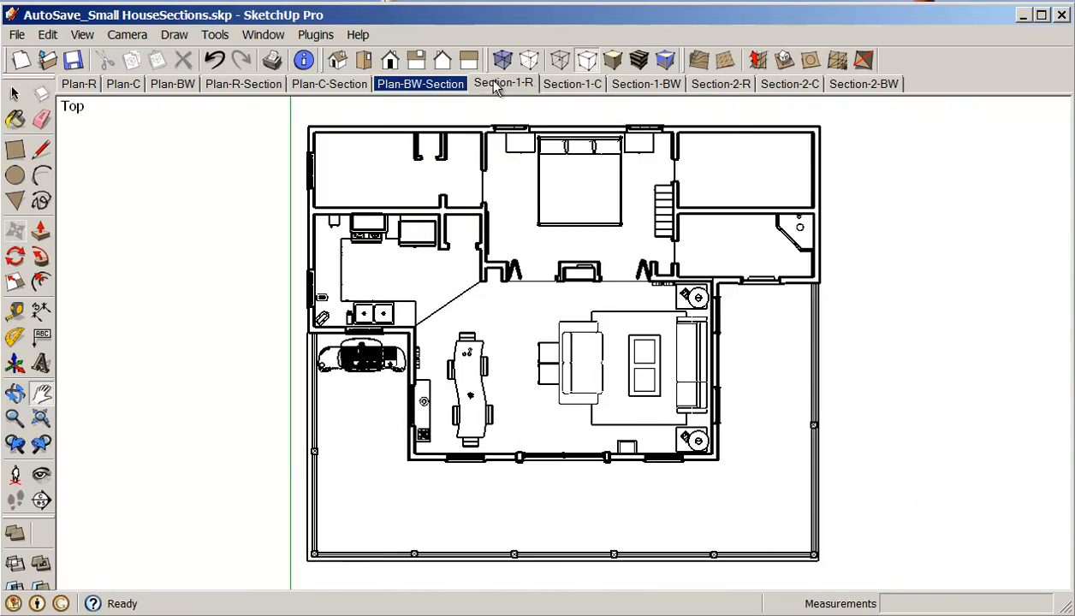
{"action": "left_click", "coordinate": [503, 82]}
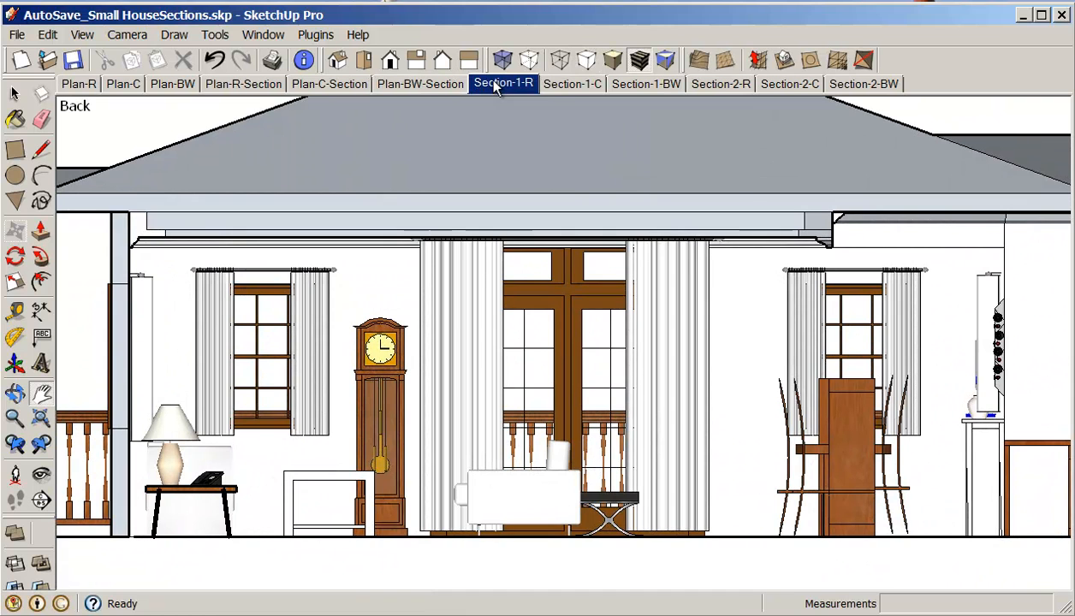
{"action": "mouse_move", "coordinate": [551, 108]}
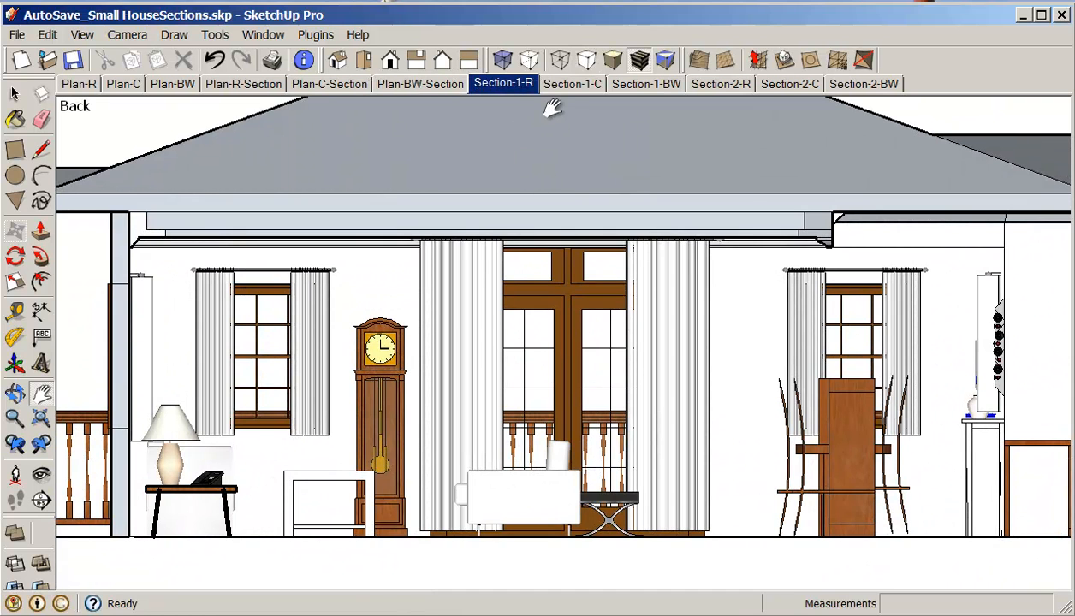
{"action": "mouse_move", "coordinate": [539, 97]}
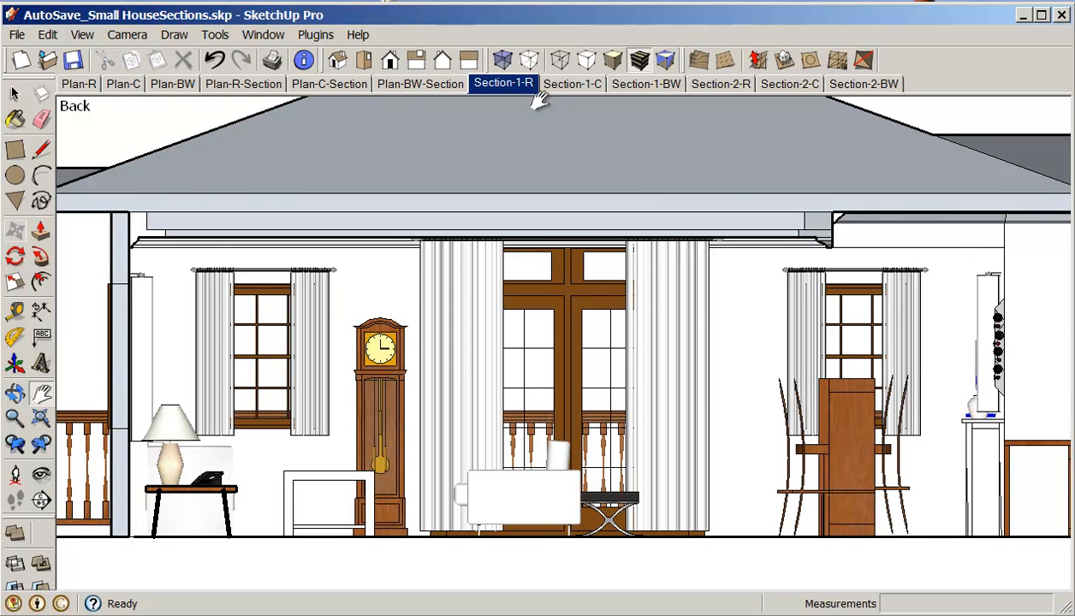
{"action": "mouse_move", "coordinate": [38, 98]}
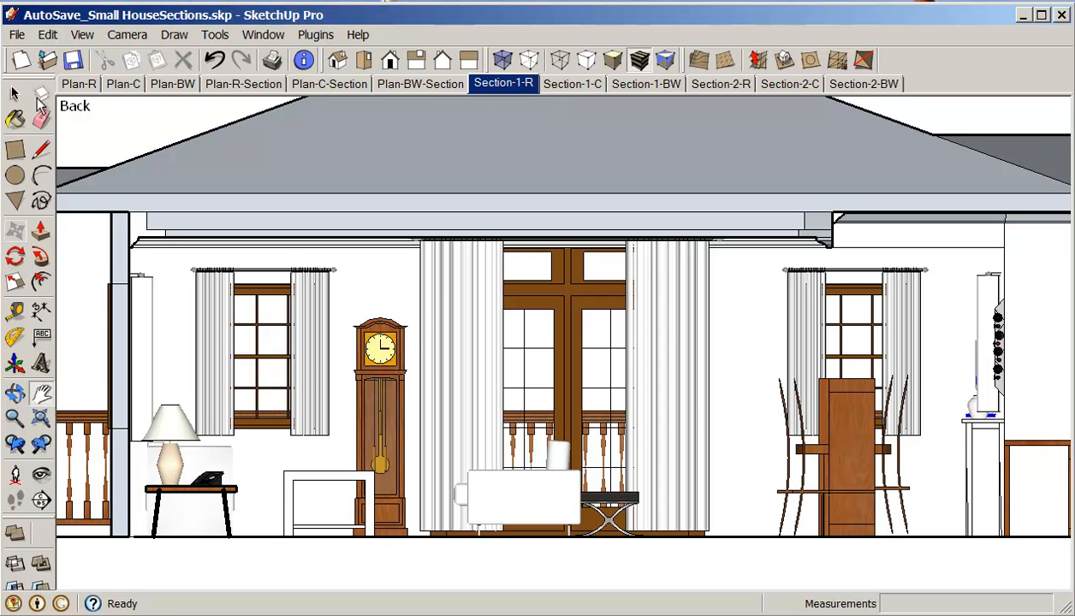
{"action": "left_click", "coordinate": [16, 35]}
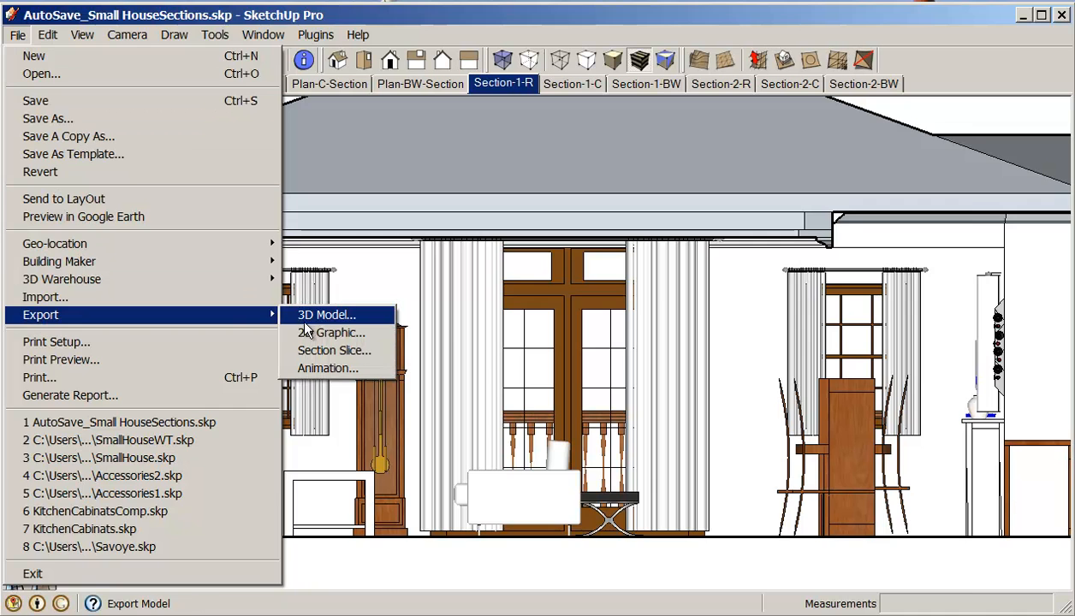
Export the Section-1-R view to the Week-07 folder as a JPEG image
{"action": "left_click", "coordinate": [332, 333]}
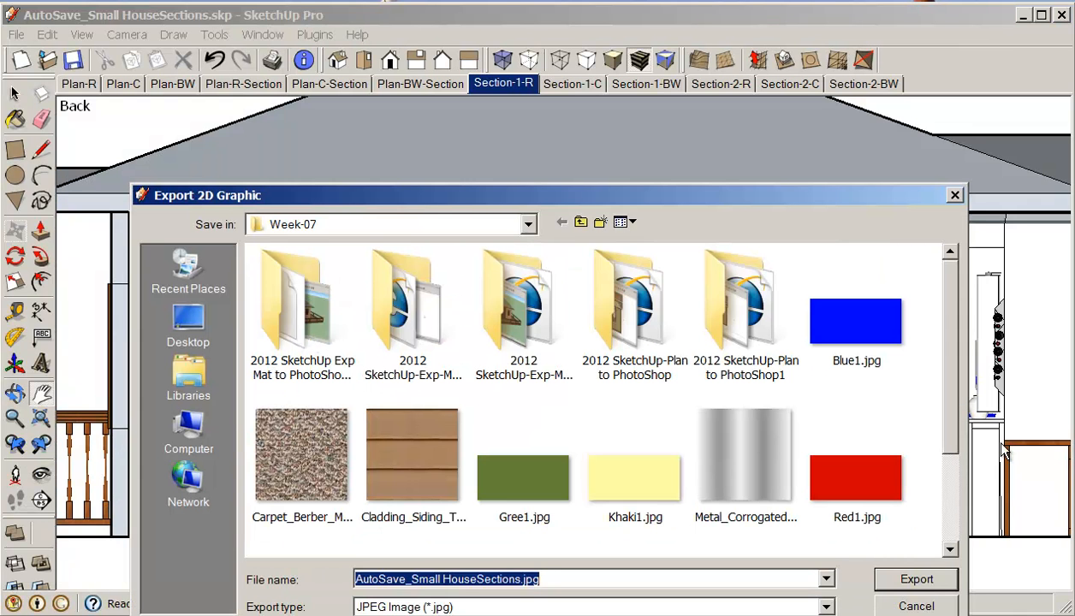
{"action": "scroll", "scroll_direction": "down", "scroll_amount": 3}
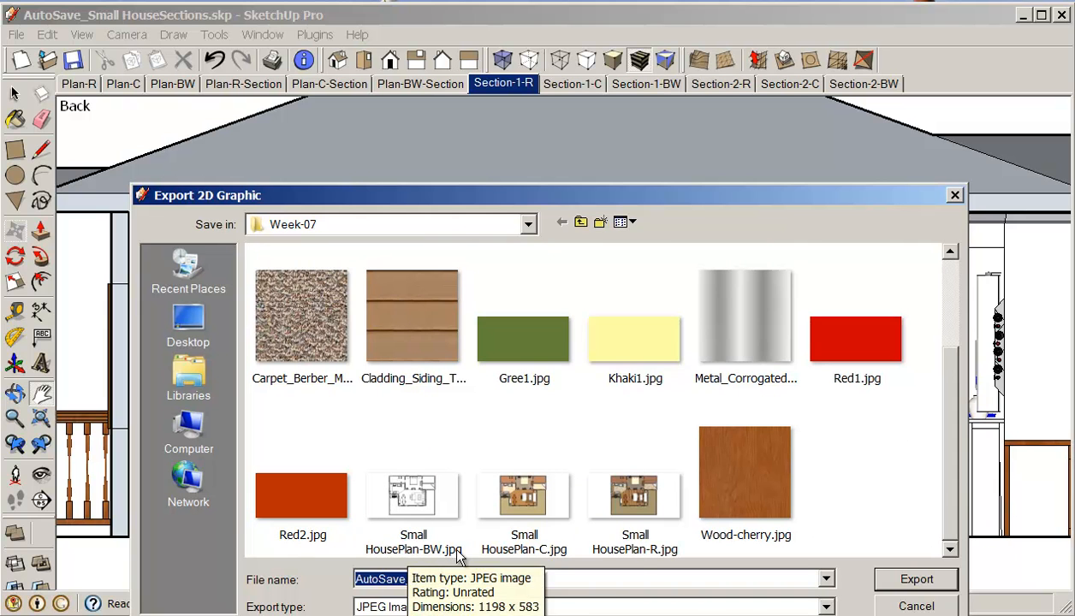
{"action": "left_click", "coordinate": [634, 494]}
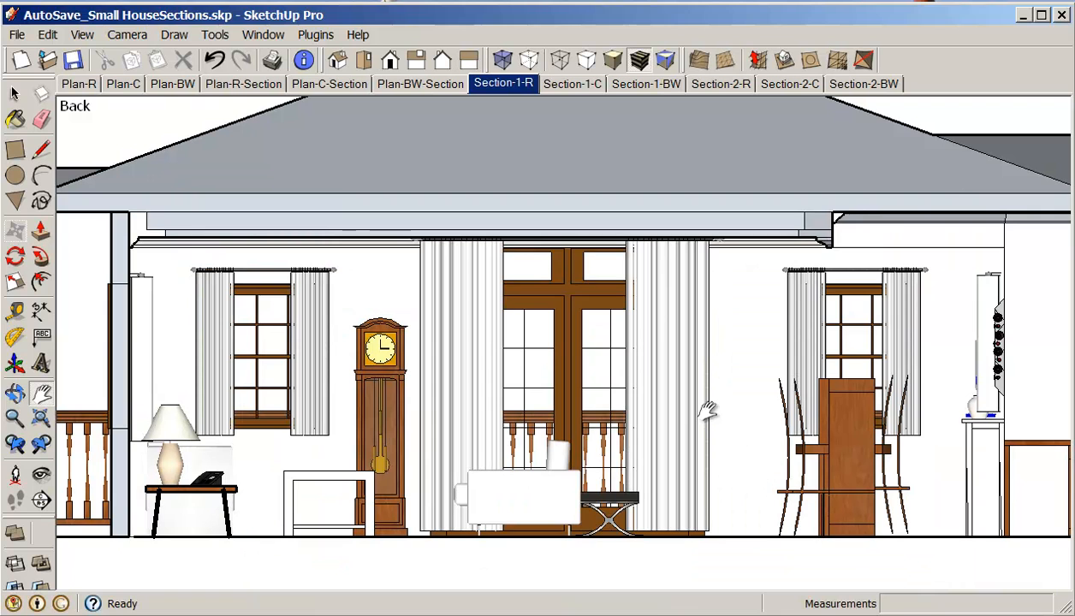
{"action": "mouse_move", "coordinate": [659, 95]}
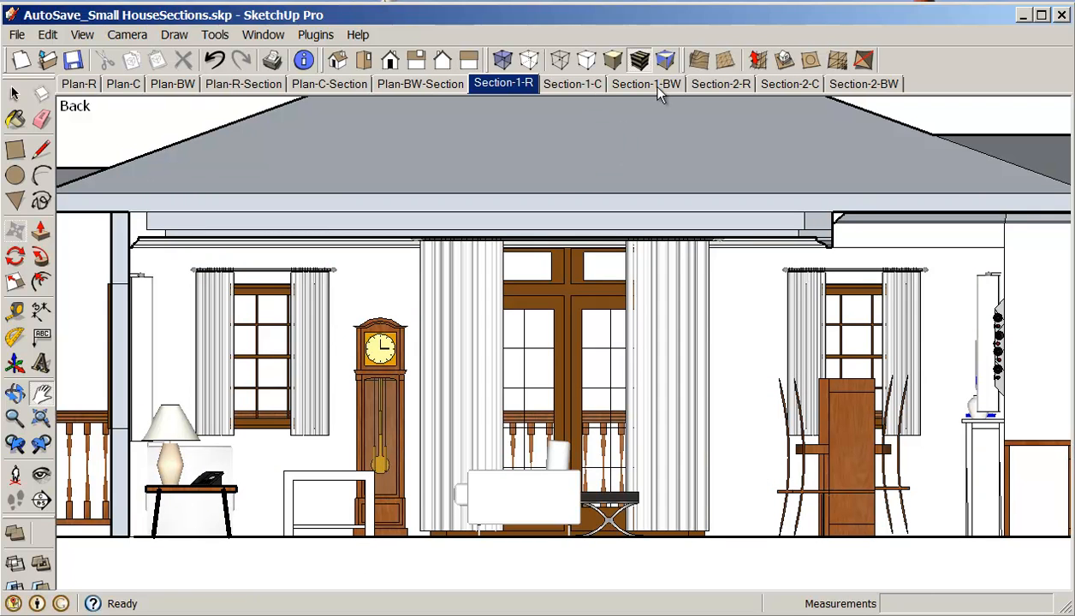
{"action": "mouse_move", "coordinate": [645, 84]}
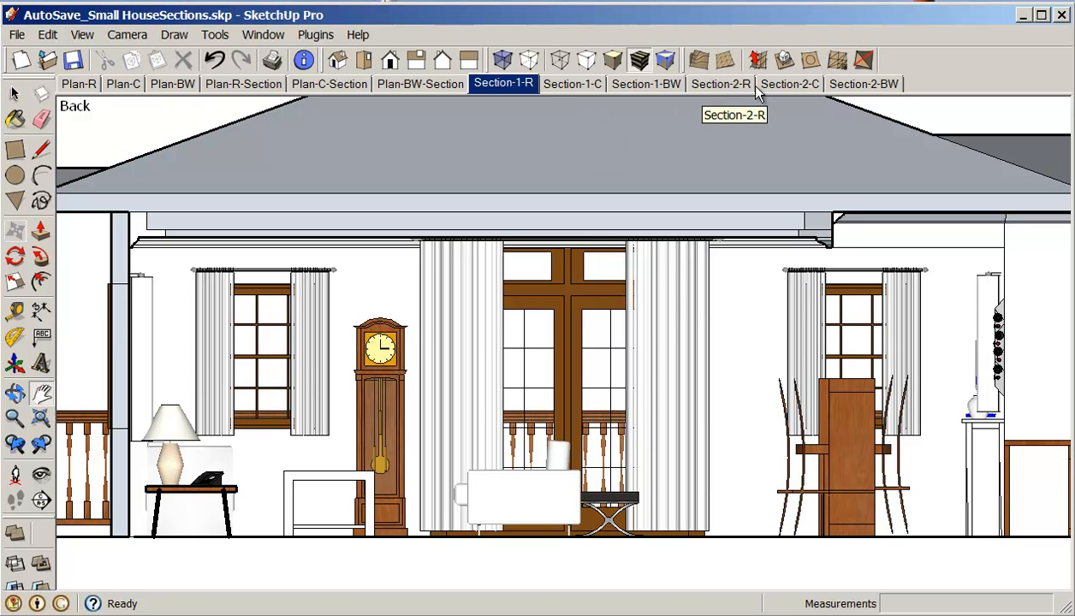
{"action": "mouse_move", "coordinate": [702, 305]}
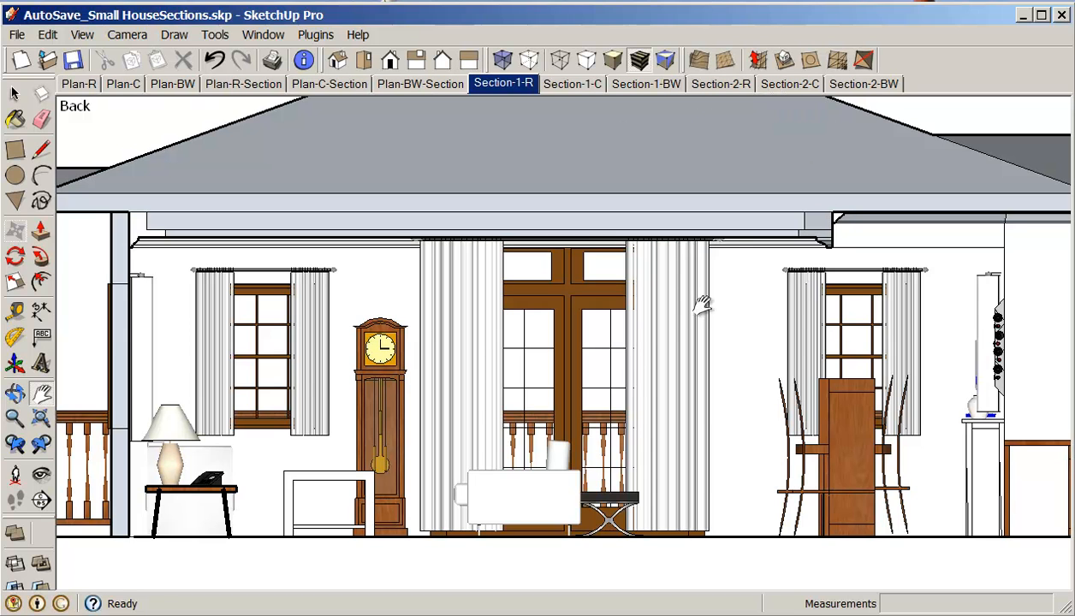
{"action": "mouse_move", "coordinate": [950, 603]}
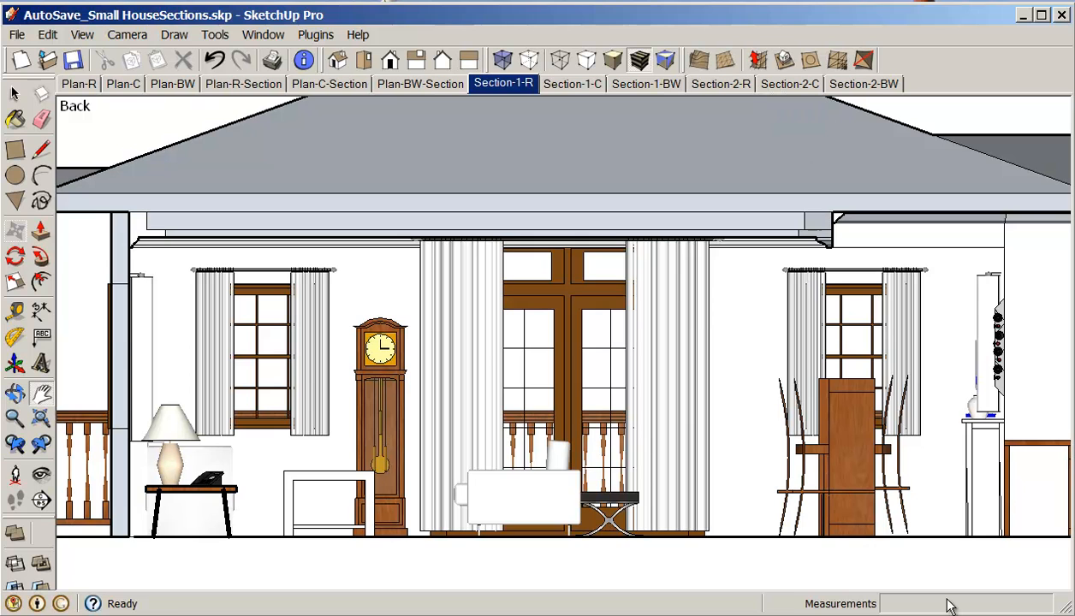